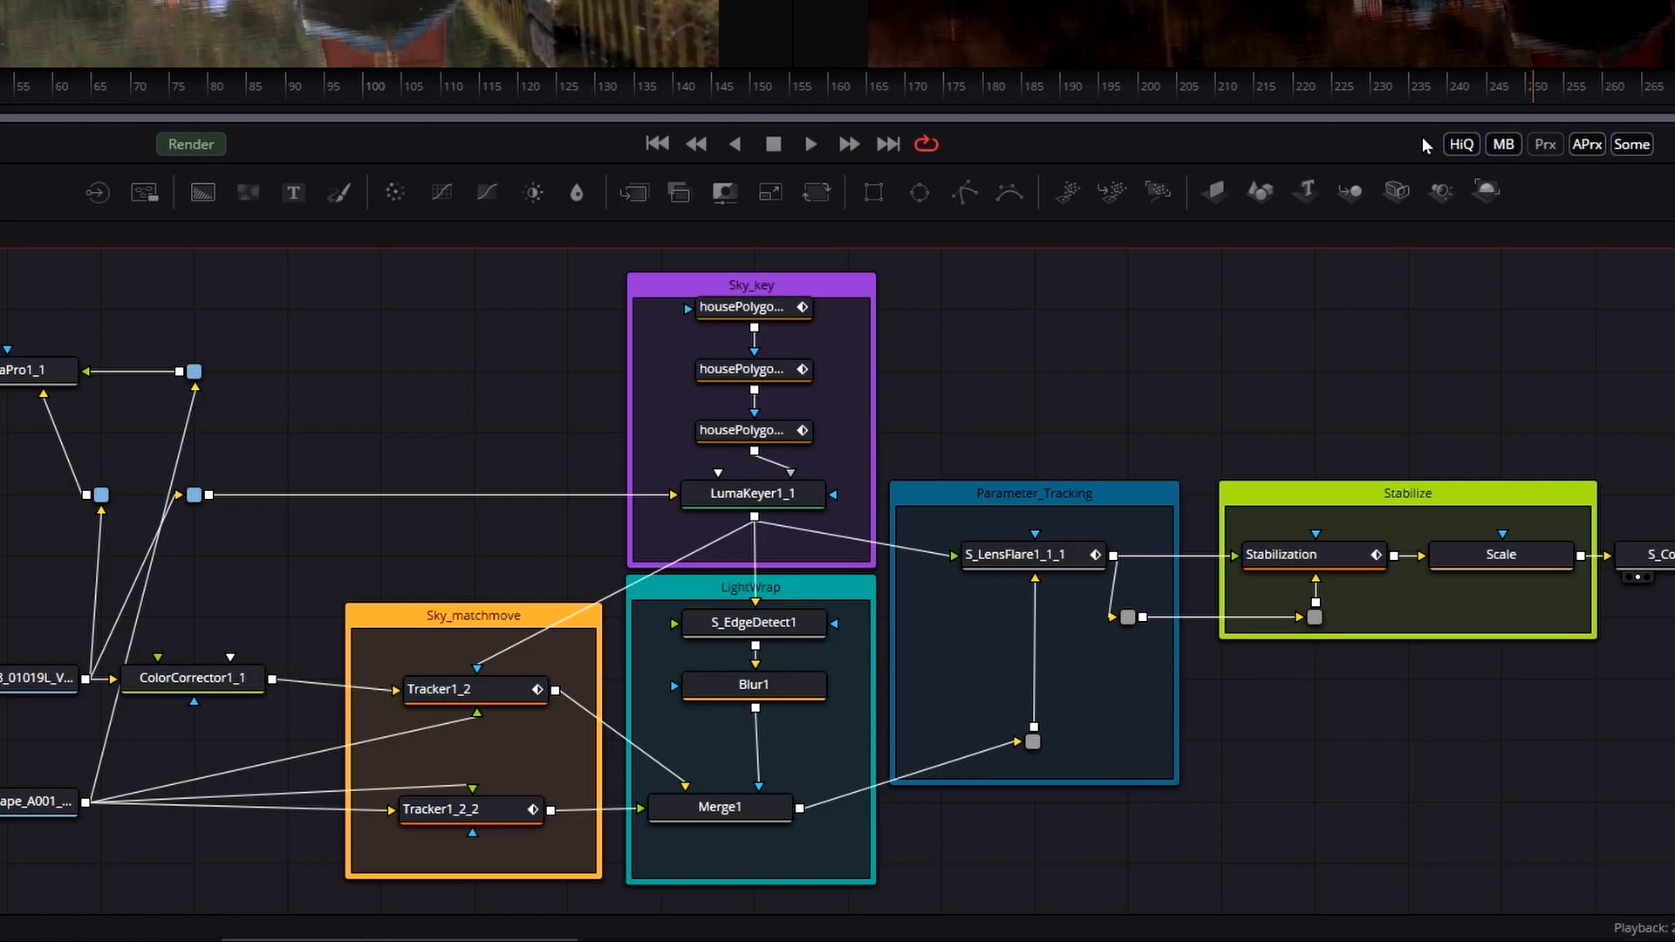
# - Add a Boris FX Mocha Pro node connected to the A001 canal loader and show its settings
pyautogui.click(326, 86)
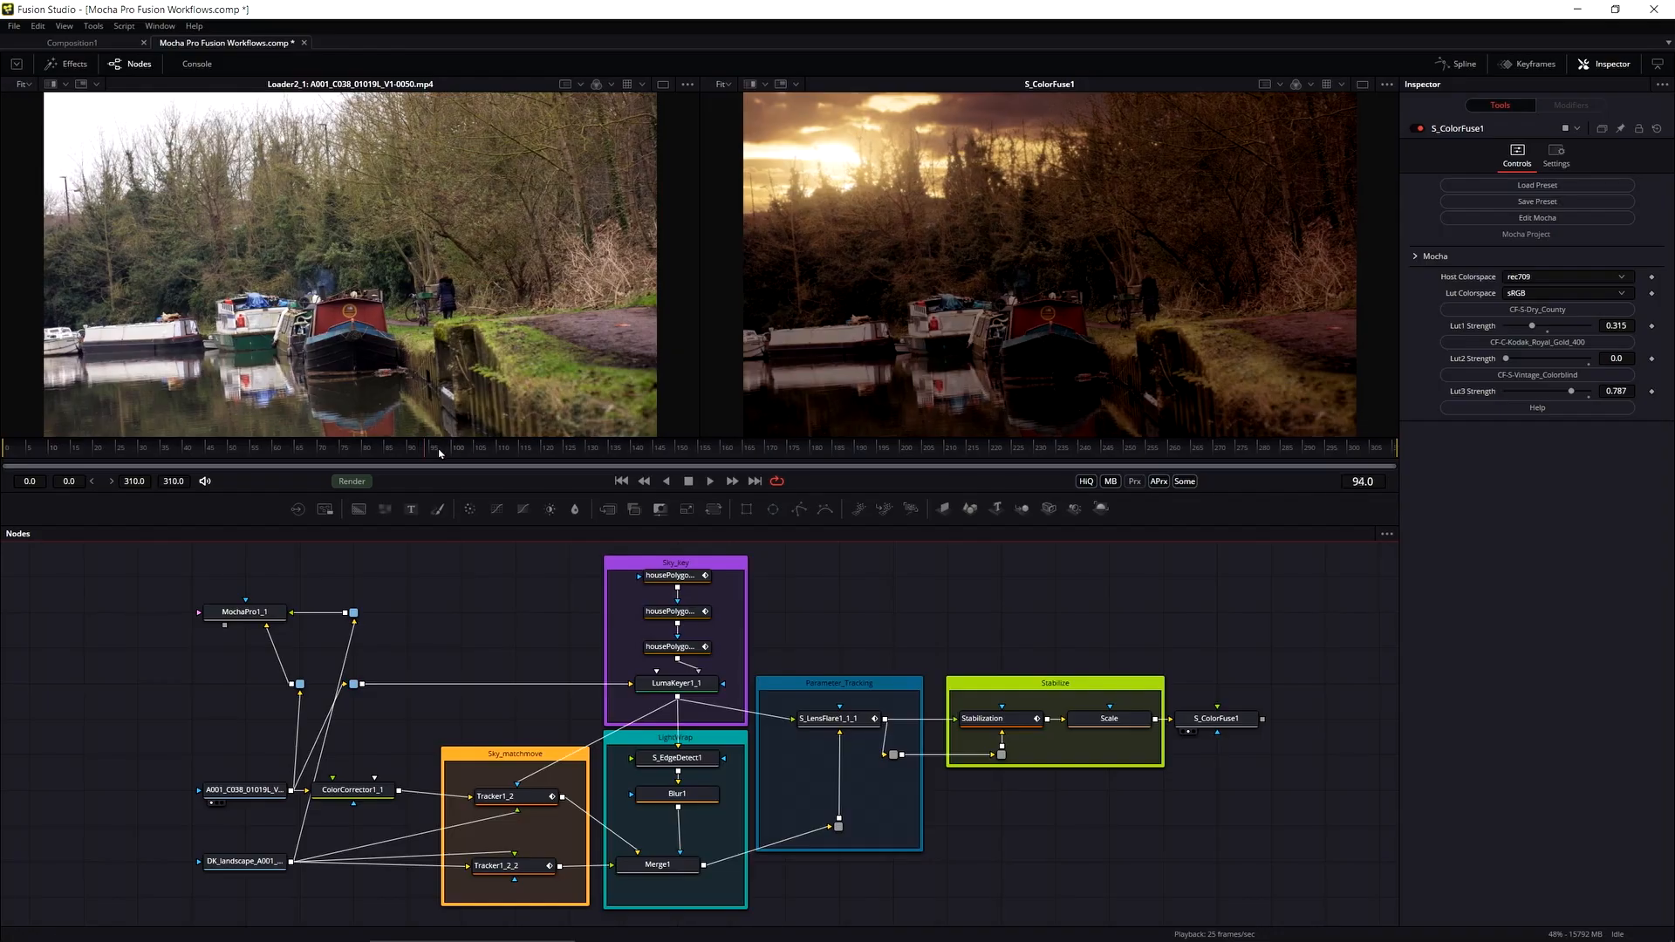
pyautogui.click(1107, 446)
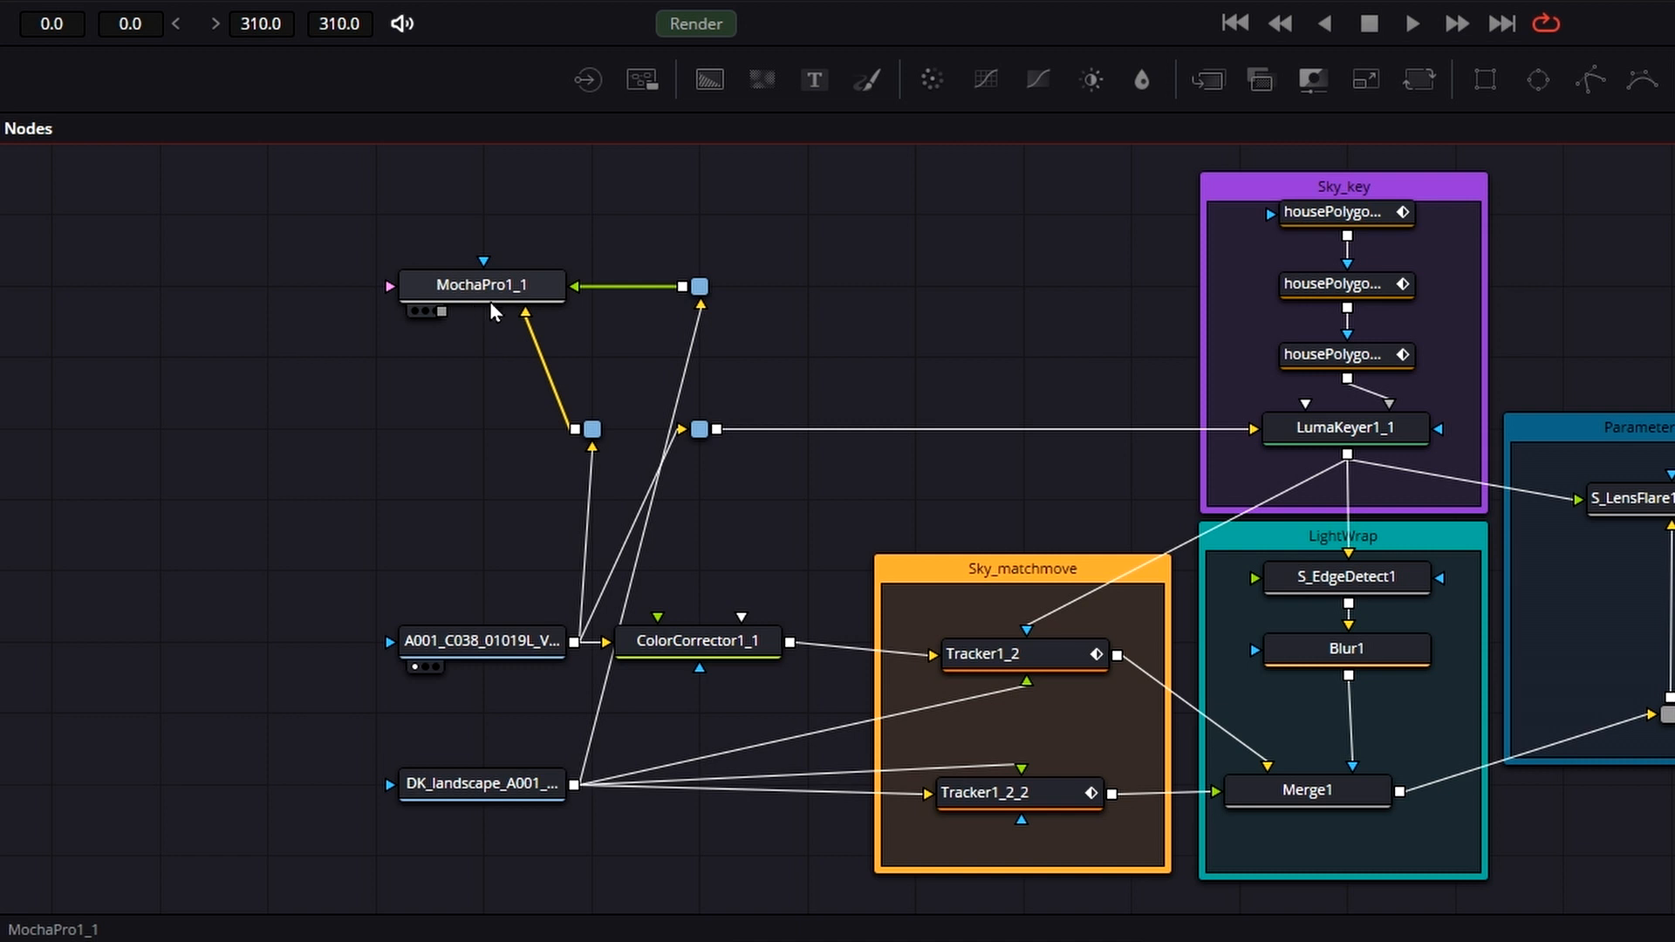
pyautogui.moveTo(483, 284)
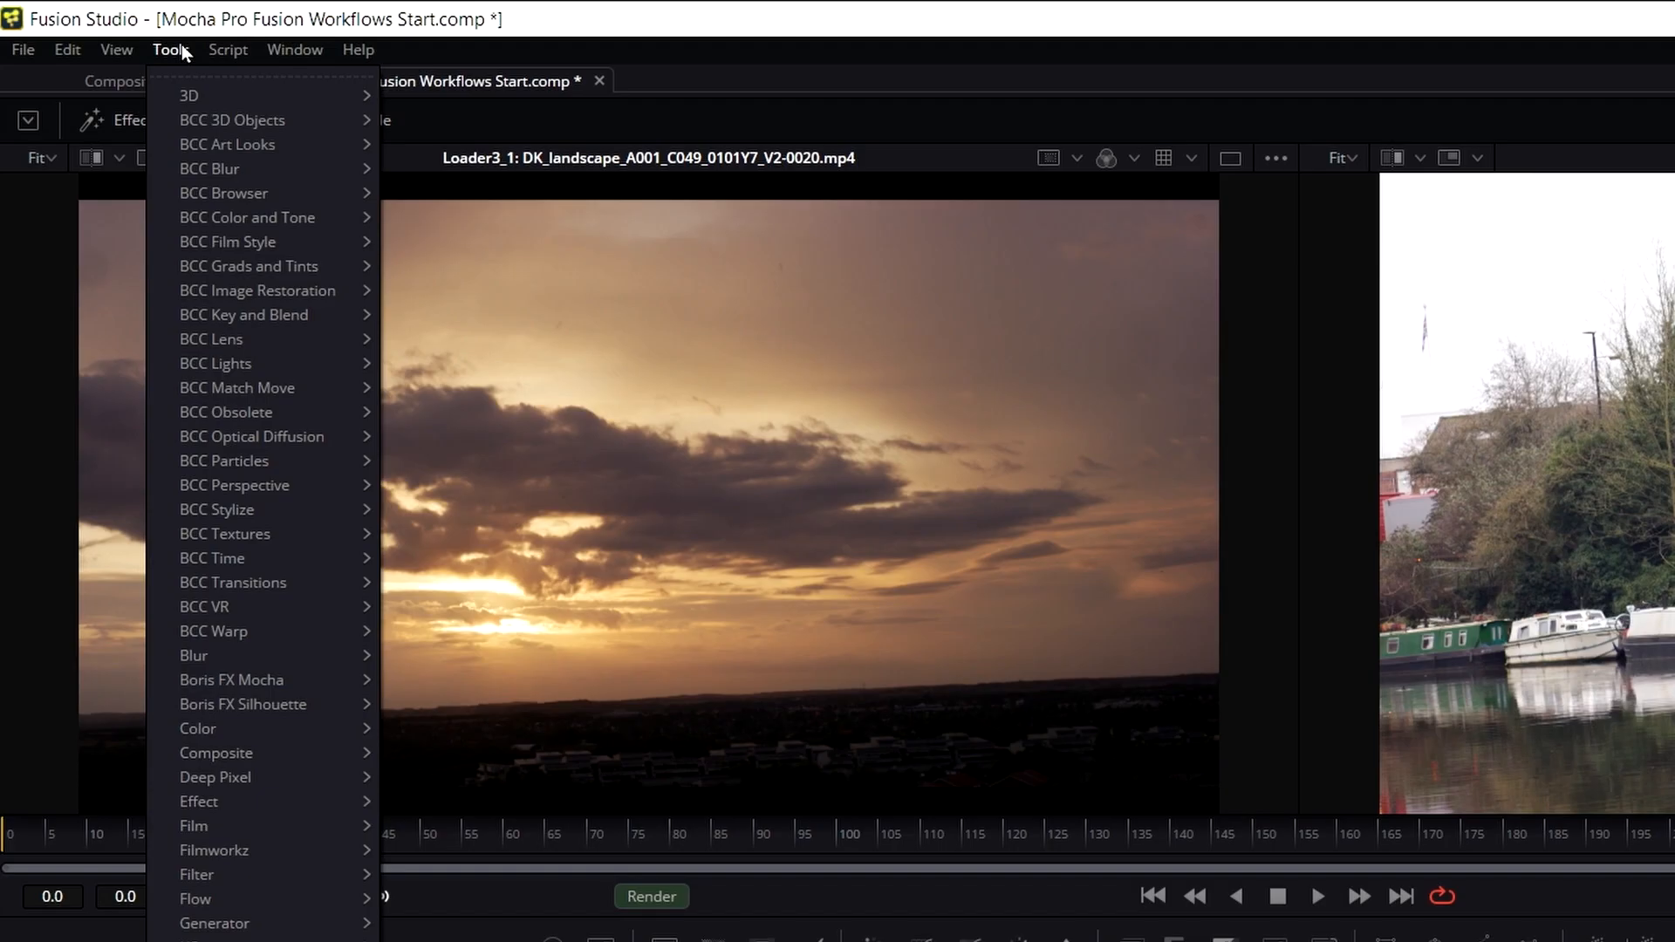
pyautogui.moveTo(232, 679)
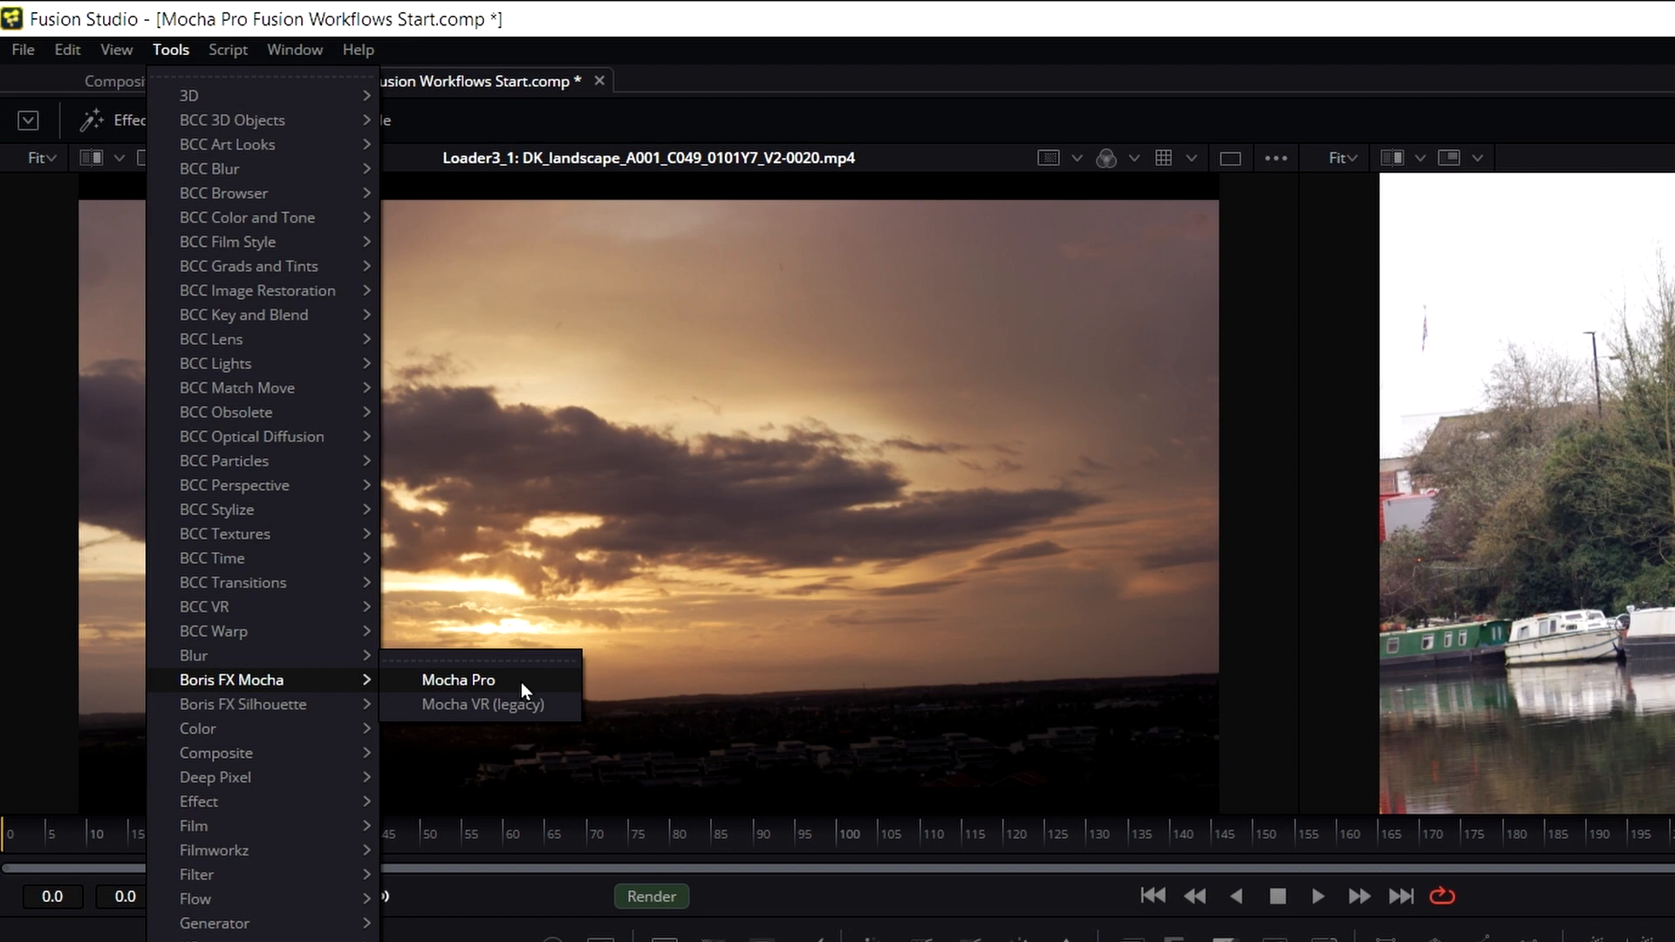
pyautogui.click(457, 679)
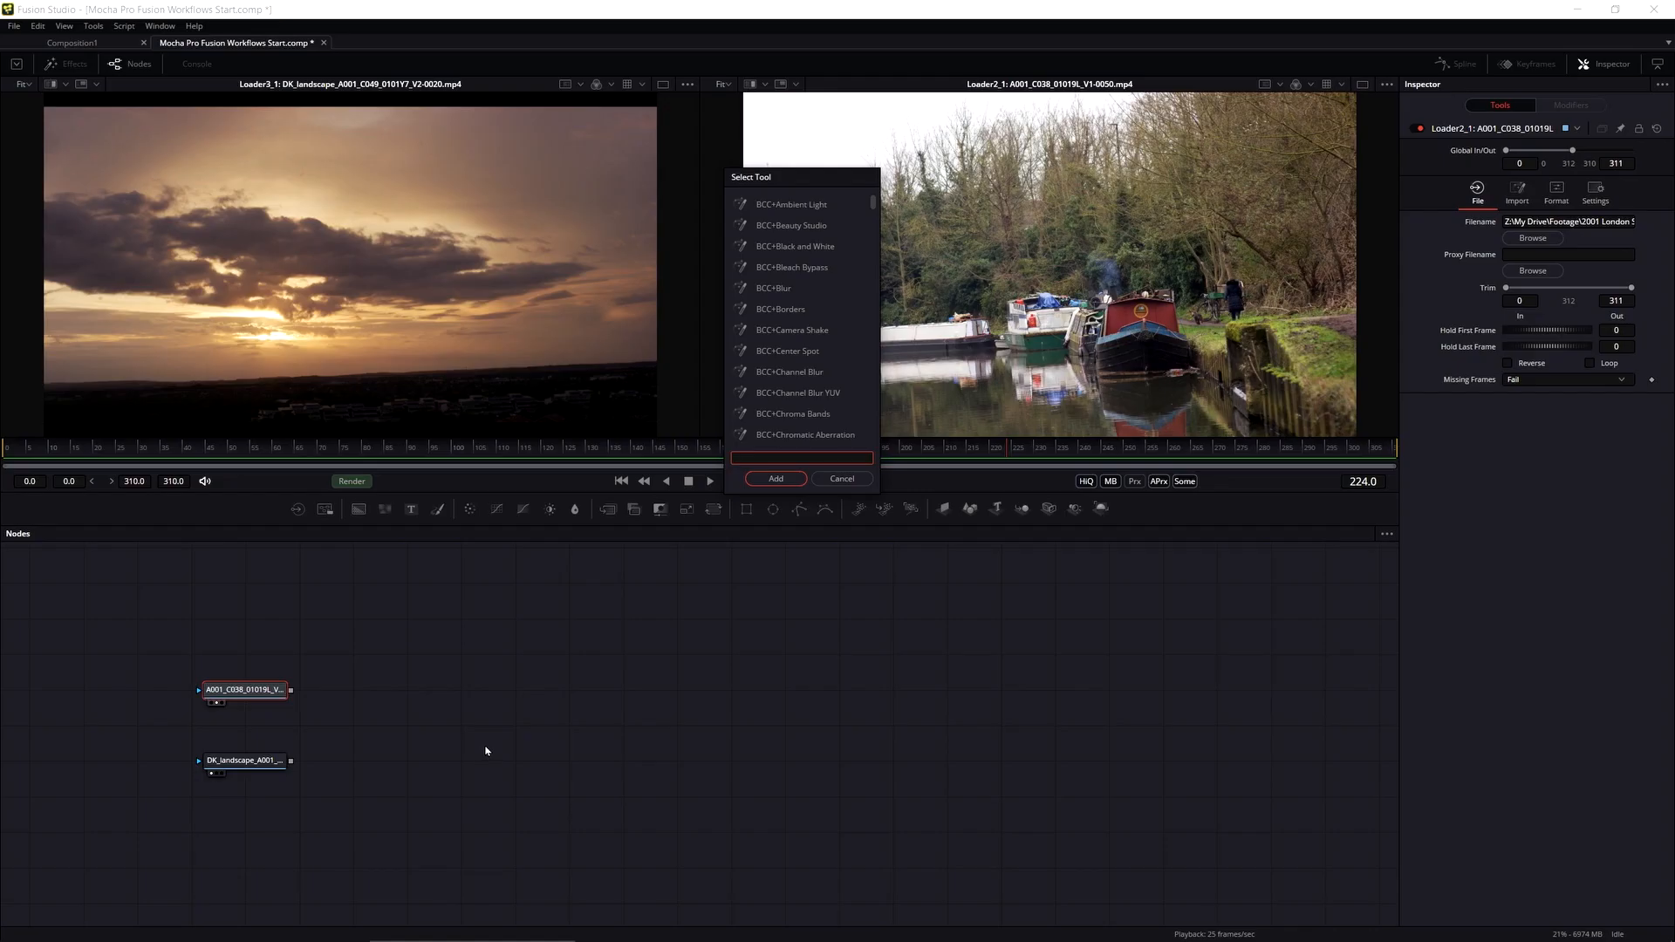
pyautogui.moveTo(892, 249)
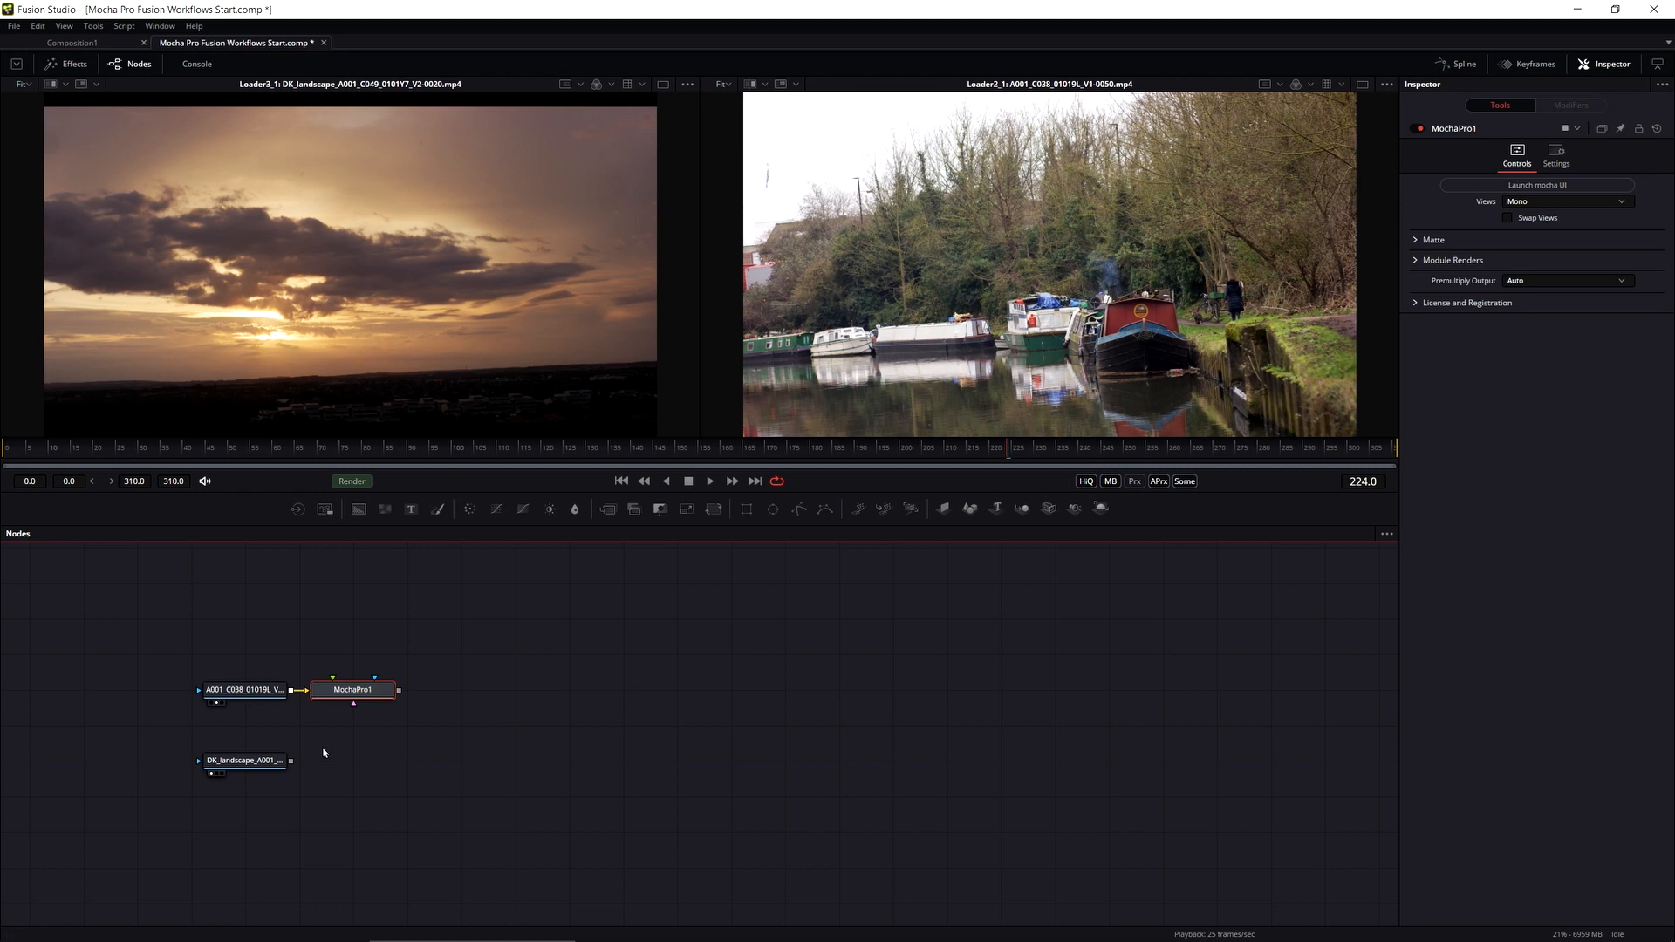
pyautogui.click(244, 759)
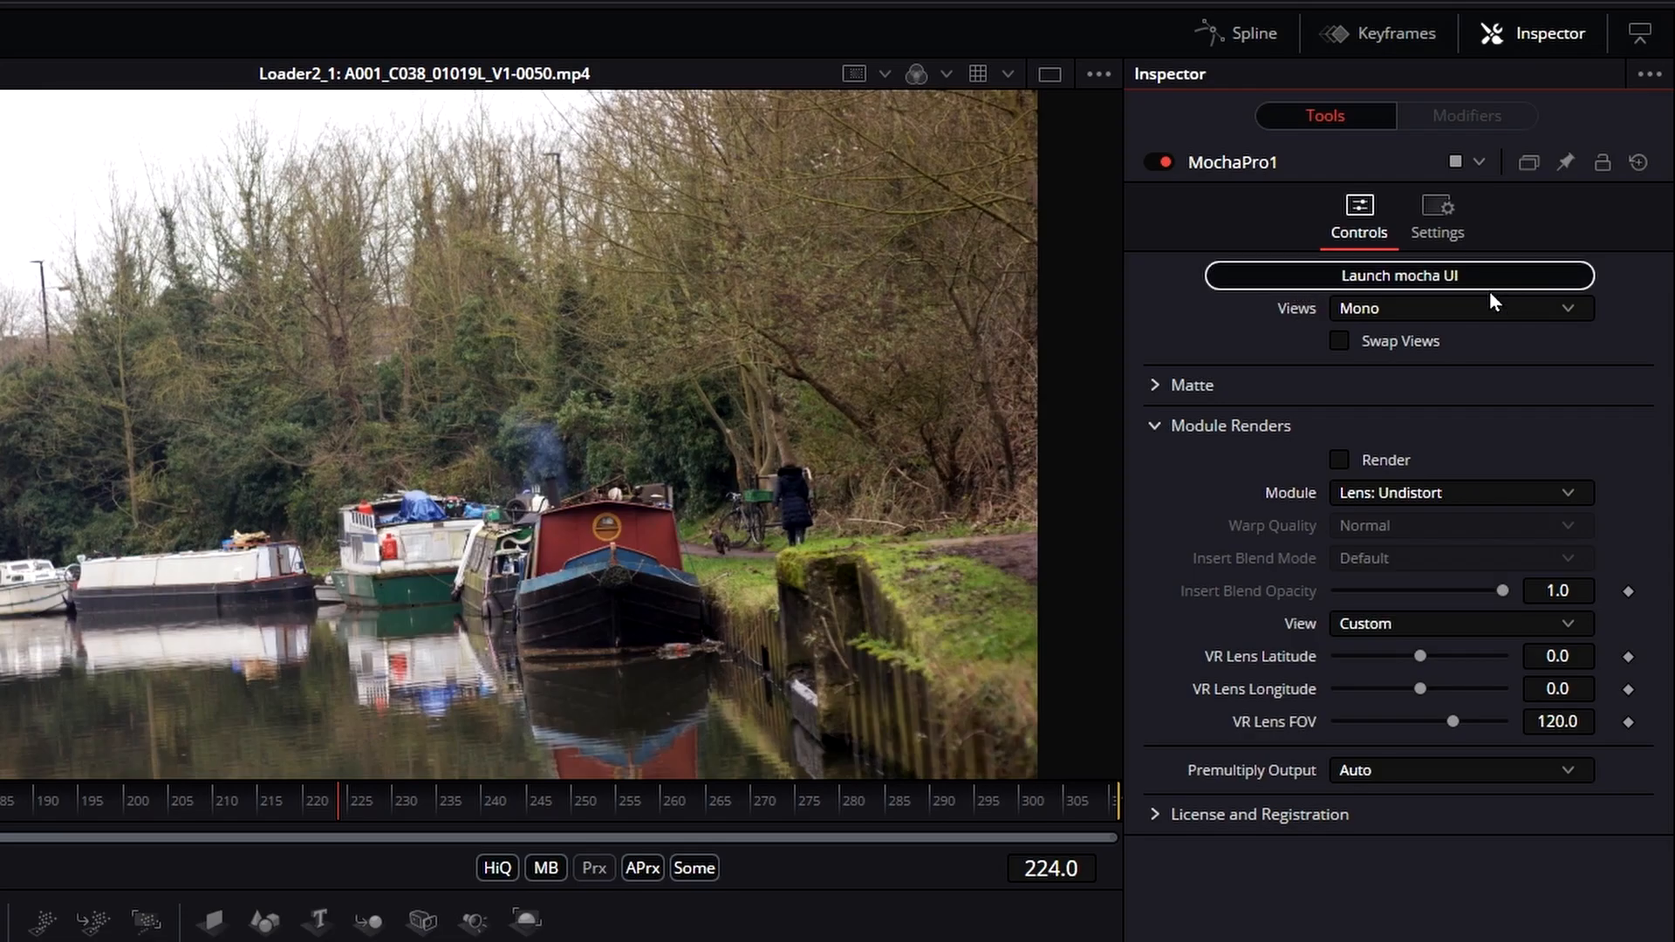
# - Launch the Mocha UI from MochaPro1 and jump to the canal clip's final frame
pyautogui.click(1396, 275)
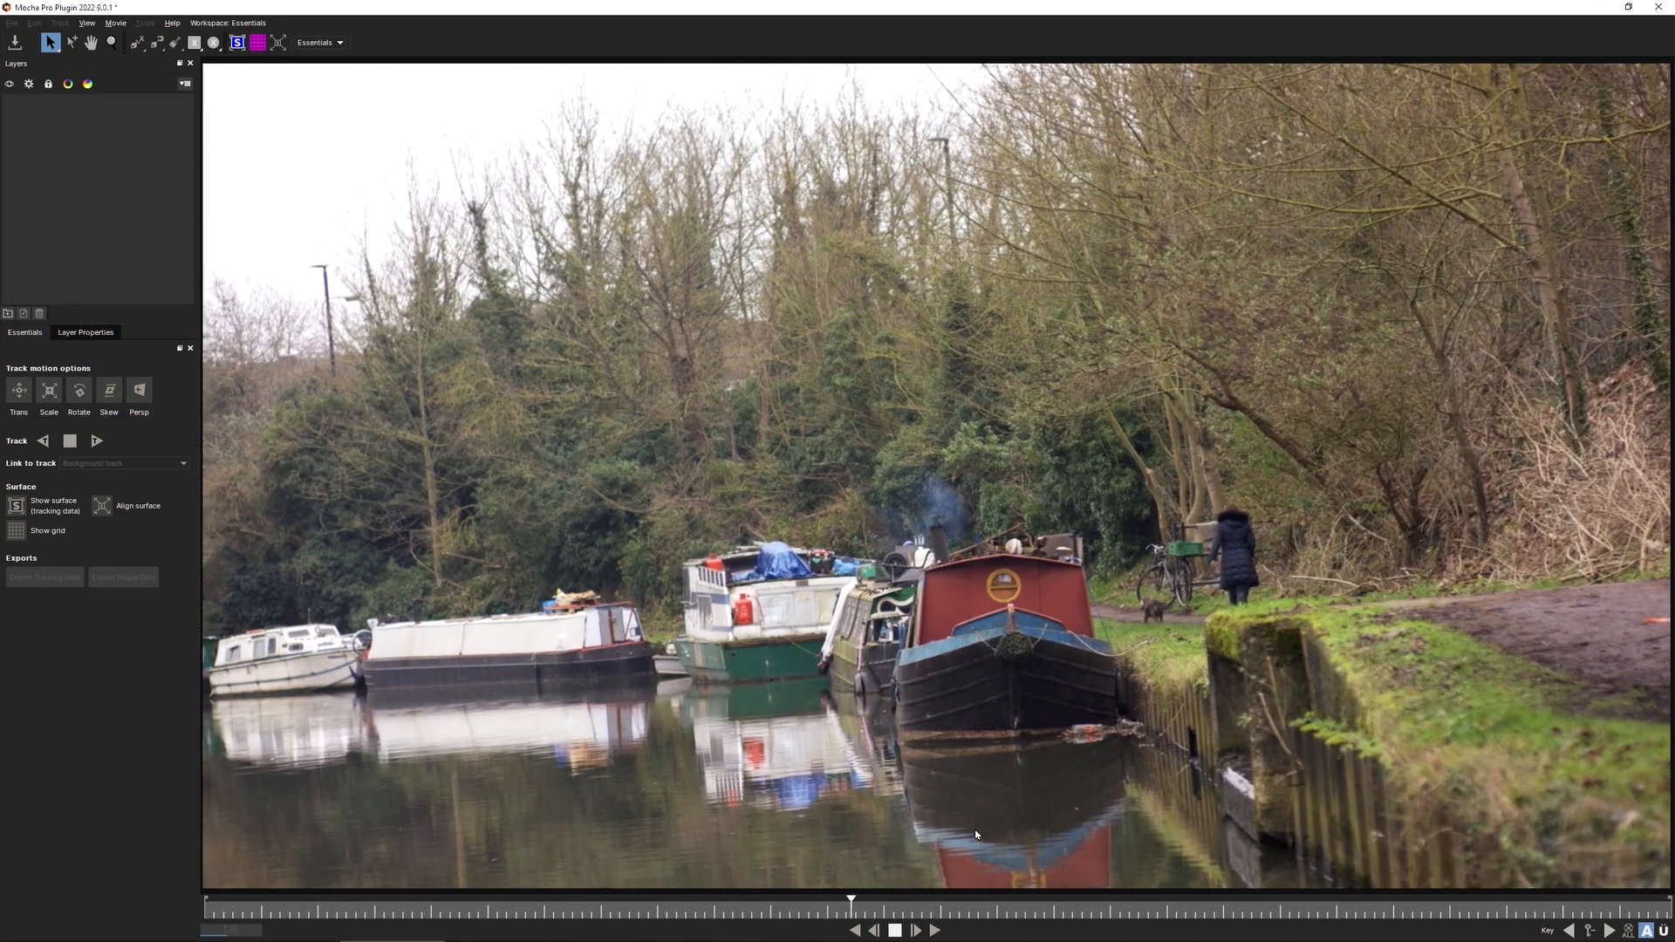
pyautogui.click(340, 42)
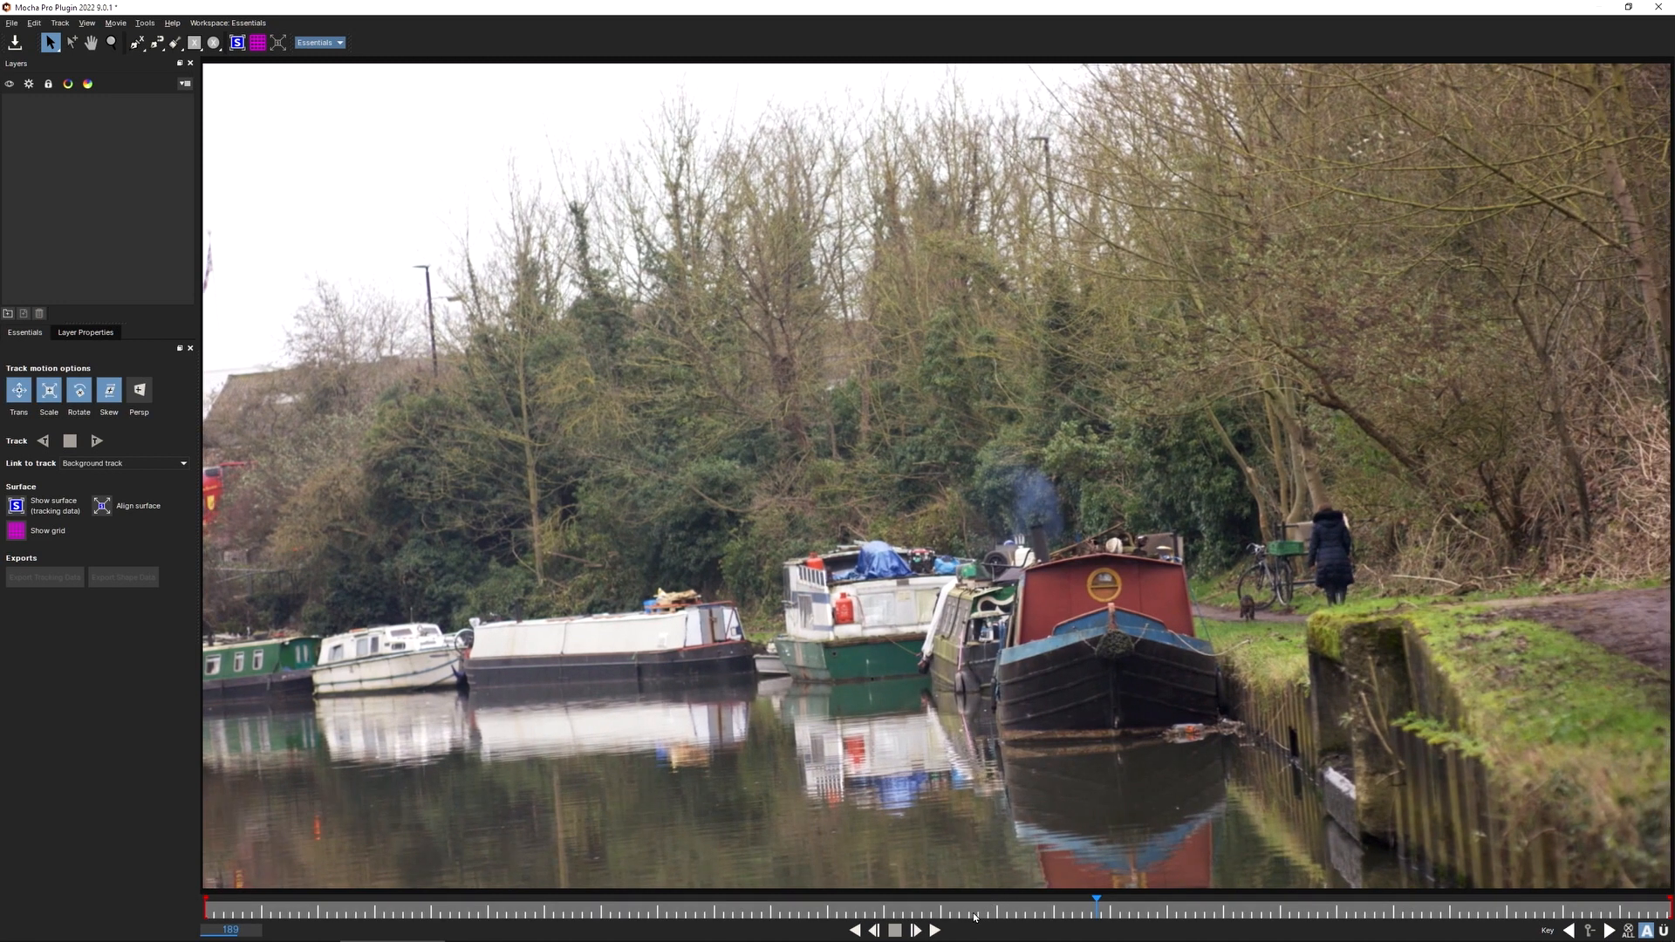
pyautogui.click(915, 930)
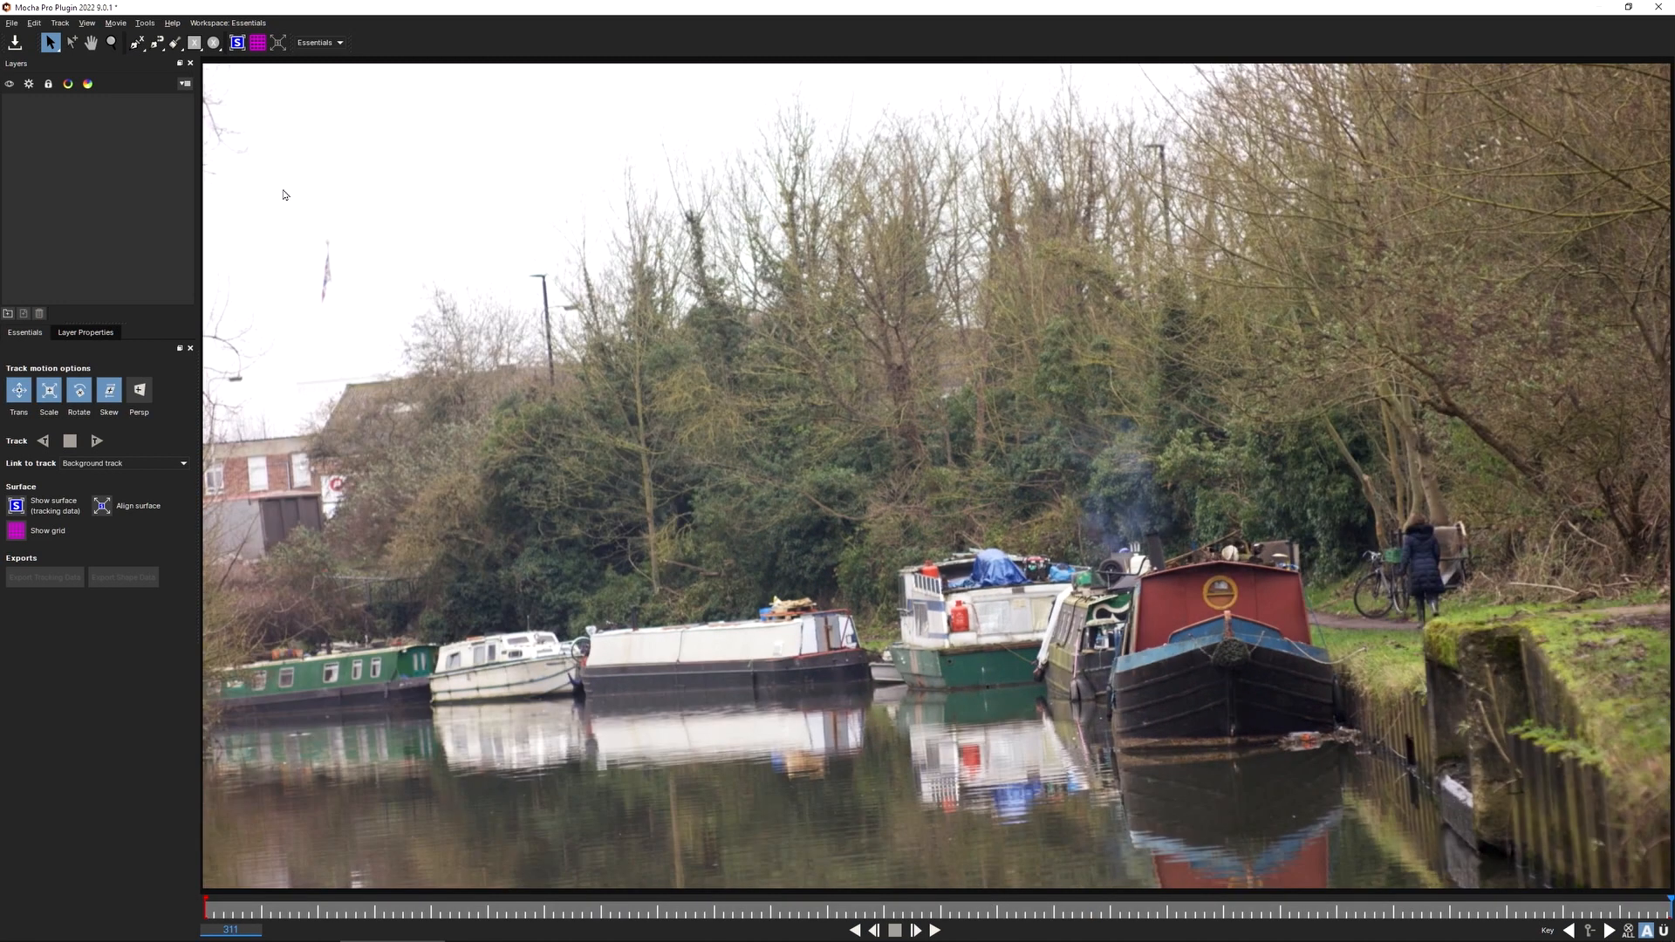
# - Draw a rectangle layer over the trees above the boats and colour it orange
pyautogui.click(194, 42)
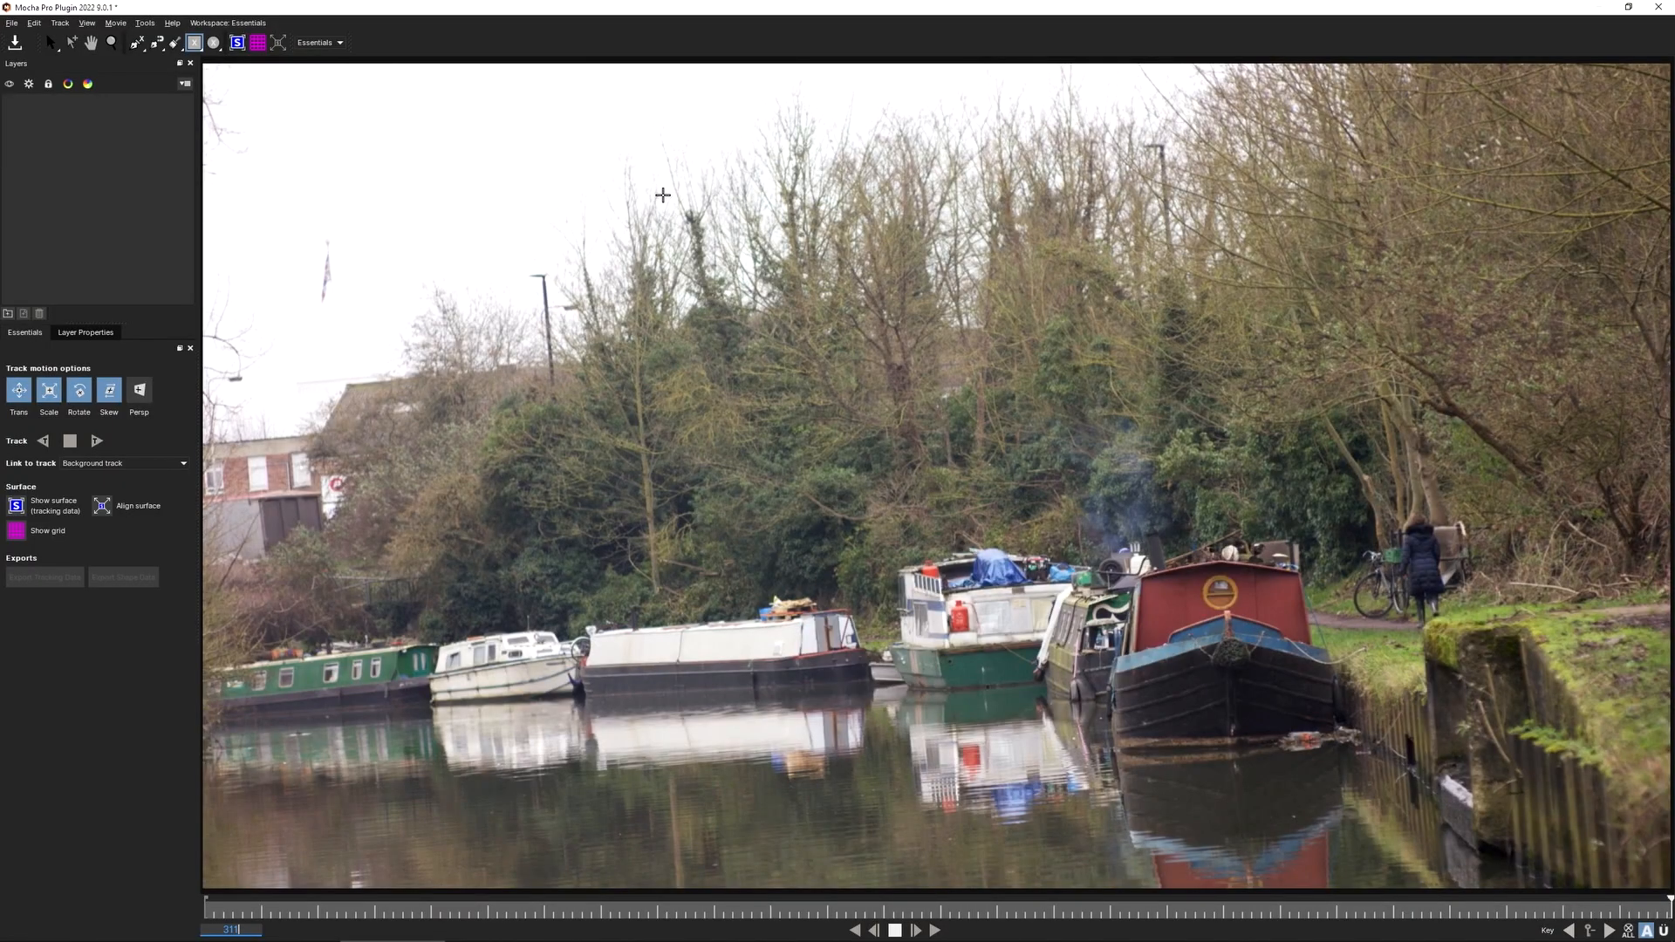
pyautogui.moveTo(669, 190); pyautogui.dragTo(1056, 393)
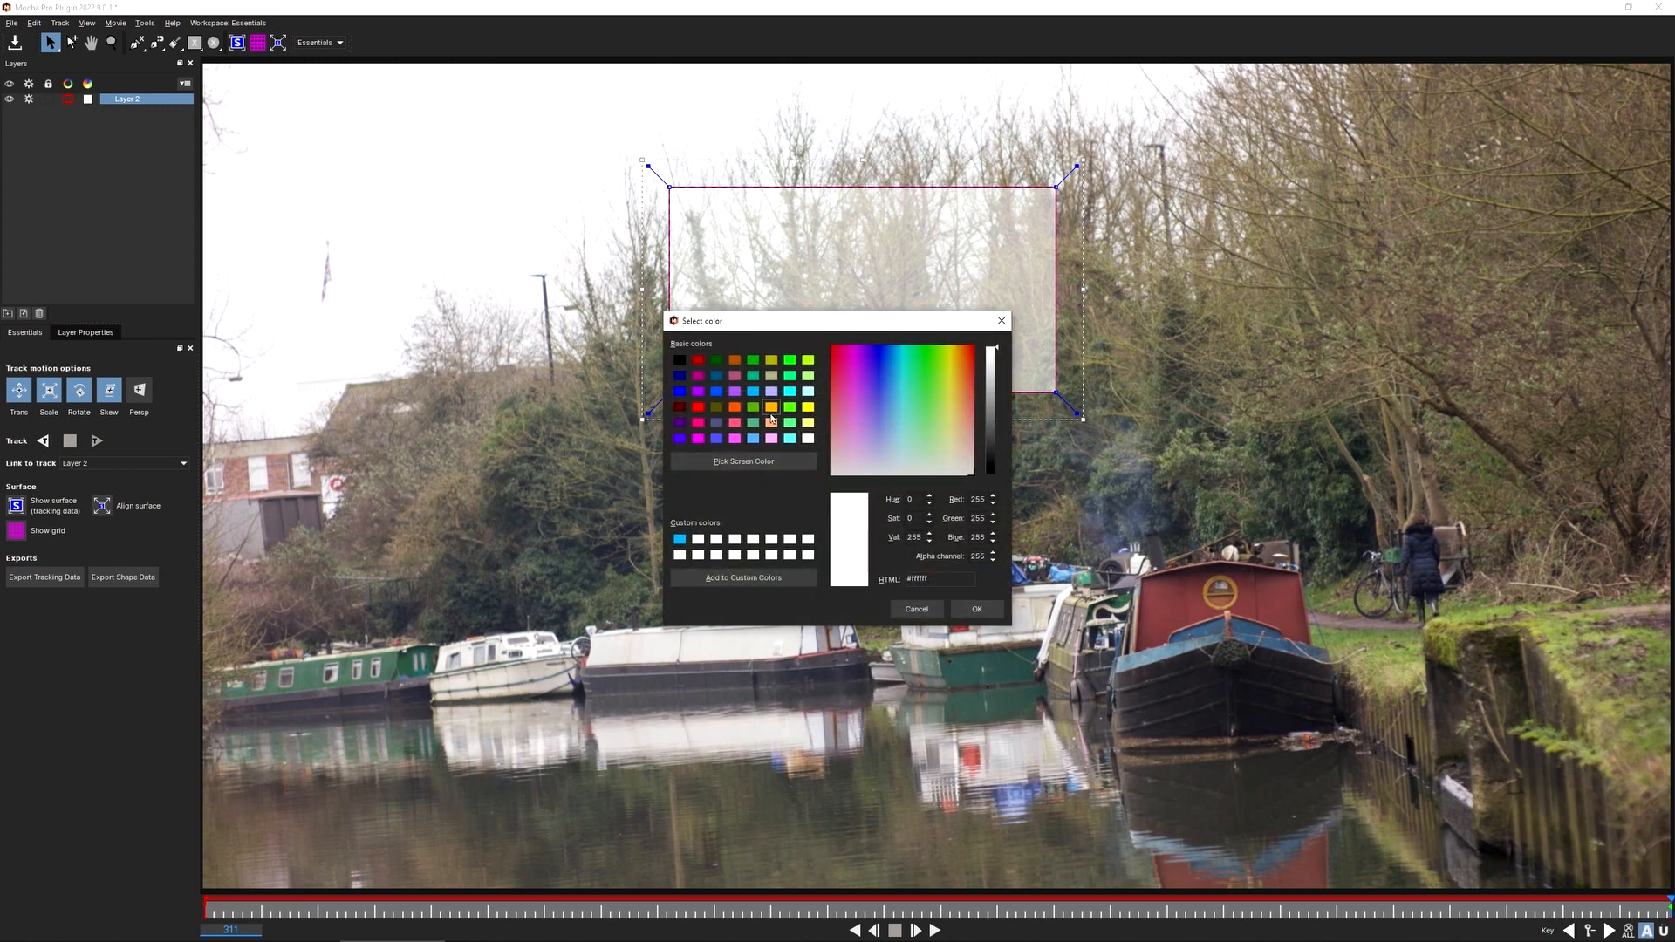
pyautogui.click(974, 609)
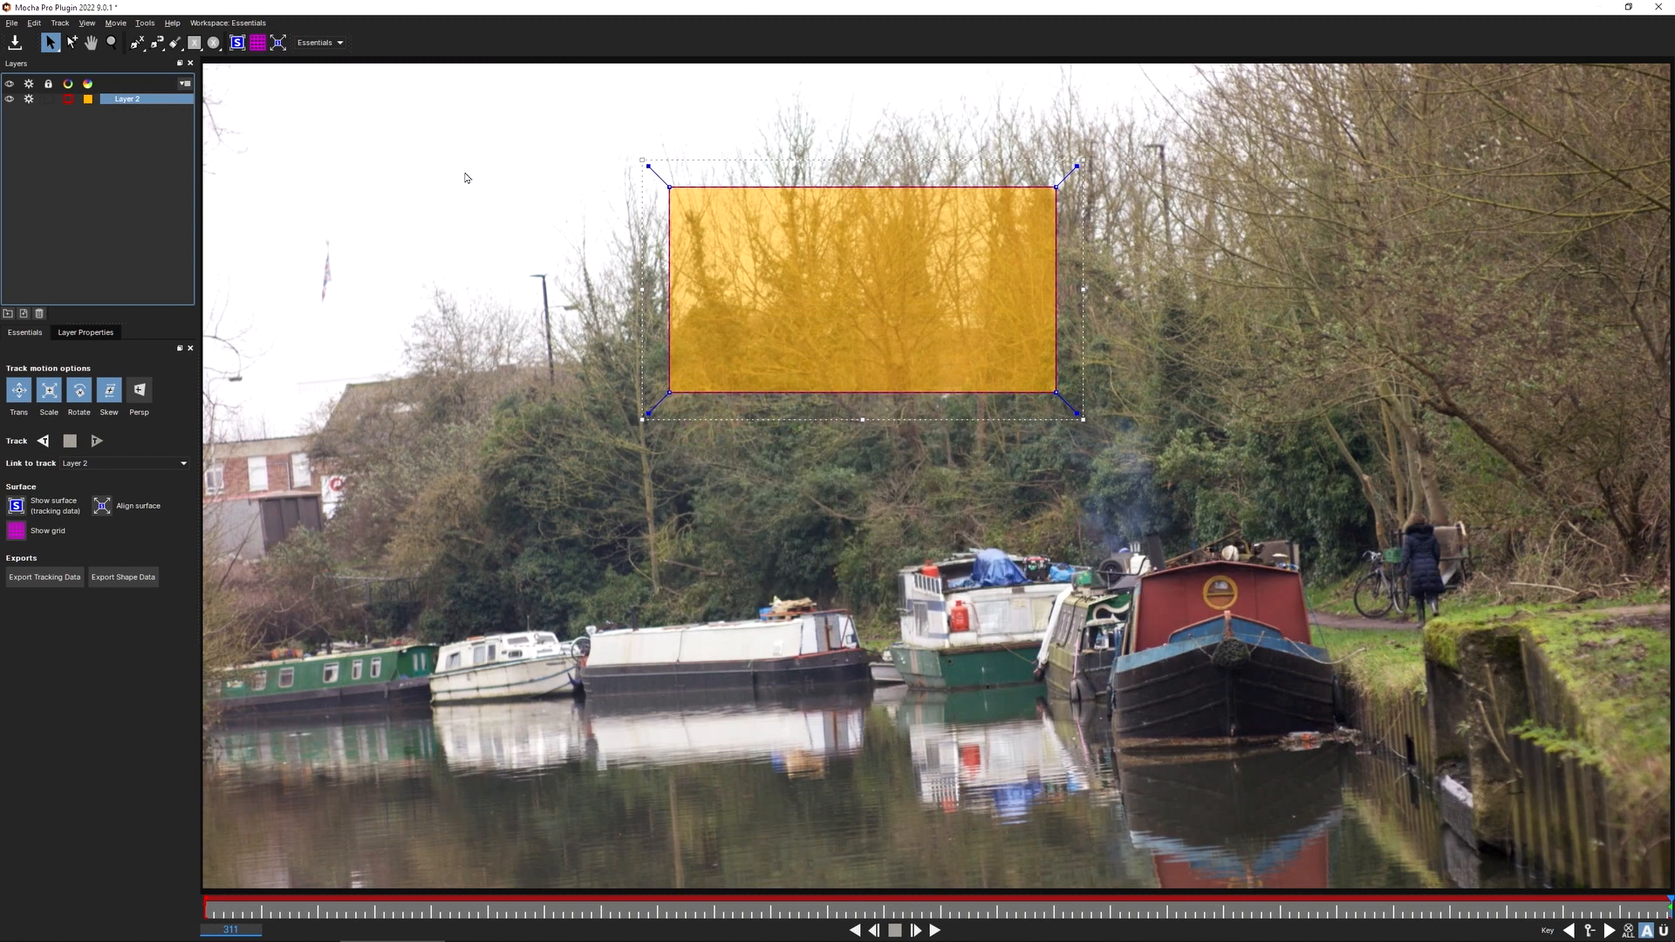
pyautogui.moveTo(389, 190)
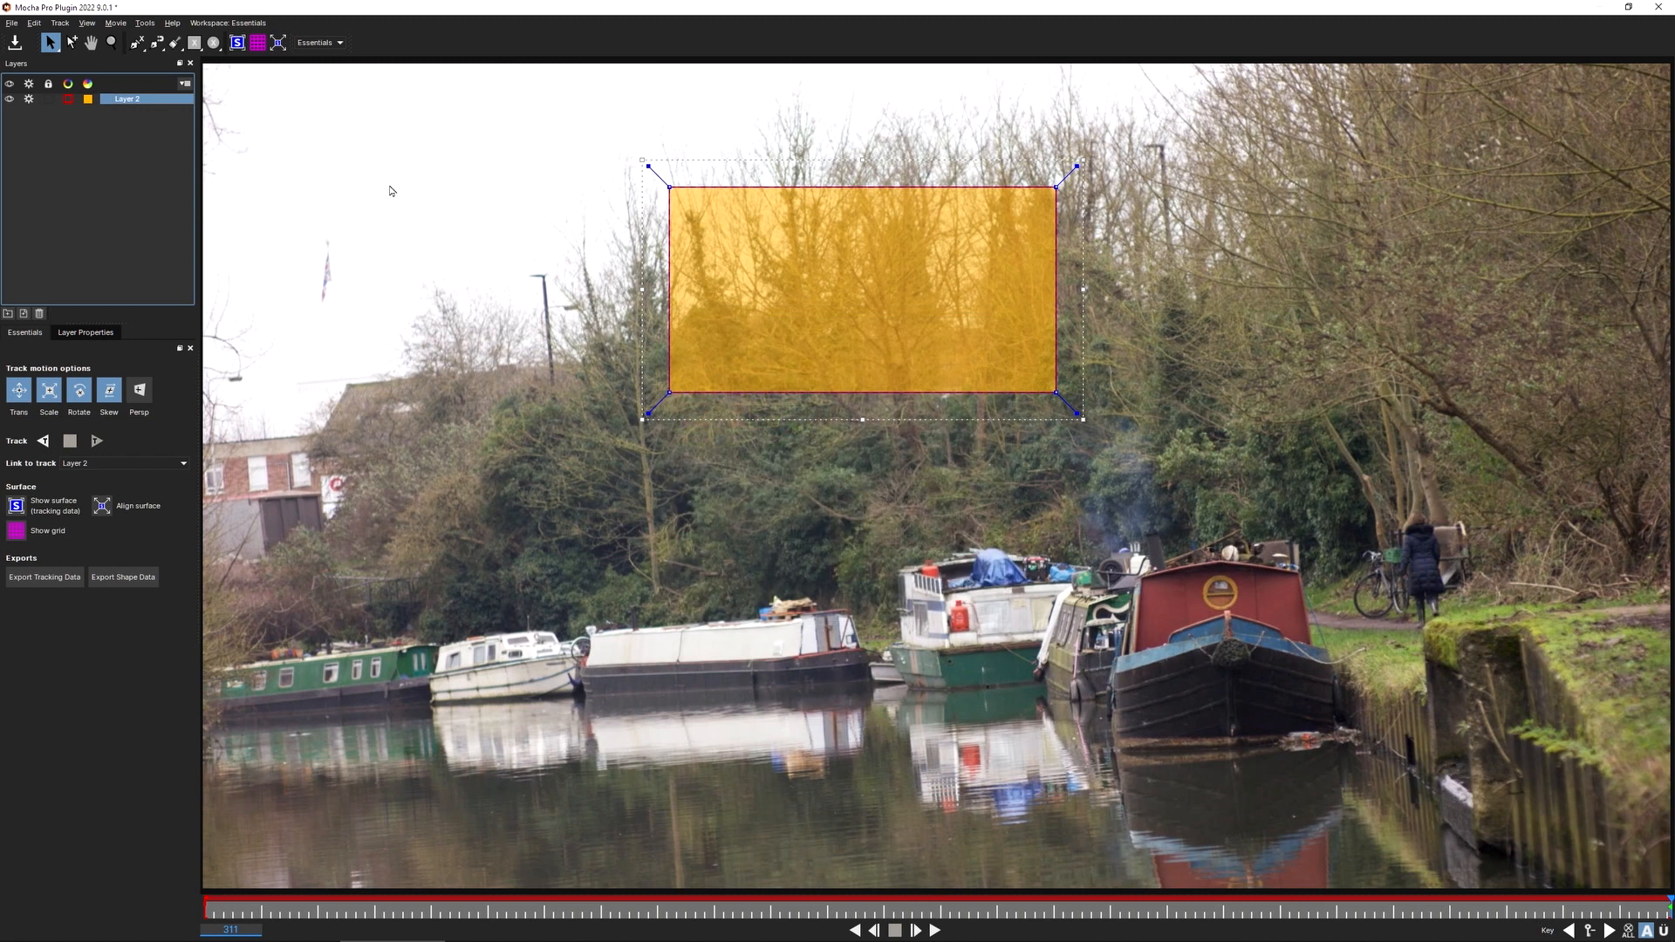
pyautogui.moveTo(775, 264)
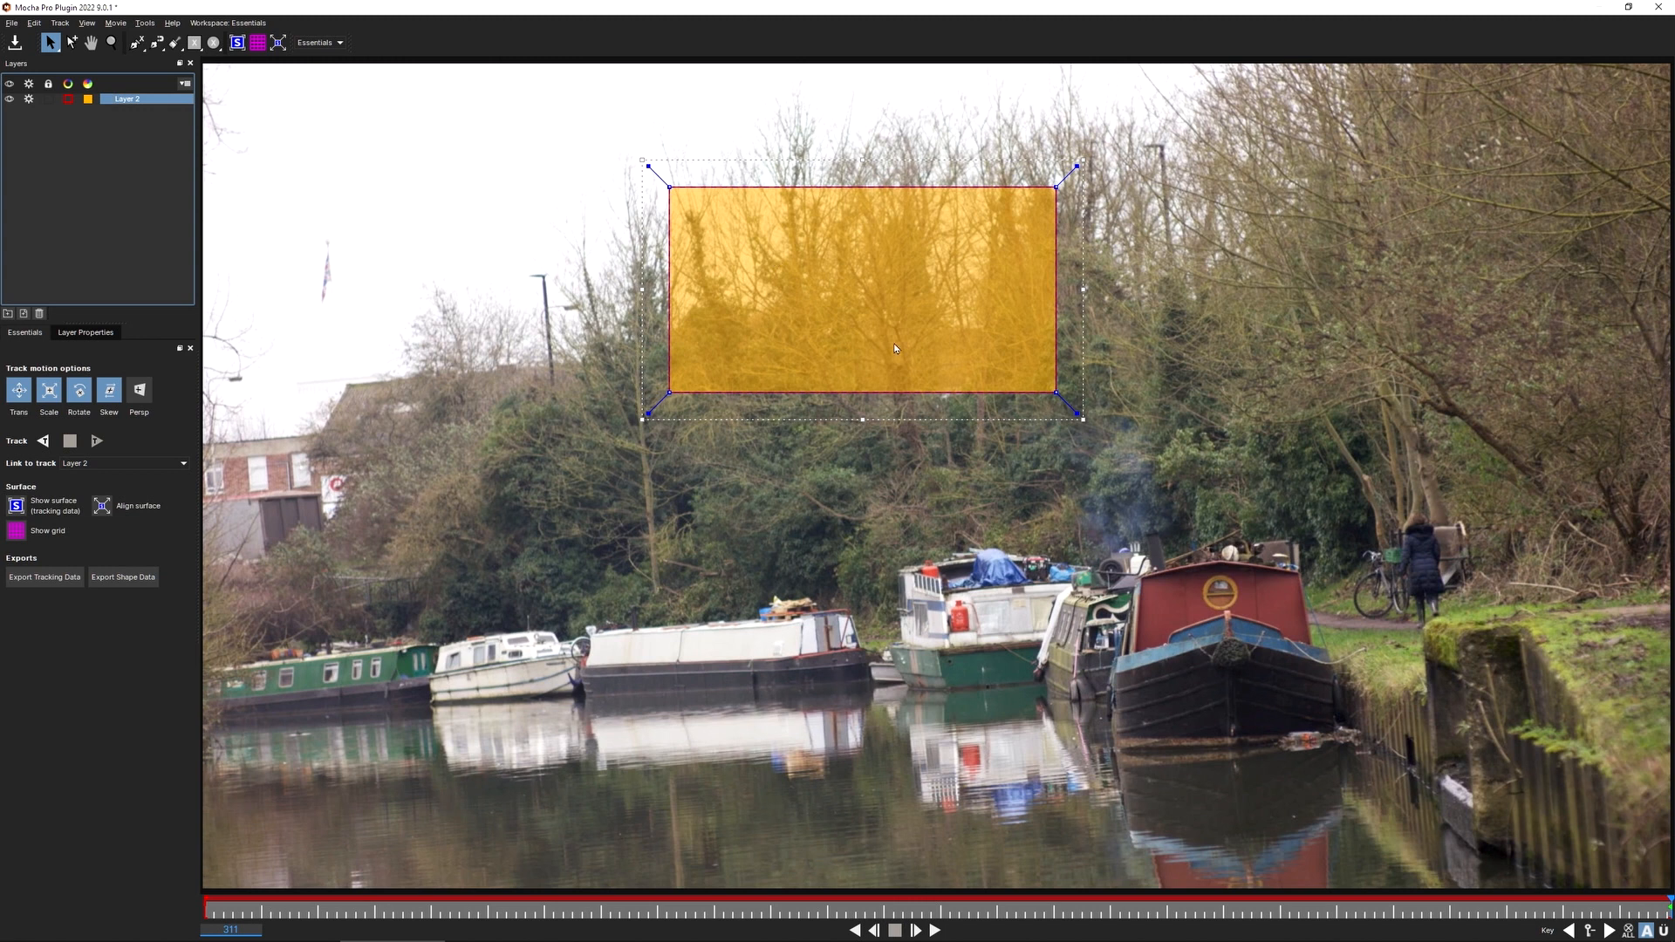
pyautogui.moveTo(695, 340)
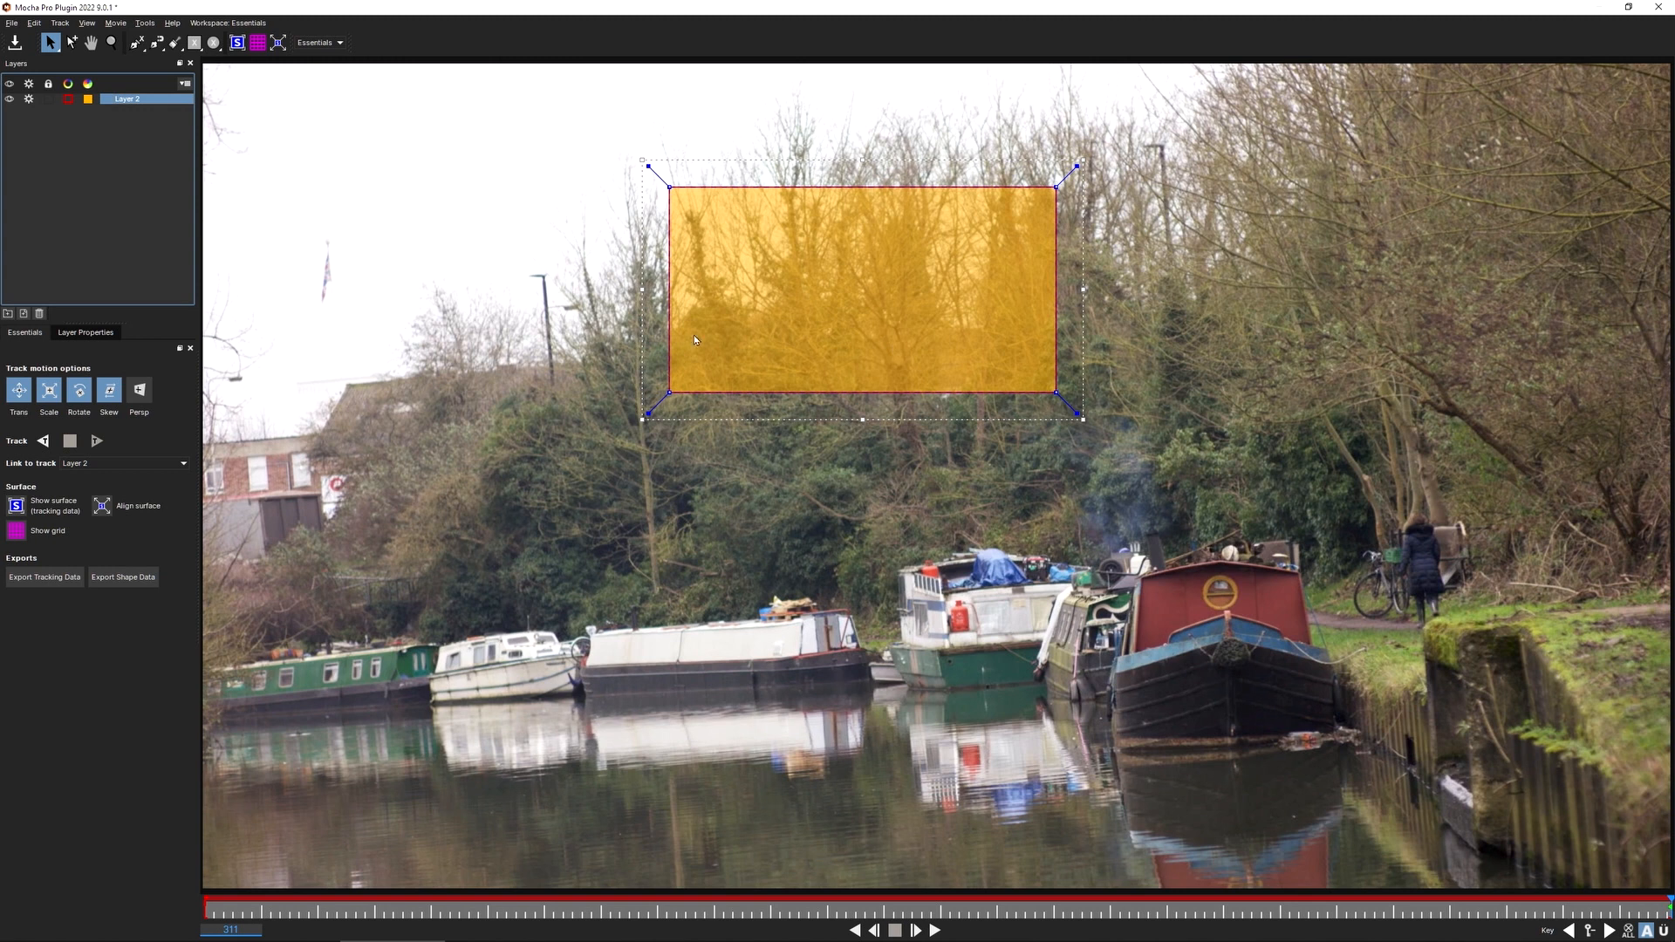
pyautogui.moveTo(346, 410)
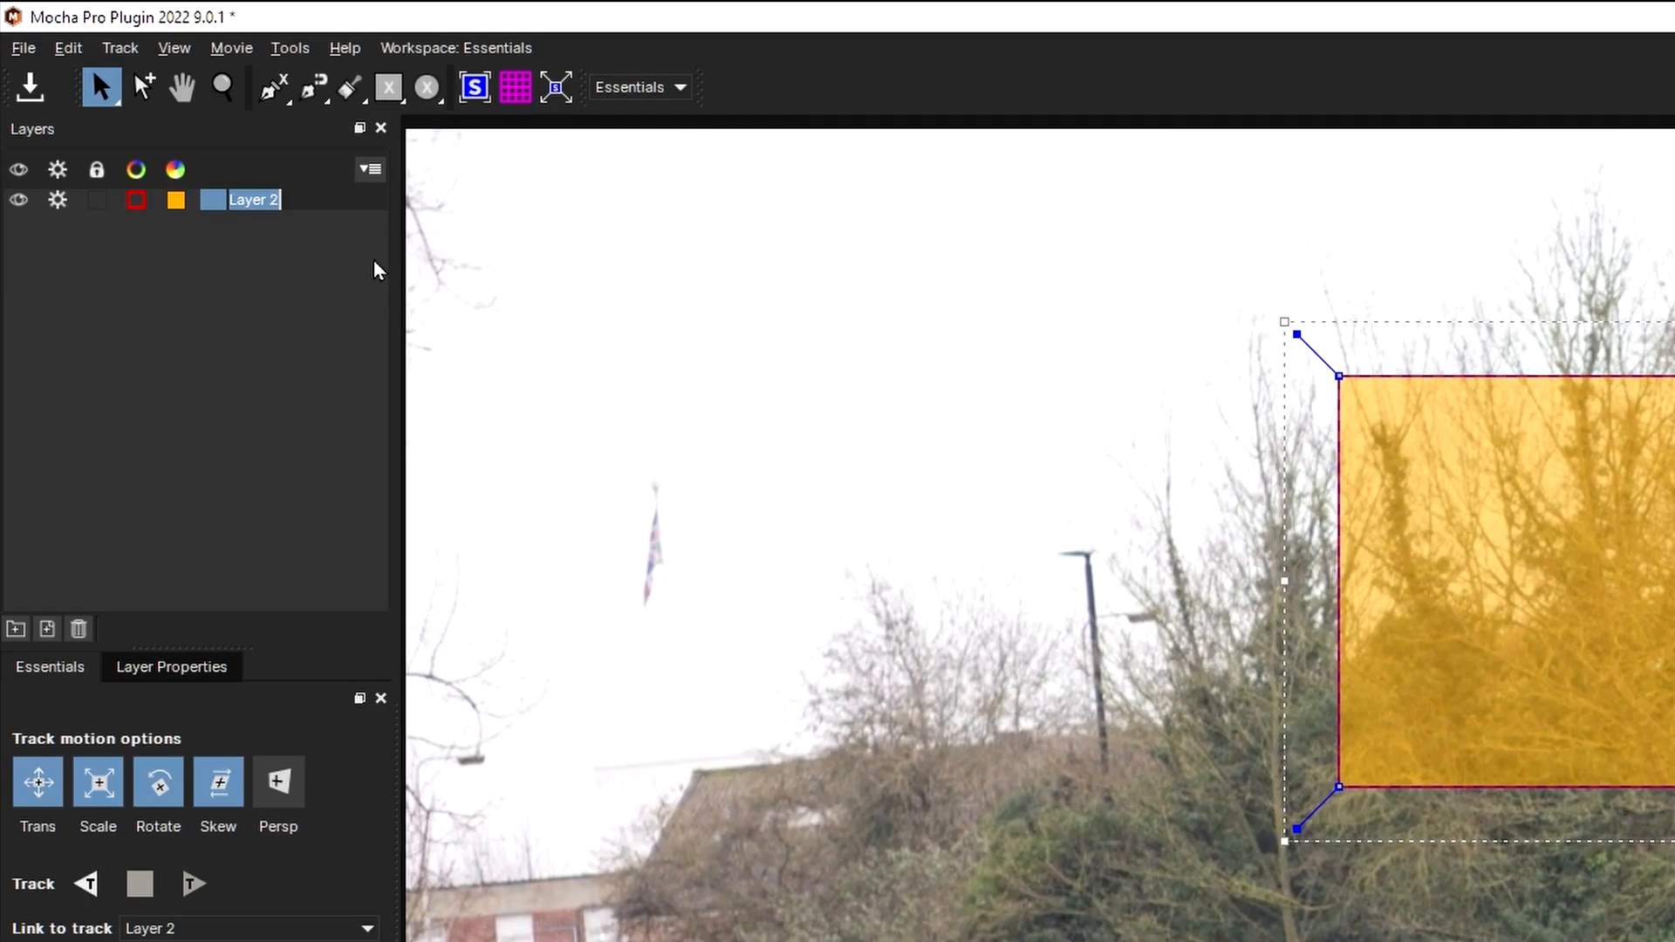
# - Name the rectangle layer 'Background track' and set Link to track to None
pyautogui.write('Background track')
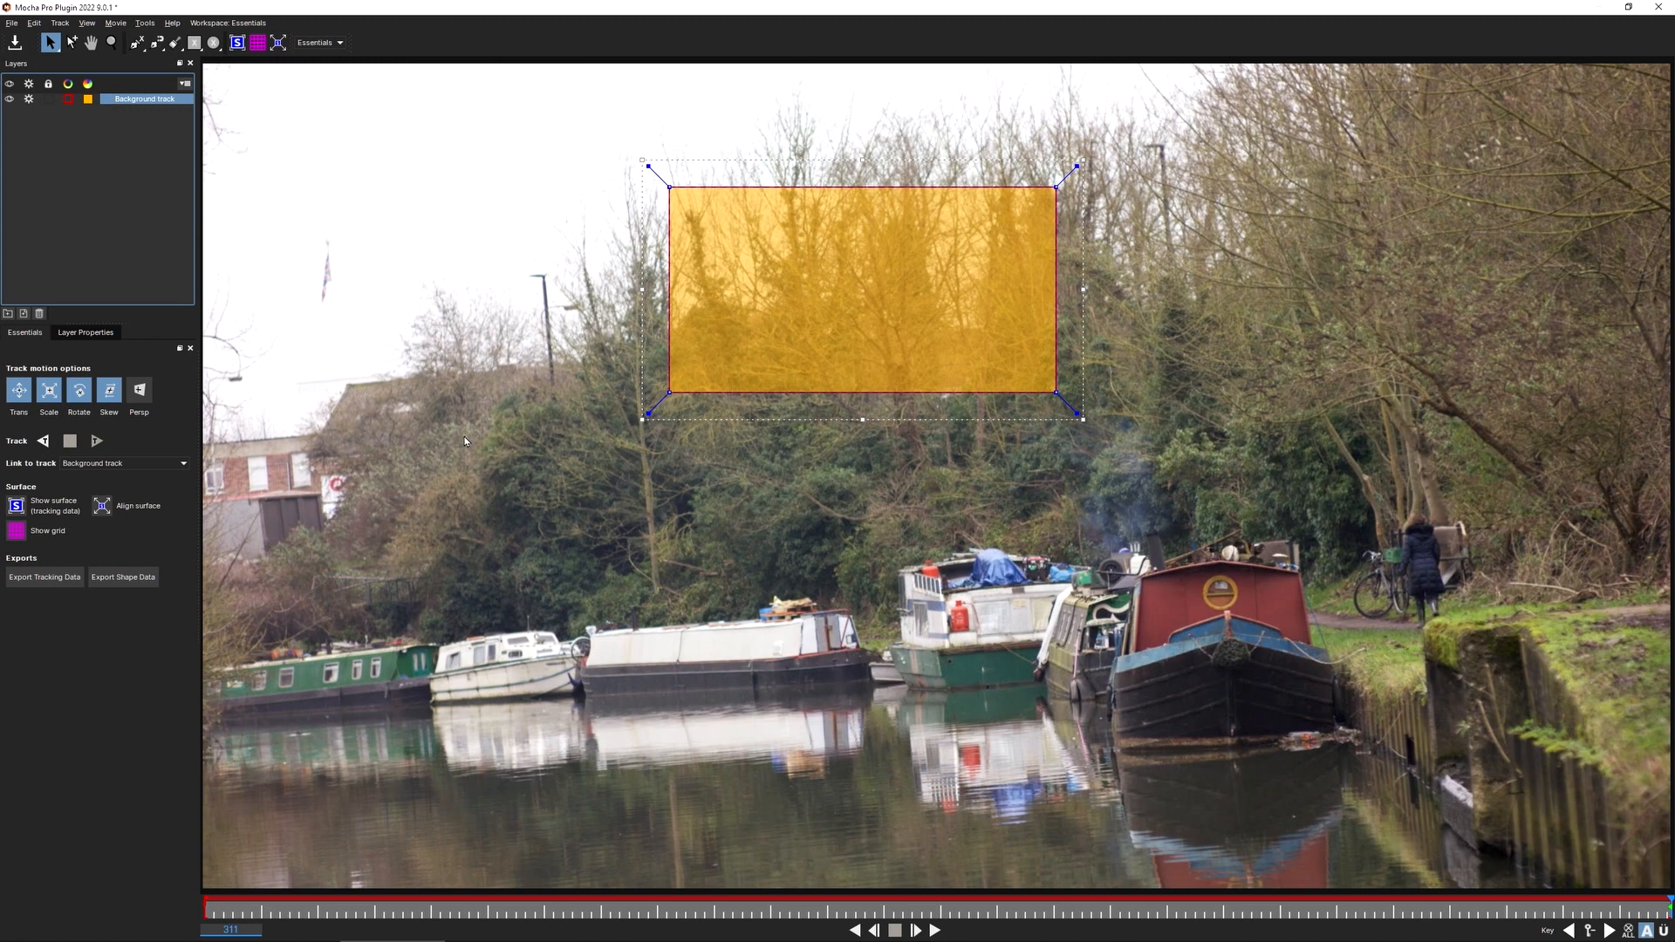
pyautogui.moveTo(96, 483)
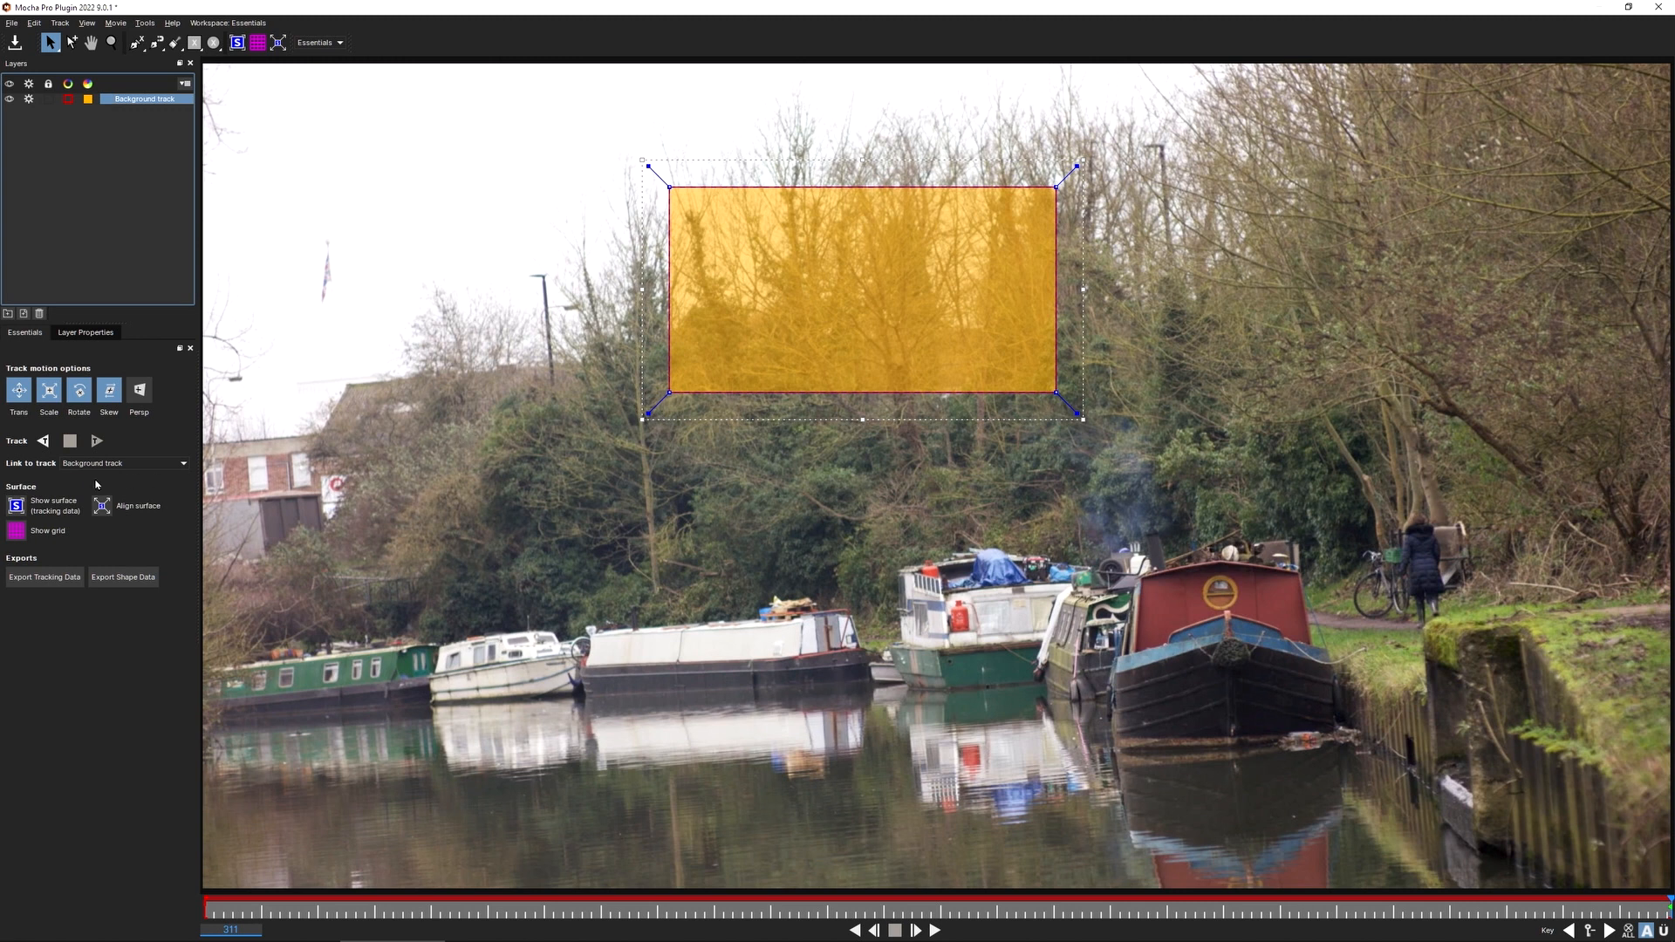
pyautogui.click(123, 463)
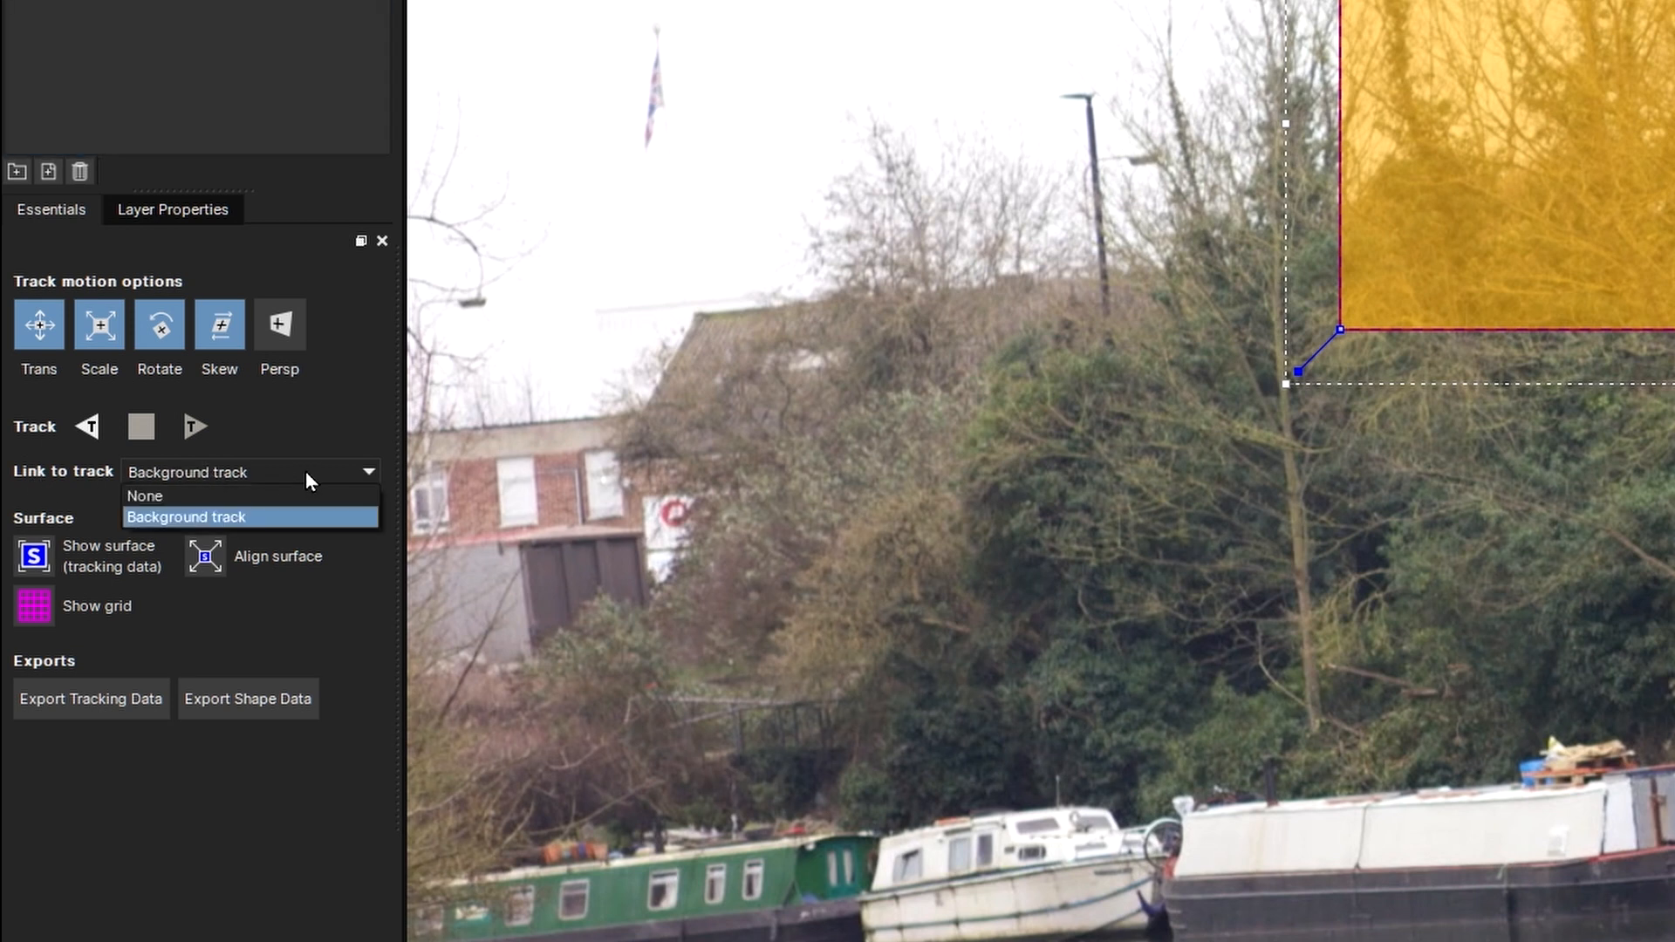
pyautogui.click(144, 495)
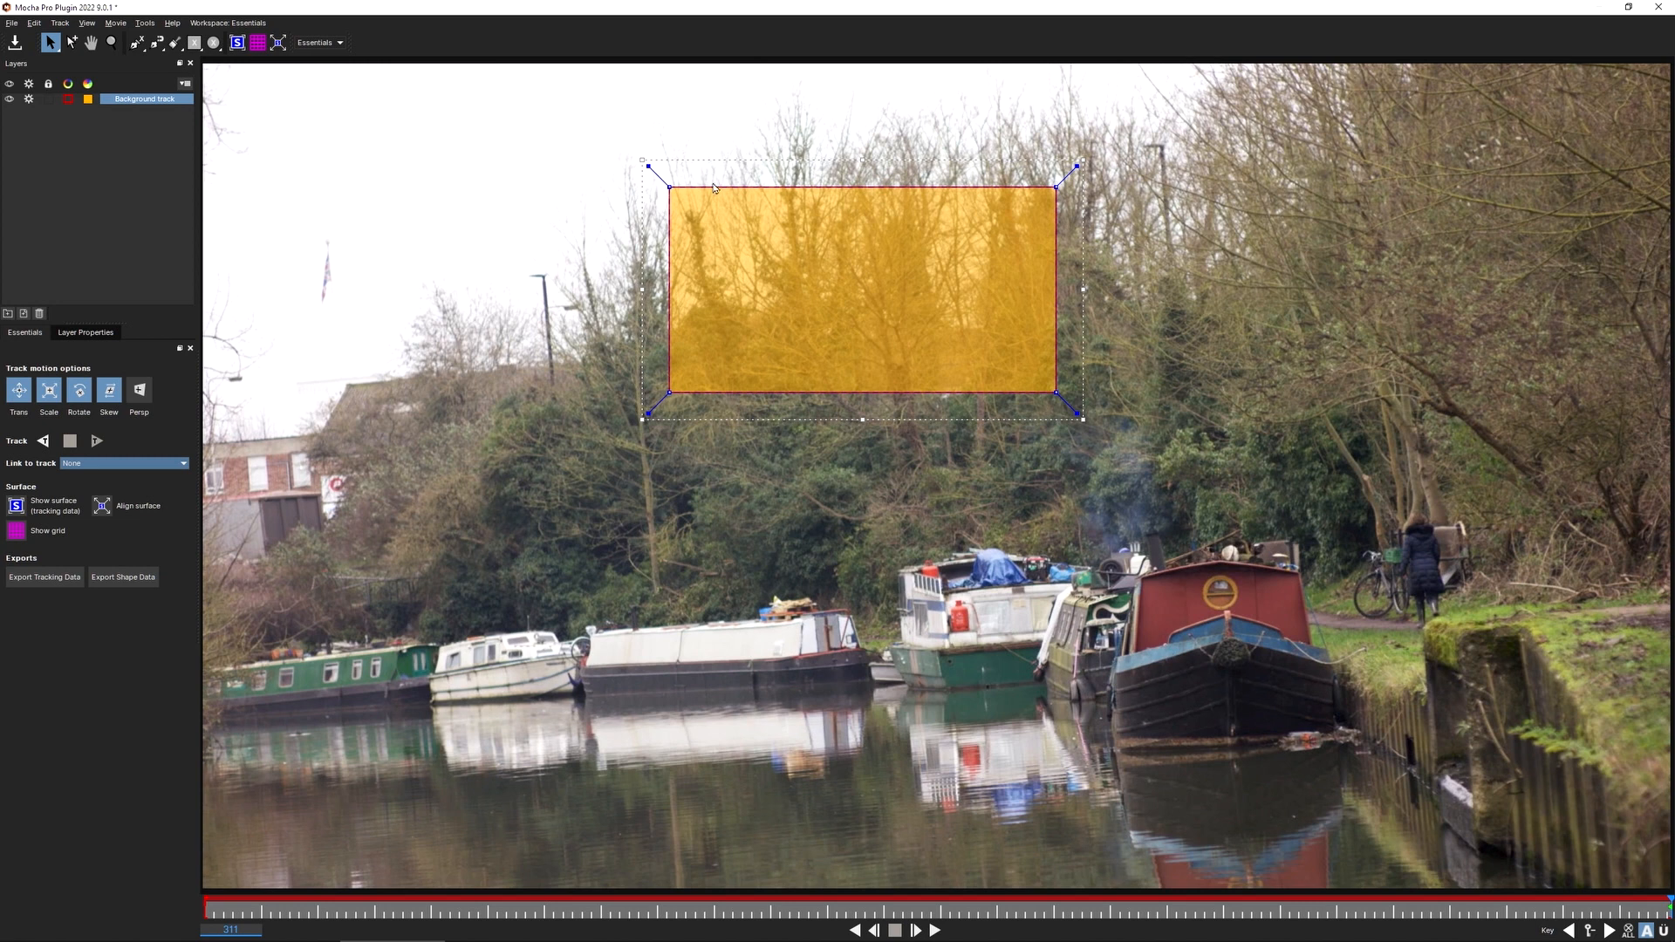
pyautogui.moveTo(660, 376)
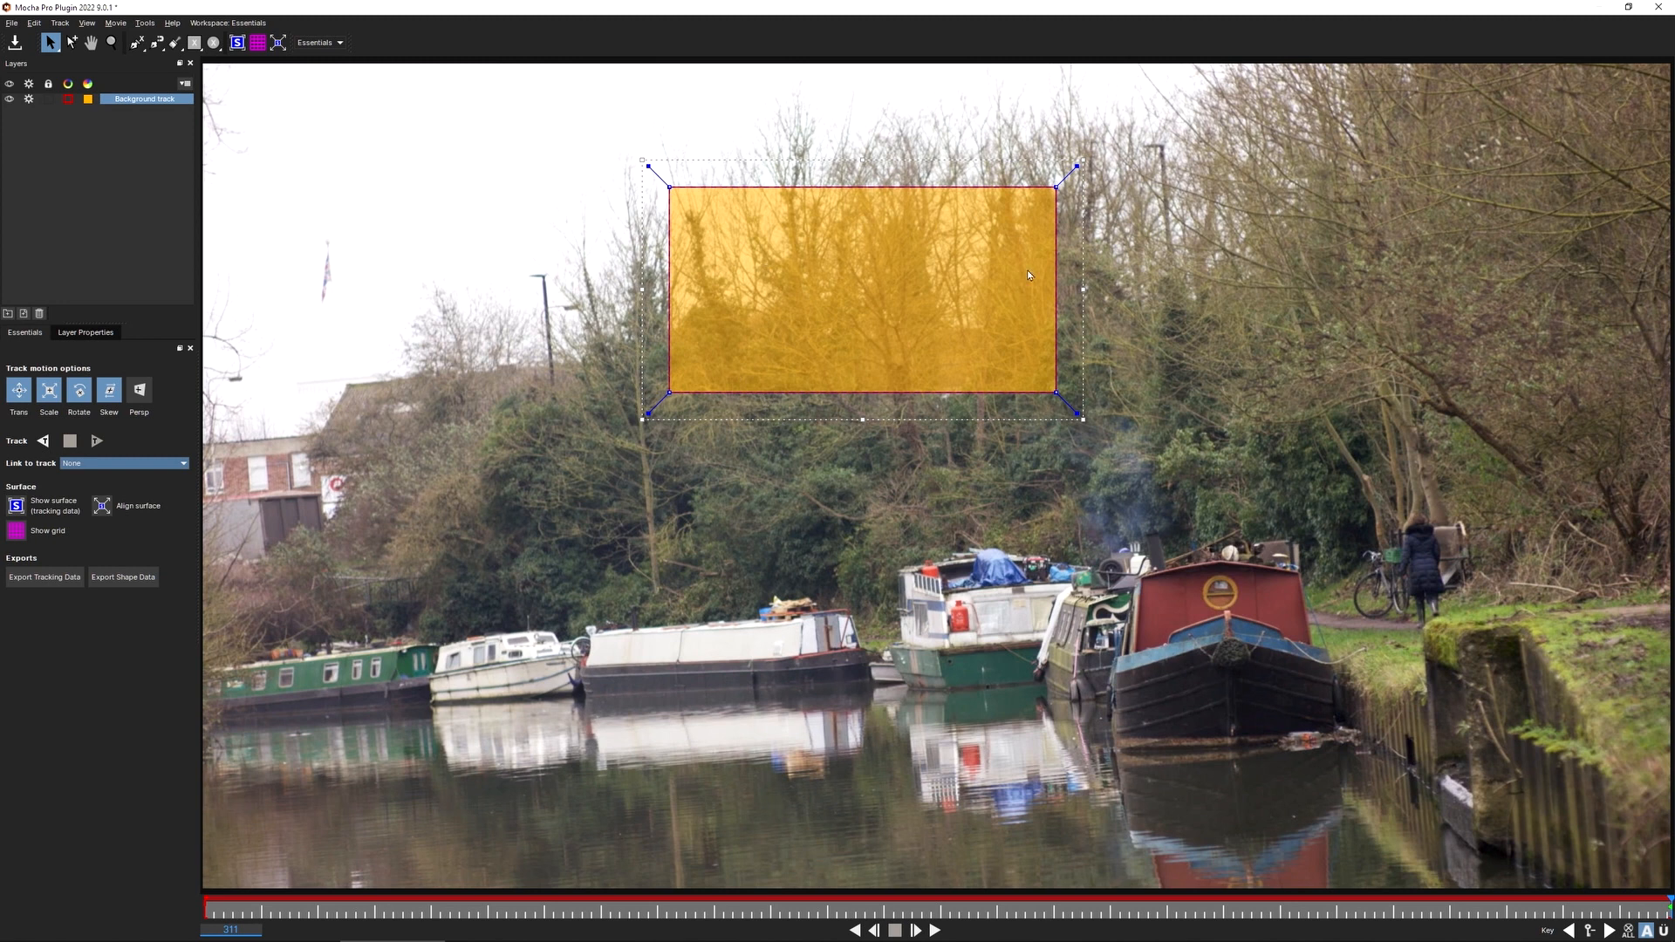
pyautogui.moveTo(490, 563)
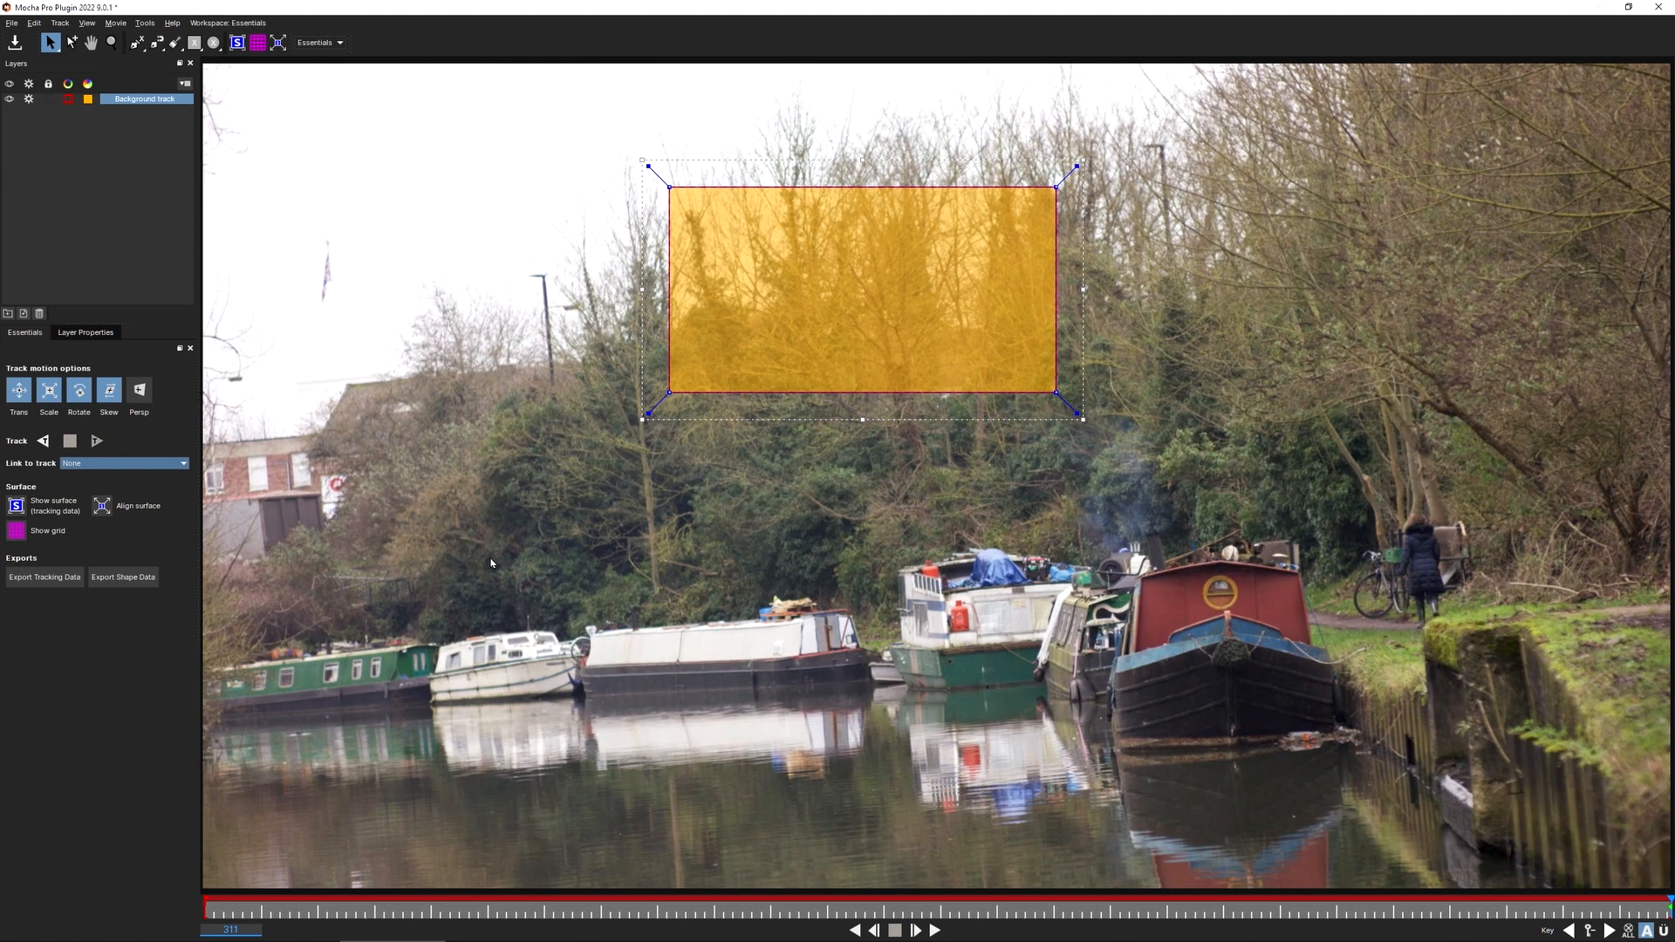
pyautogui.moveTo(356, 346)
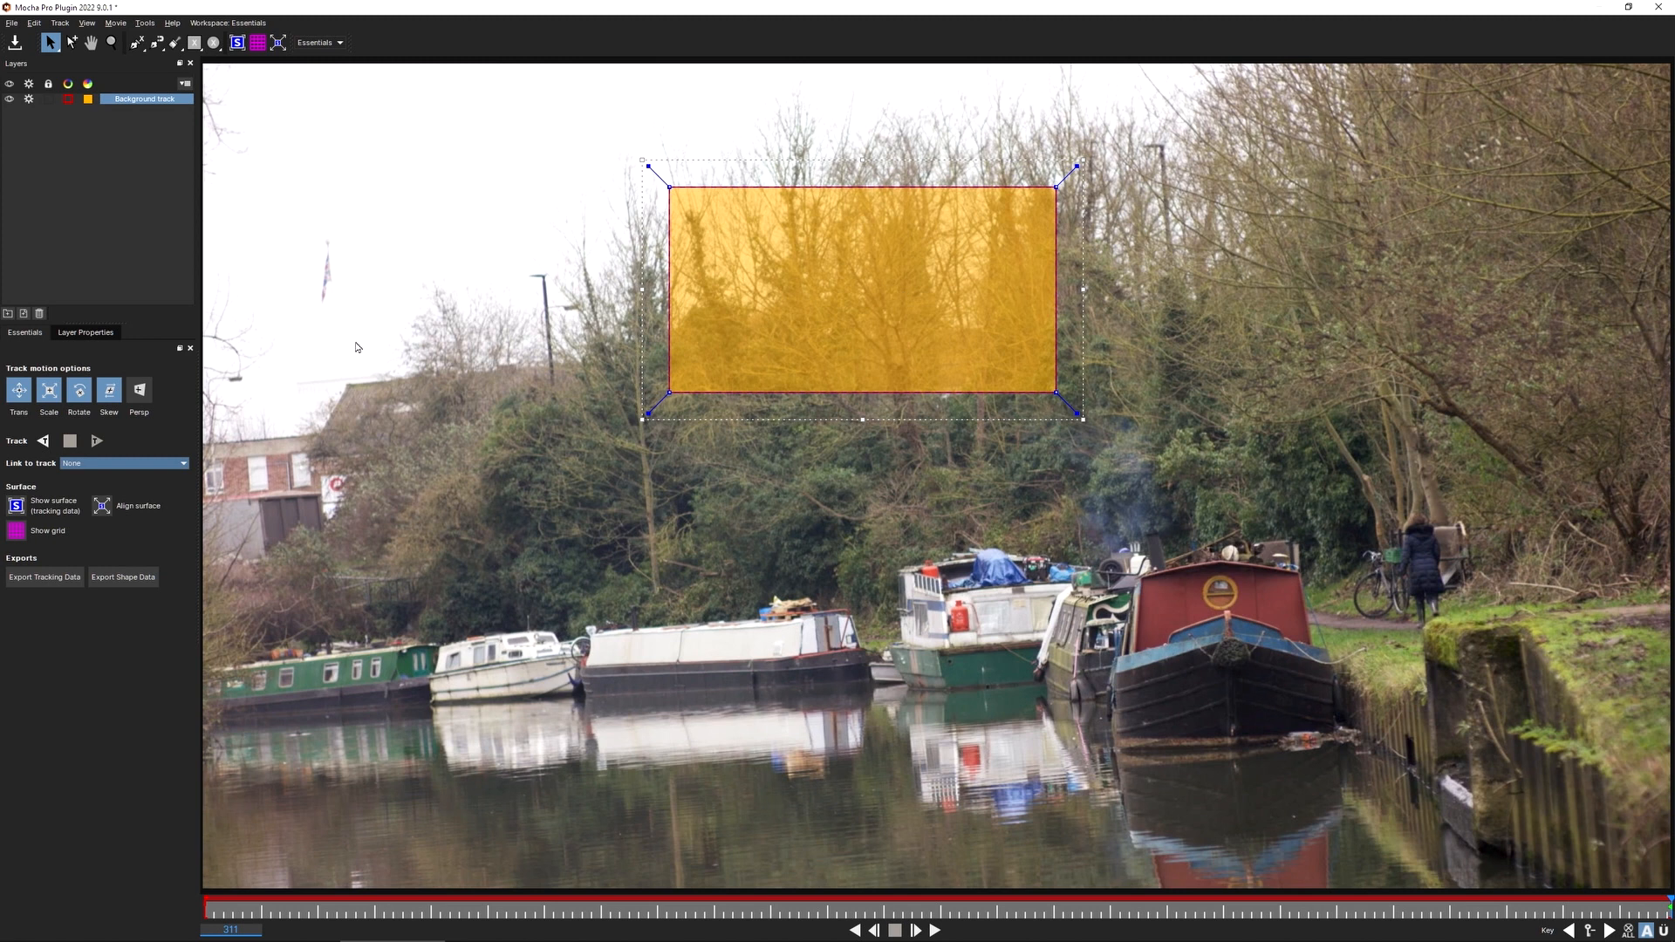
pyautogui.click(236, 42)
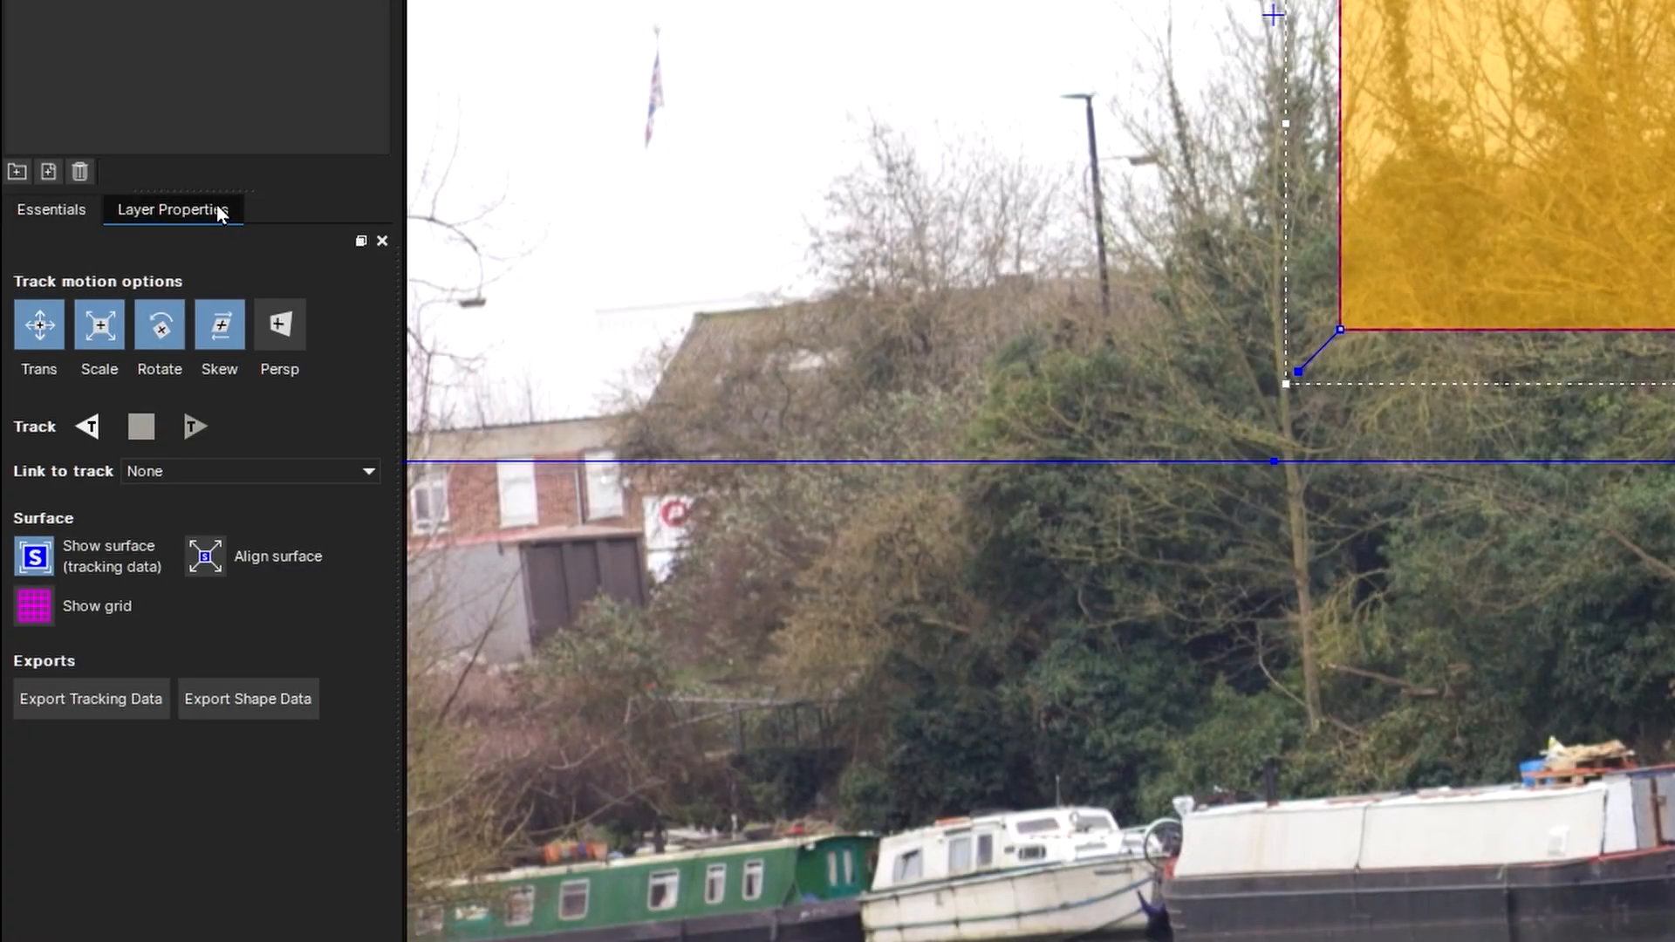
# - Set the Background track layer's insert clip to Grid8x8, then Grid16x16
pyautogui.click(173, 209)
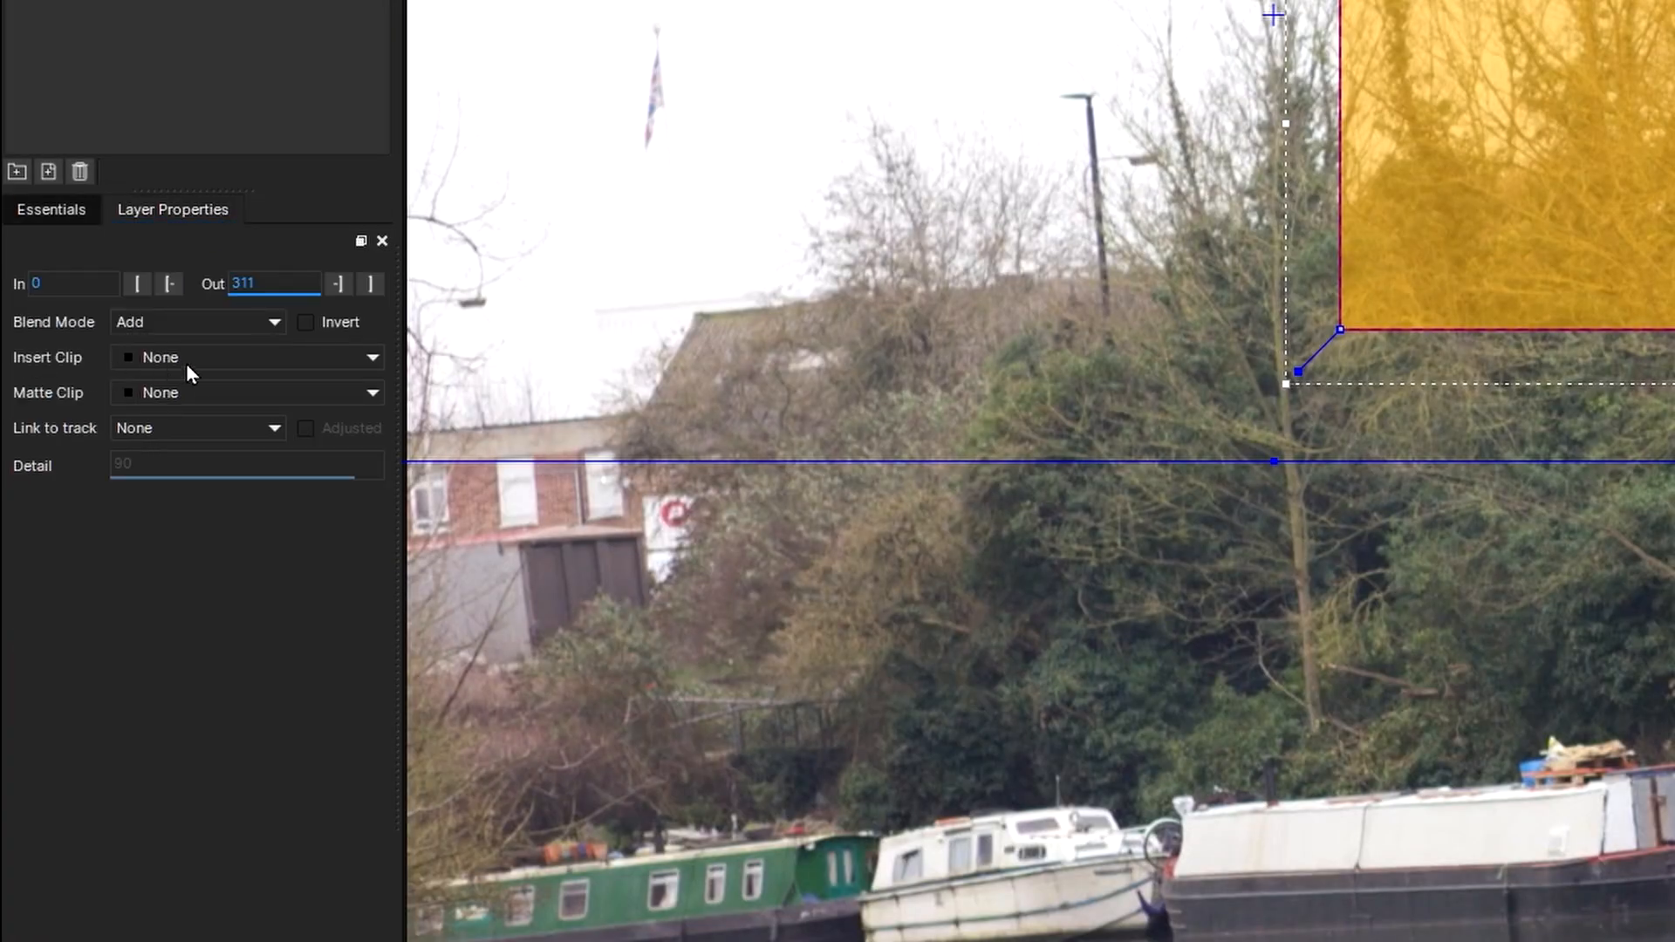
pyautogui.click(248, 356)
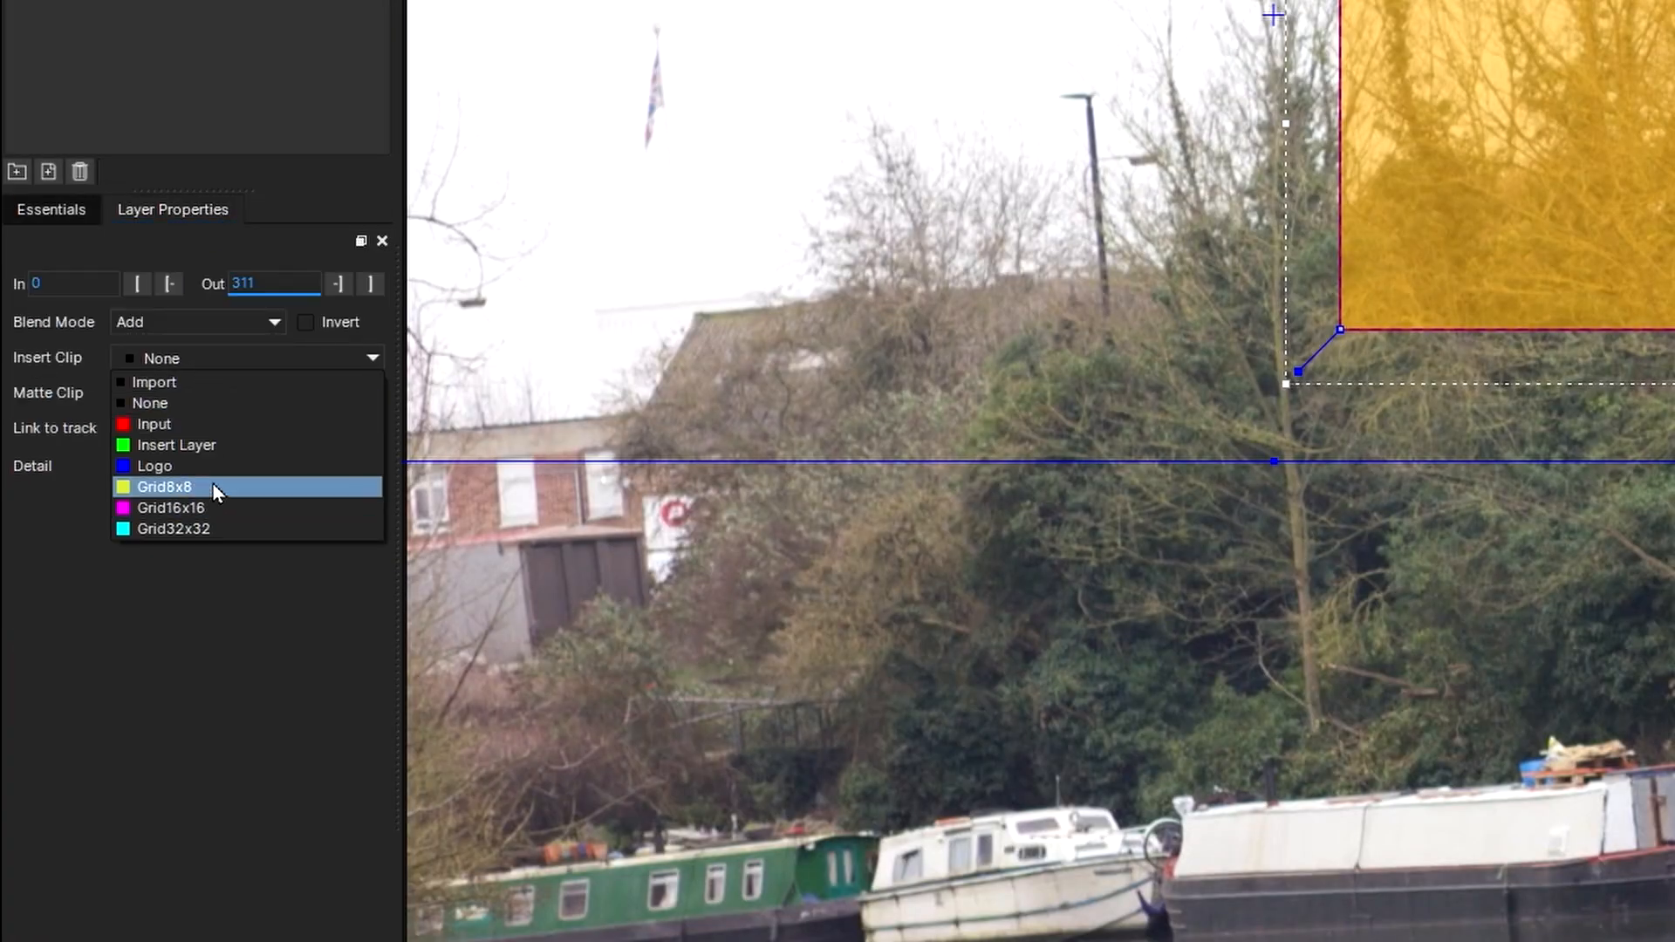
pyautogui.click(164, 487)
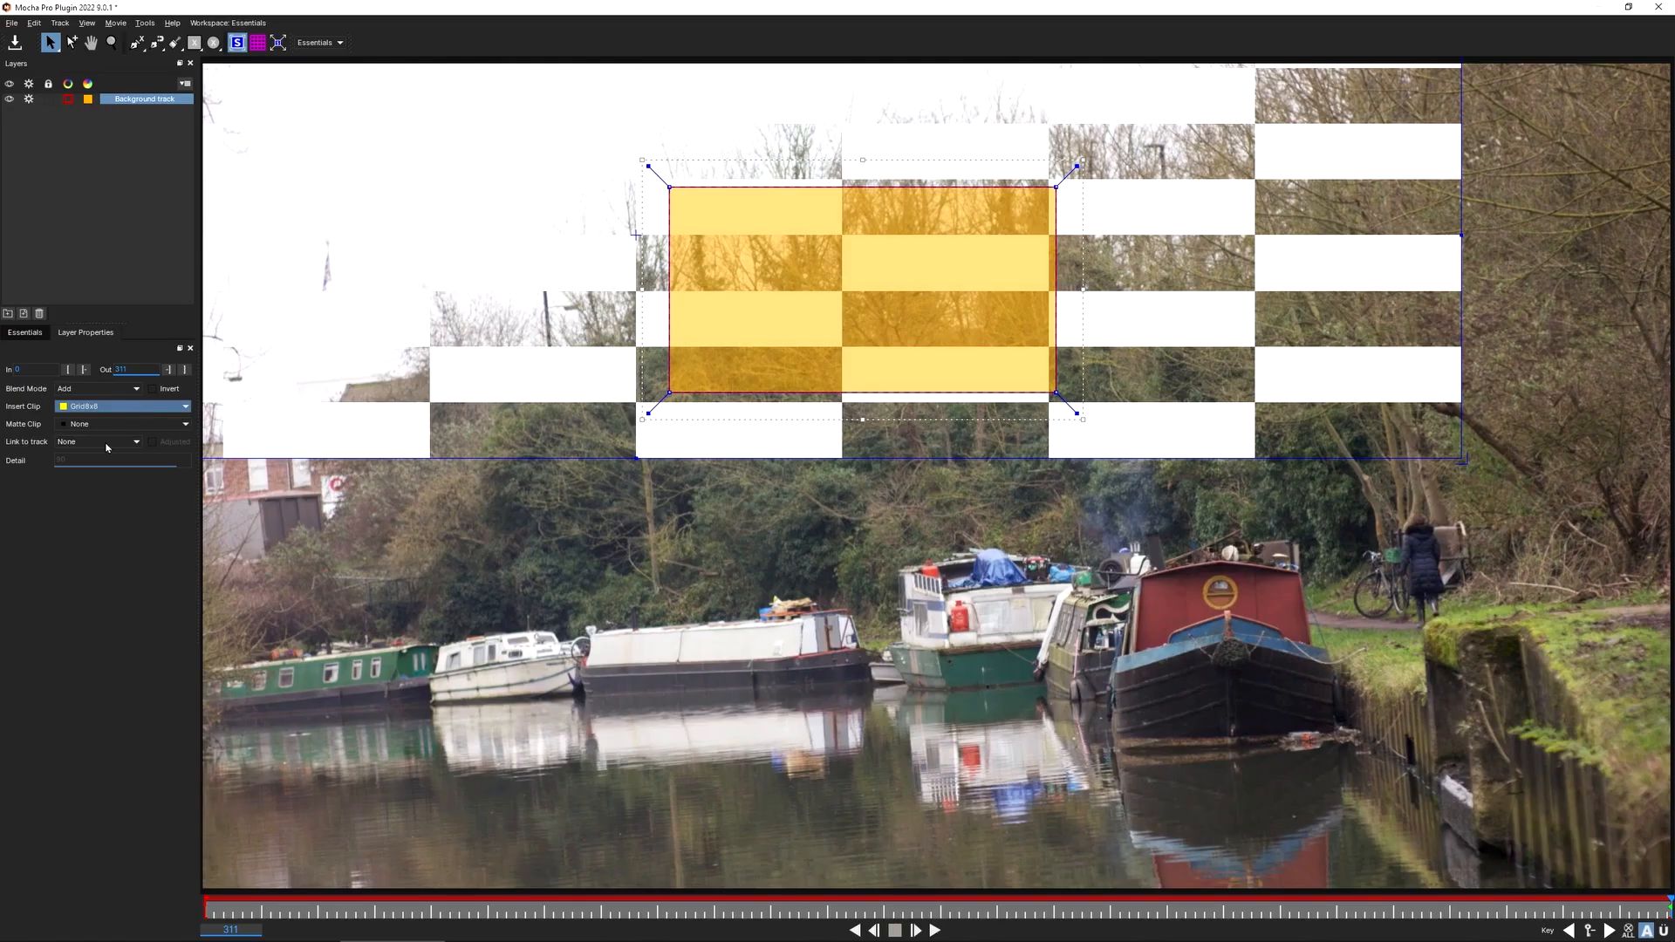
pyautogui.click(122, 407)
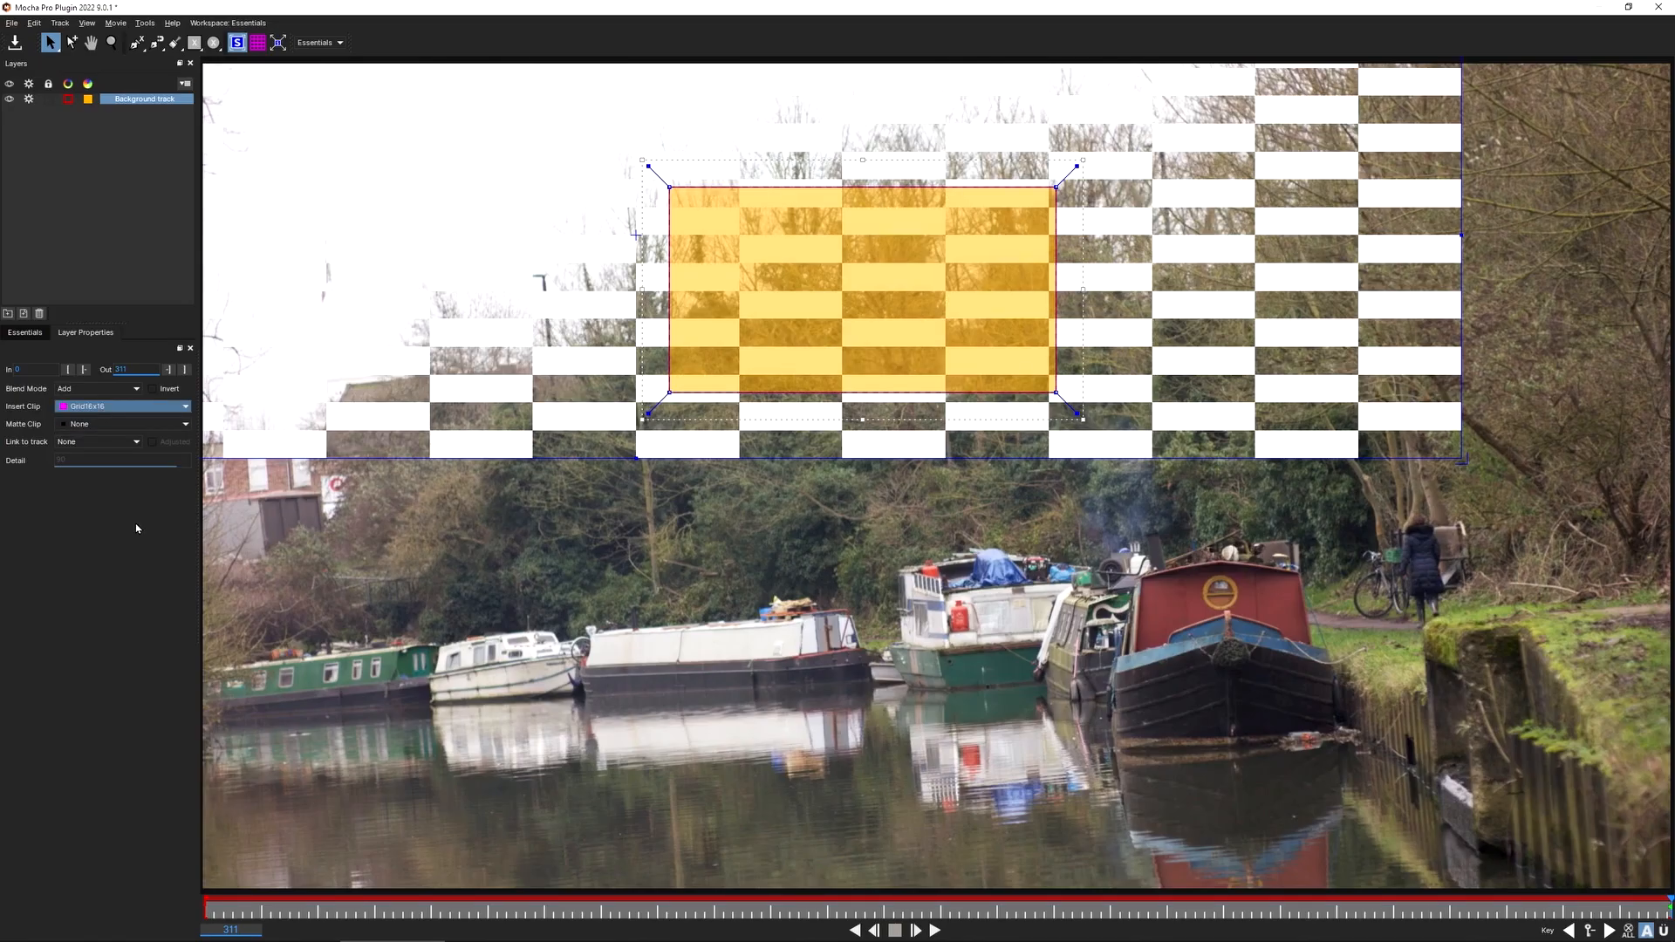
pyautogui.moveTo(349, 277)
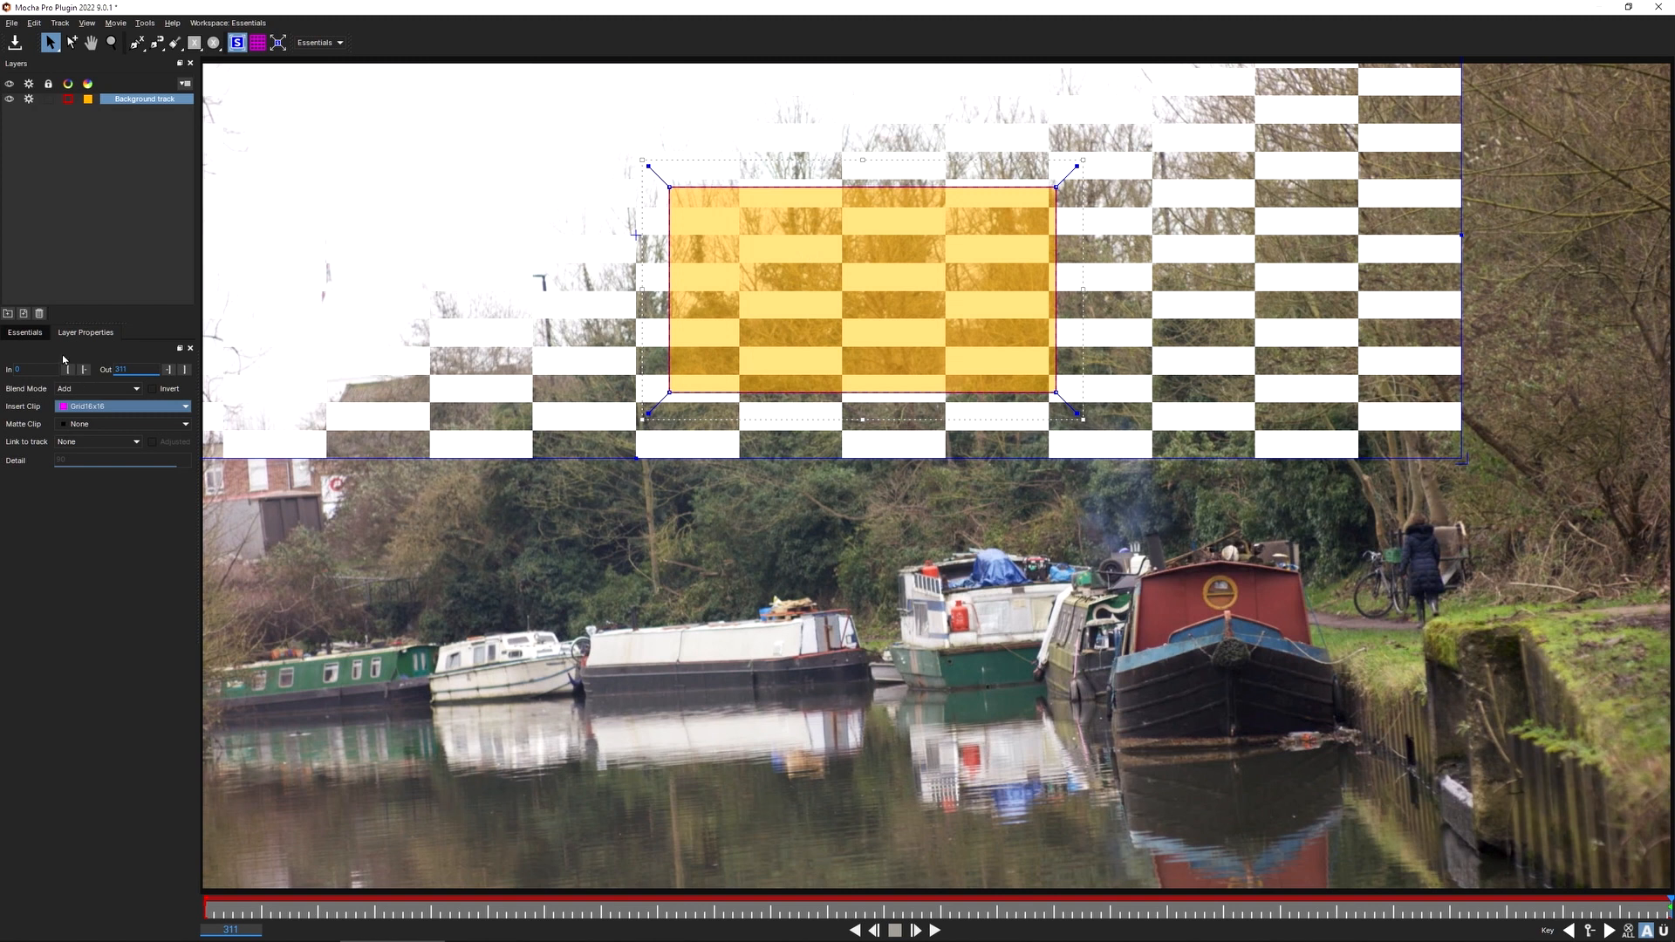
pyautogui.click(84, 331)
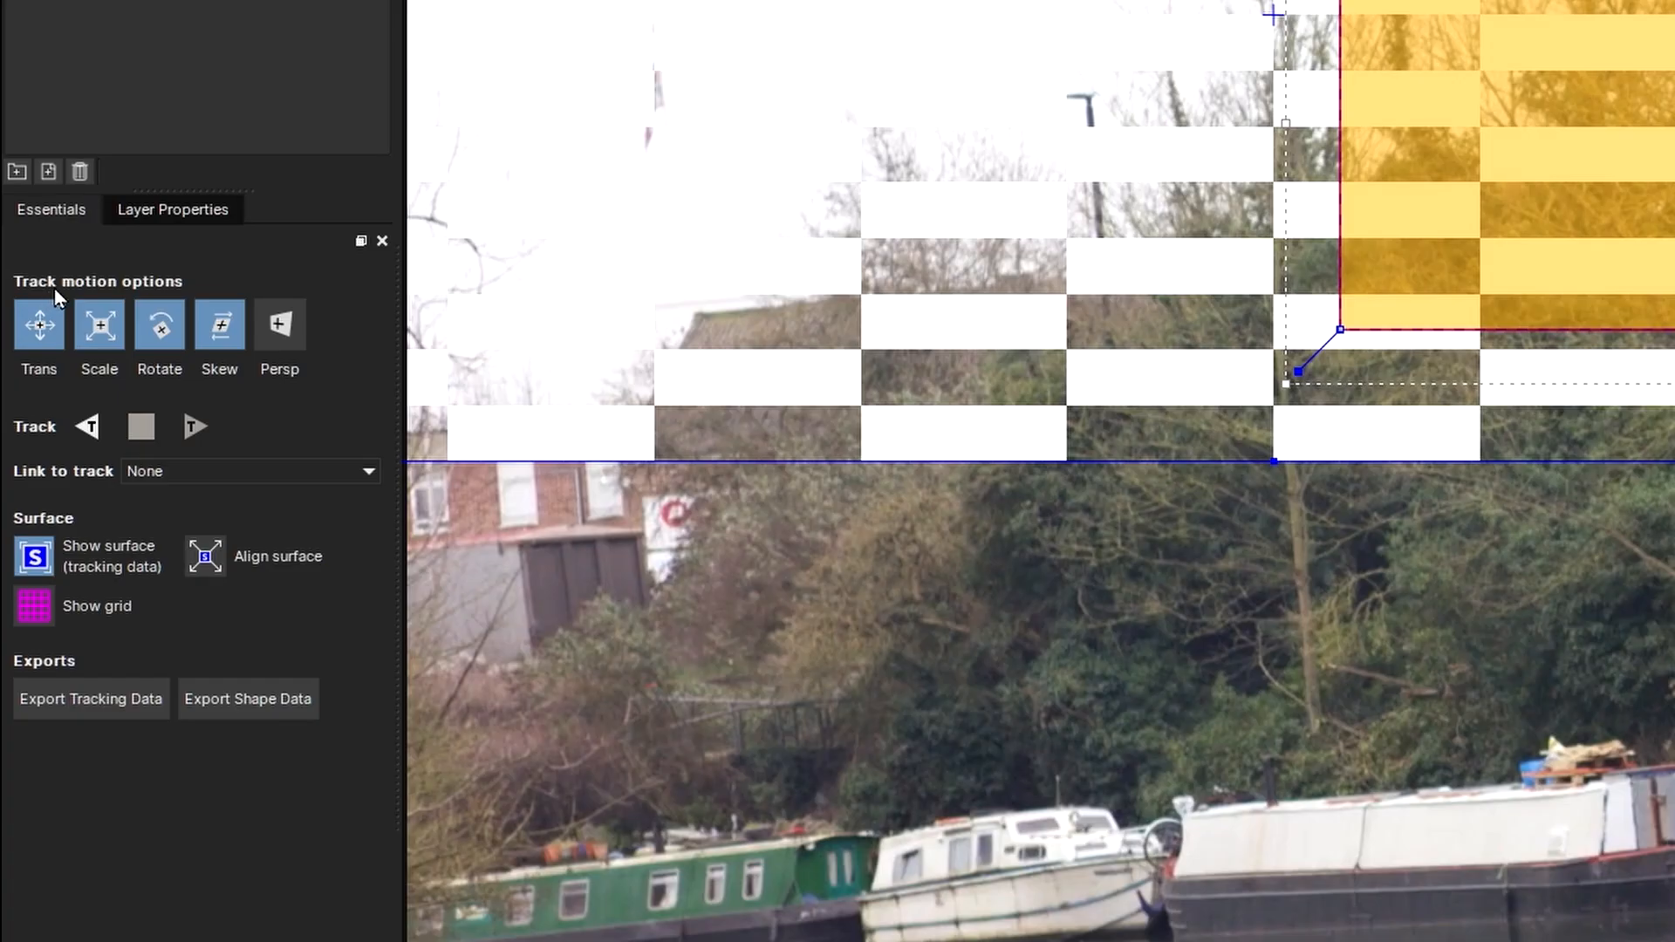
pyautogui.moveTo(68, 388)
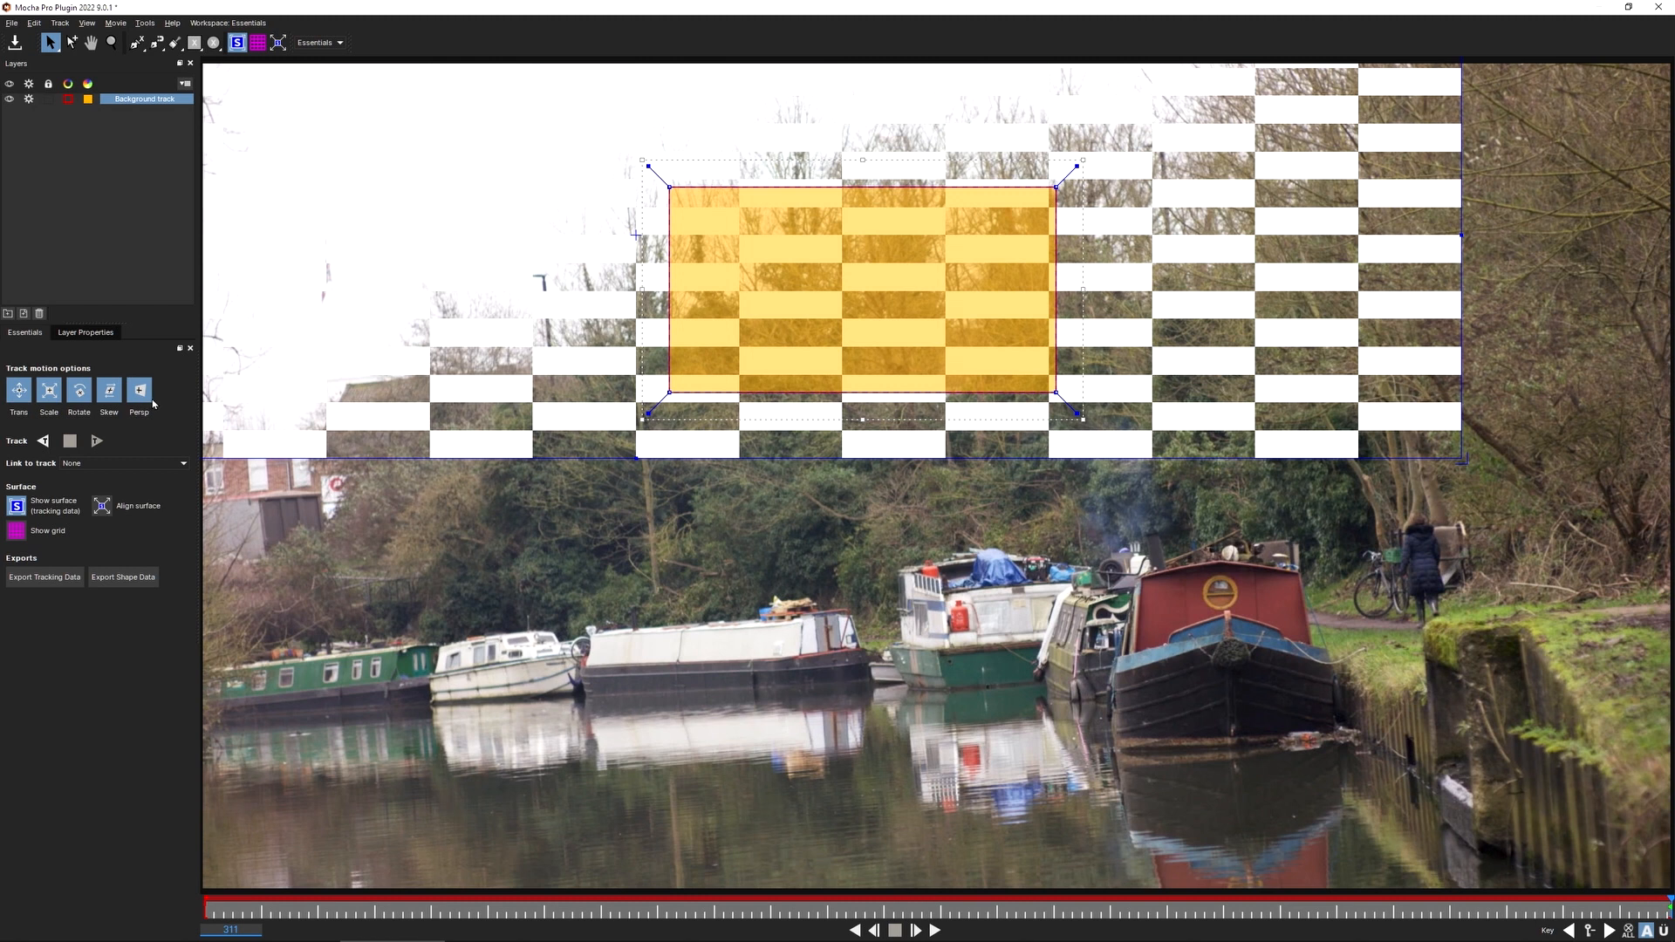
pyautogui.moveTo(146, 401)
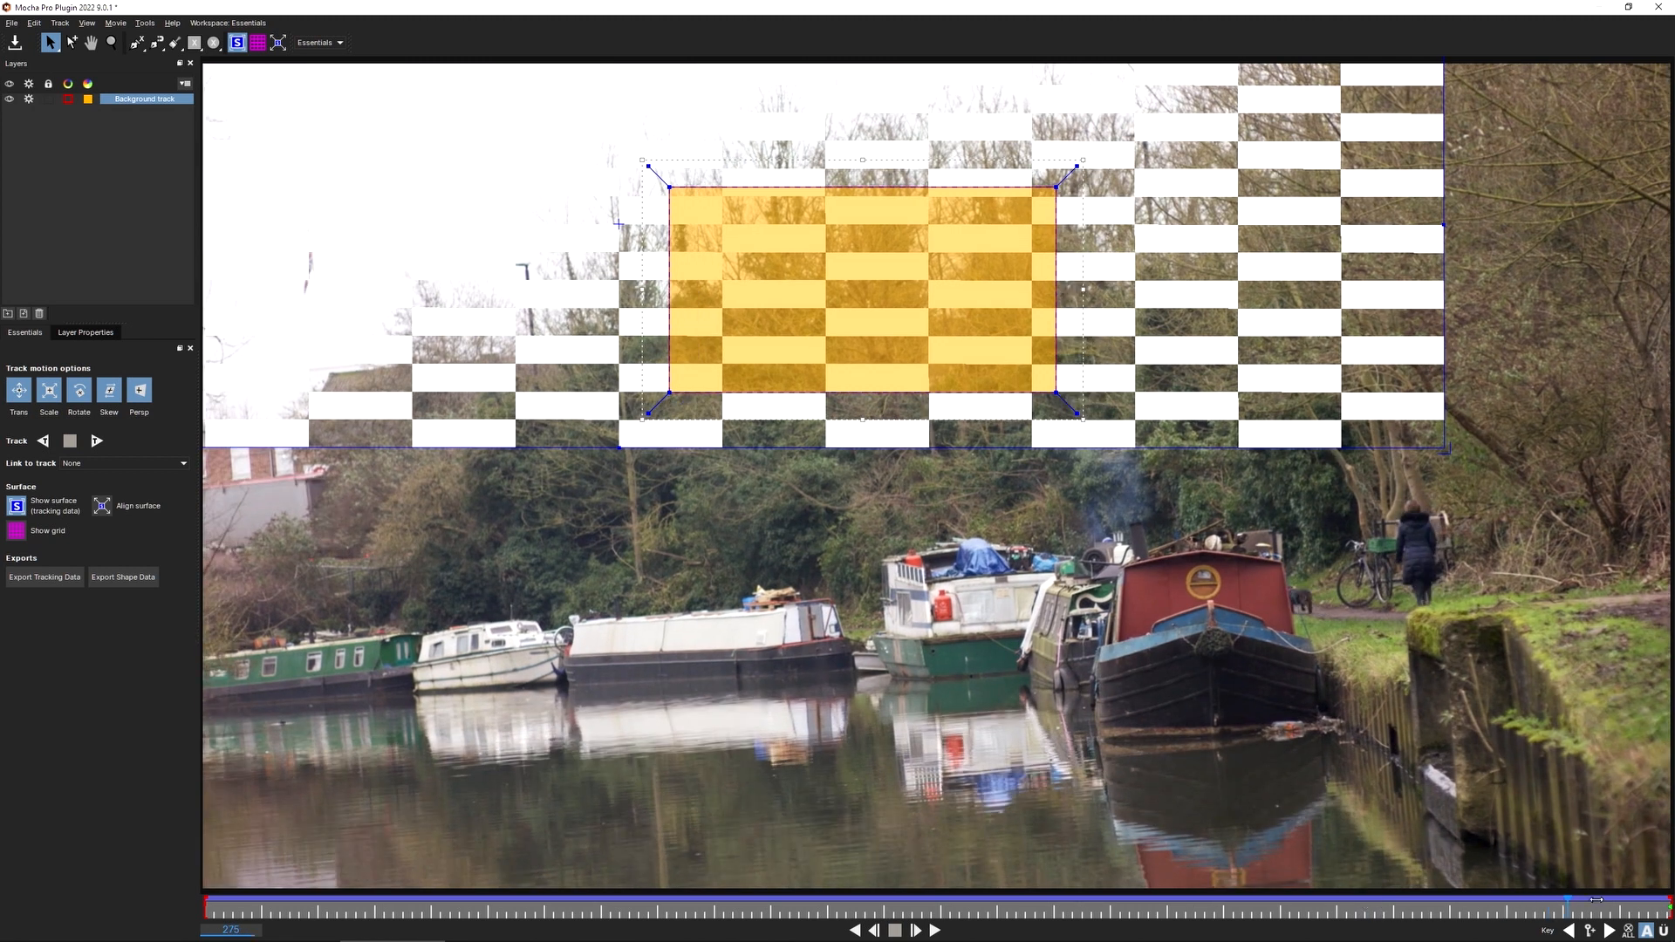
# - Scrub the timeline to check the checker grid sticks to the treetops
pyautogui.moveTo(1564, 901); pyautogui.dragTo(1365, 900)
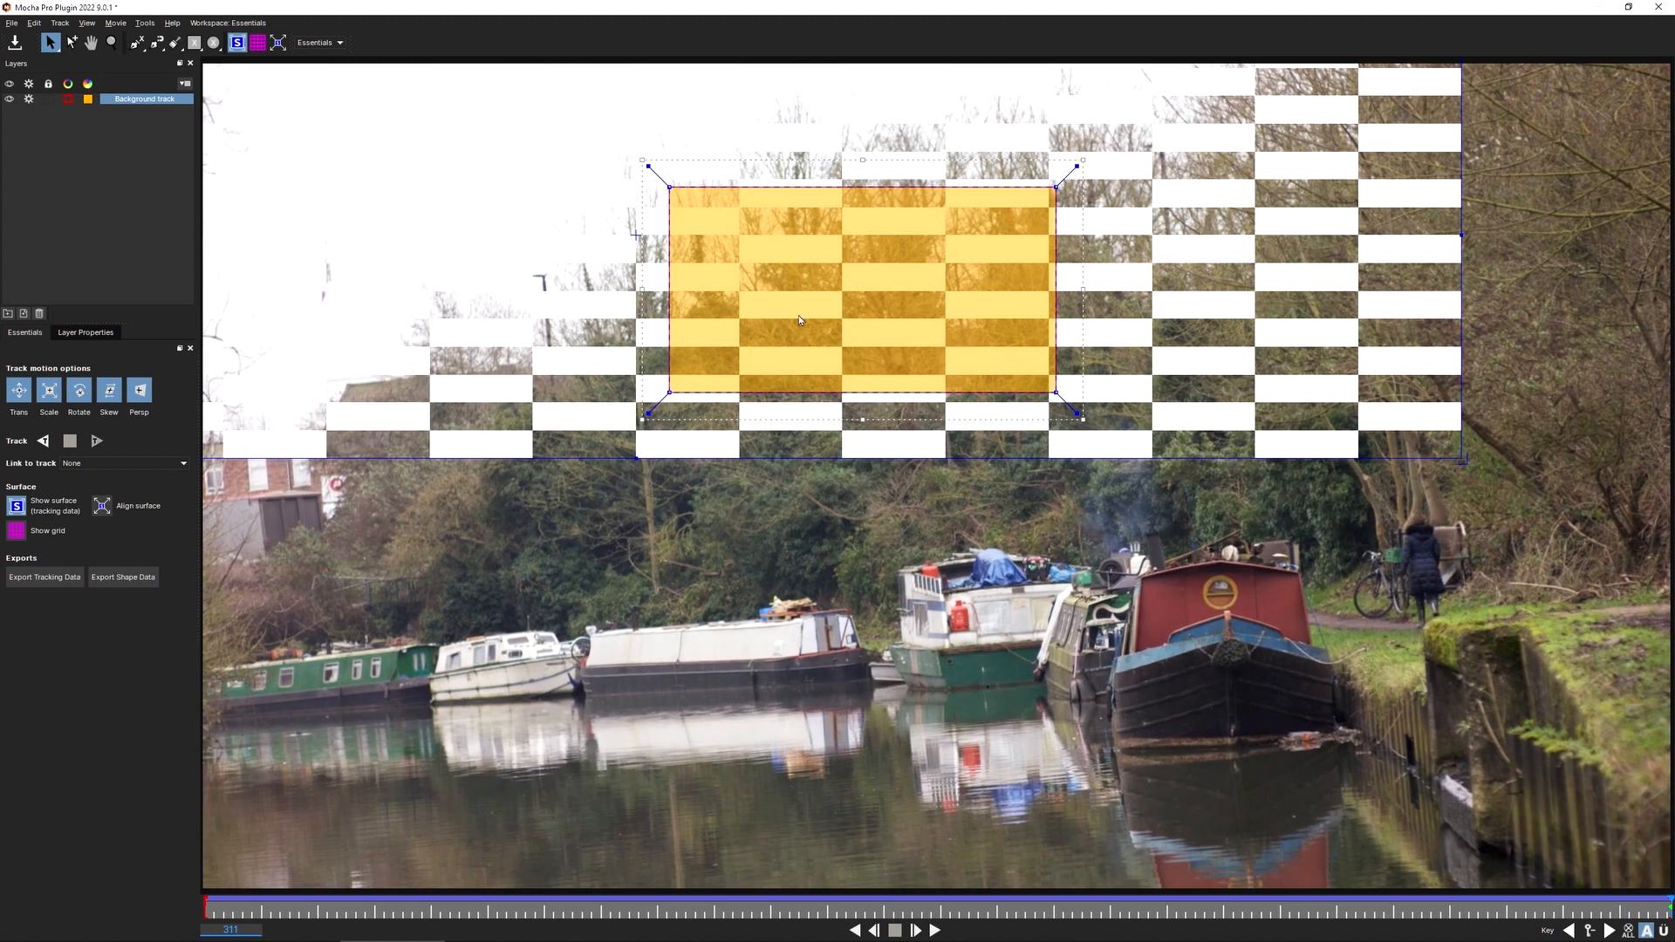
pyautogui.moveTo(1424, 299)
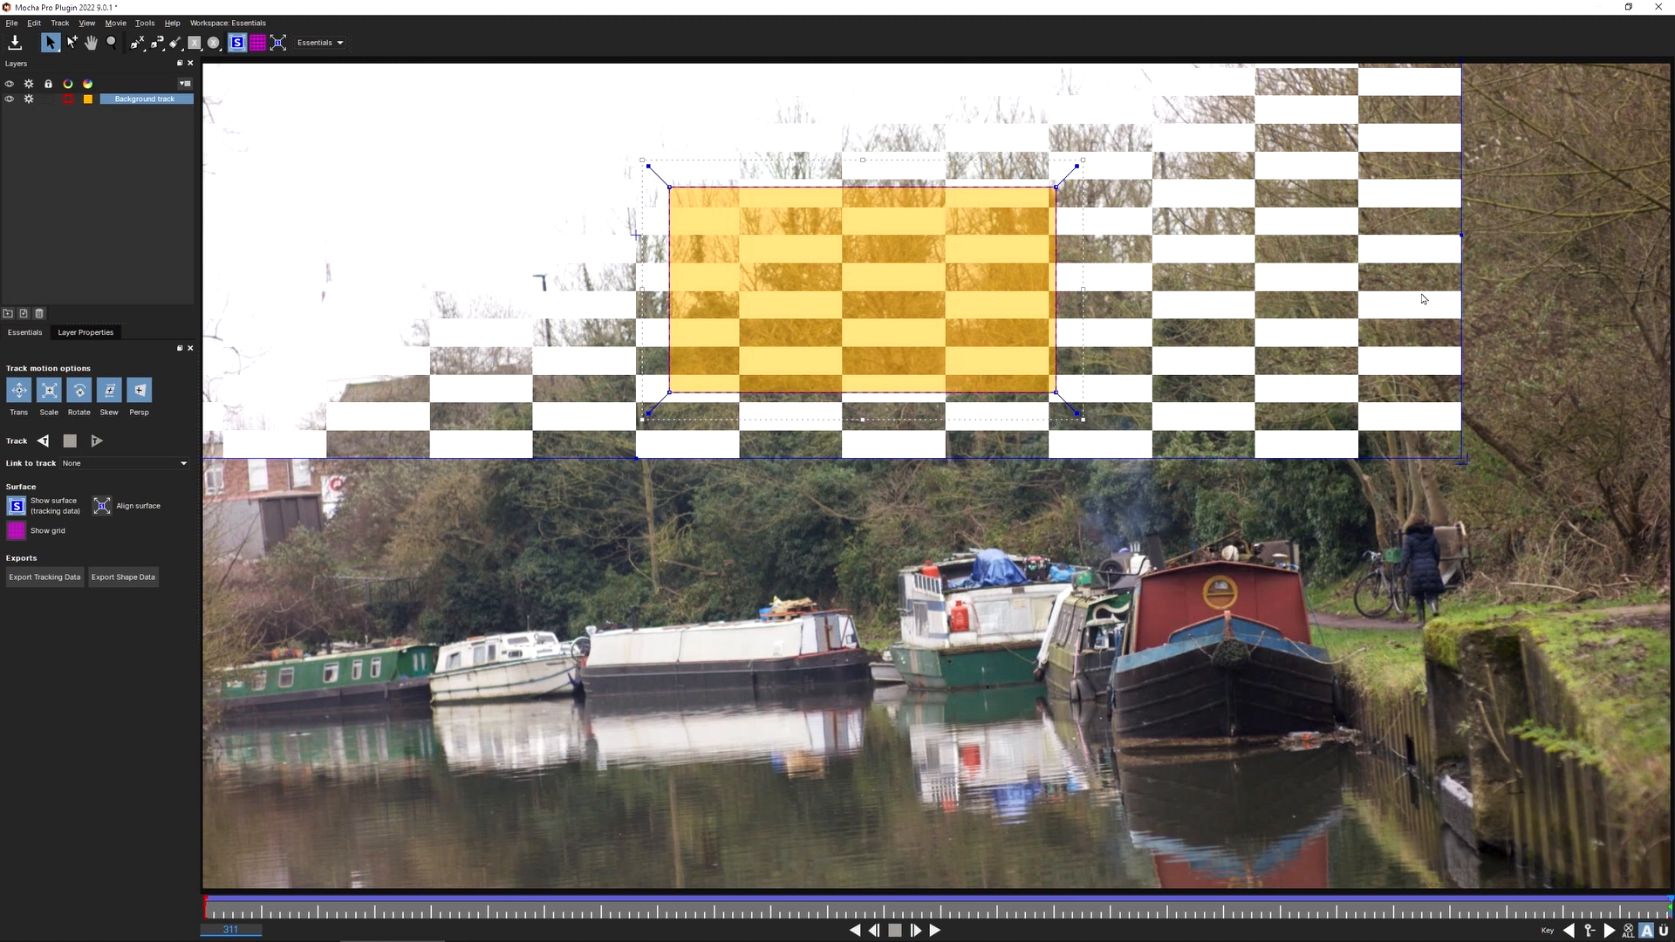
pyautogui.moveTo(271, 424)
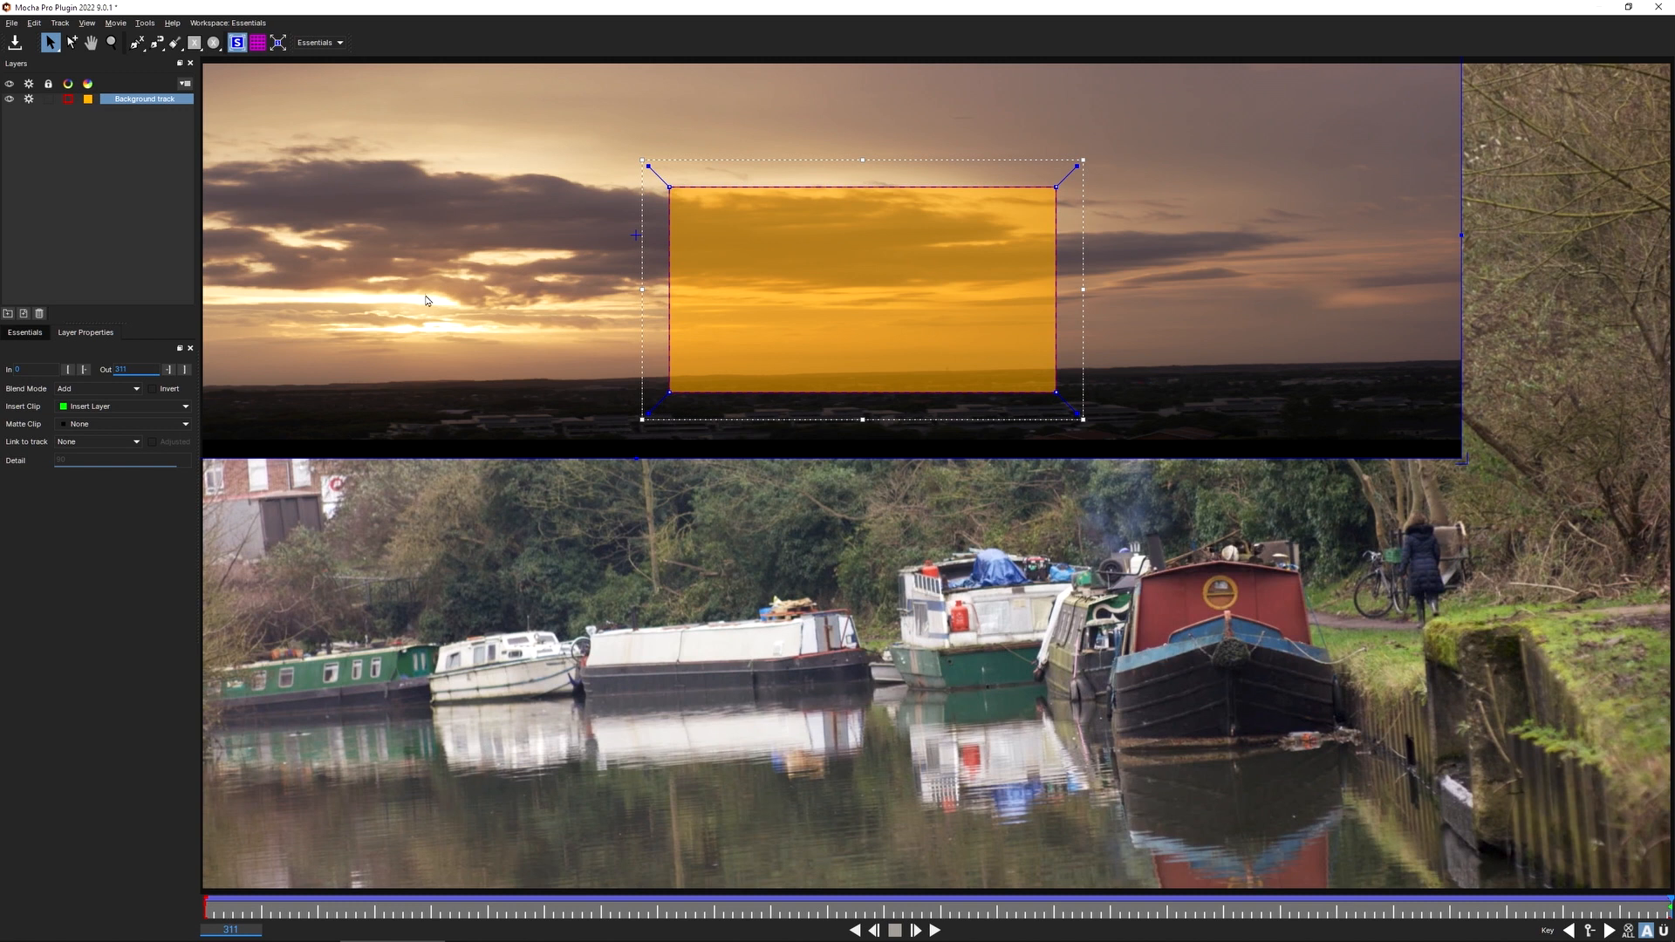
pyautogui.moveTo(423, 311)
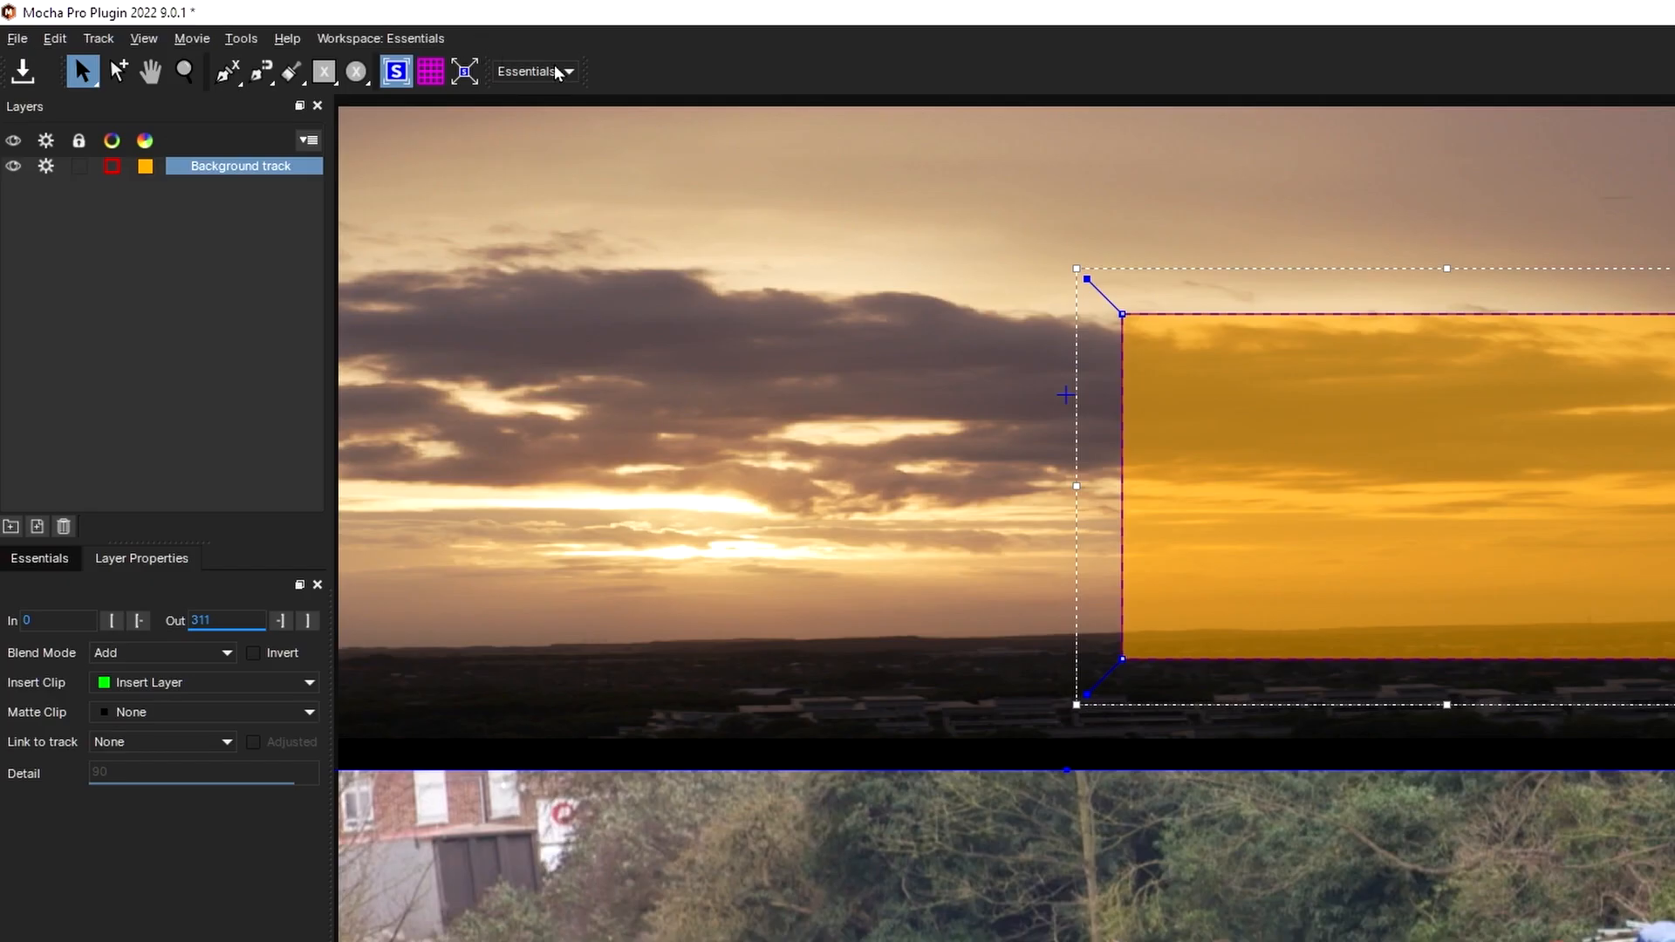
# - Switch to the Classic workspace and turn off matte overlays from the View menu
pyautogui.click(534, 72)
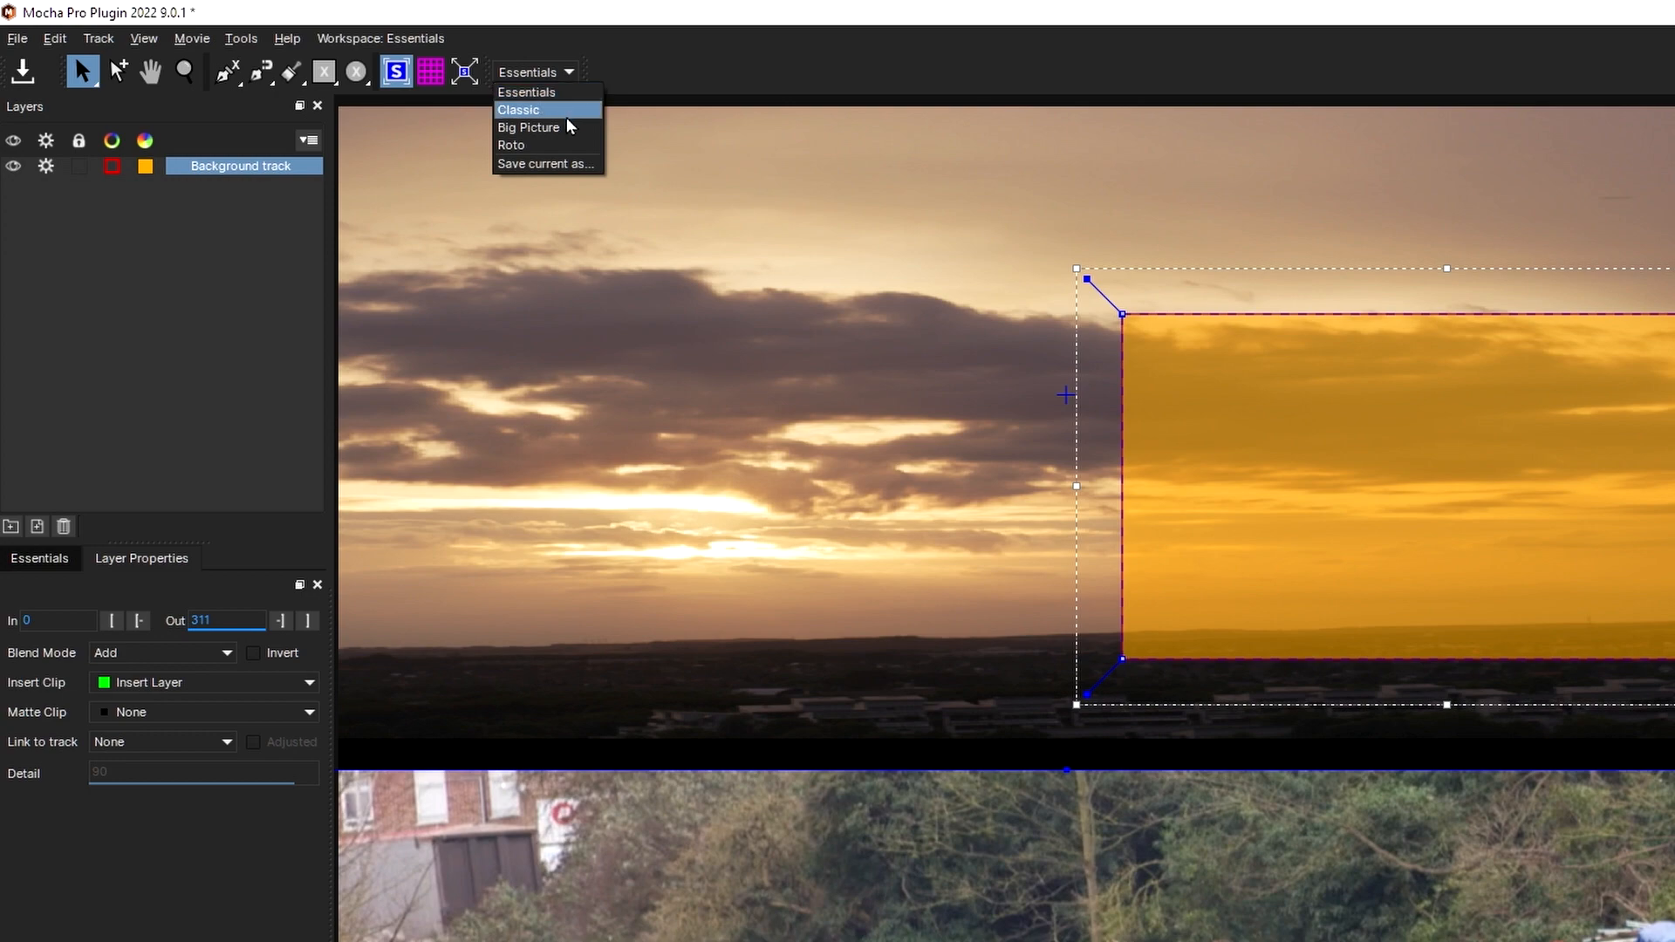
pyautogui.click(520, 108)
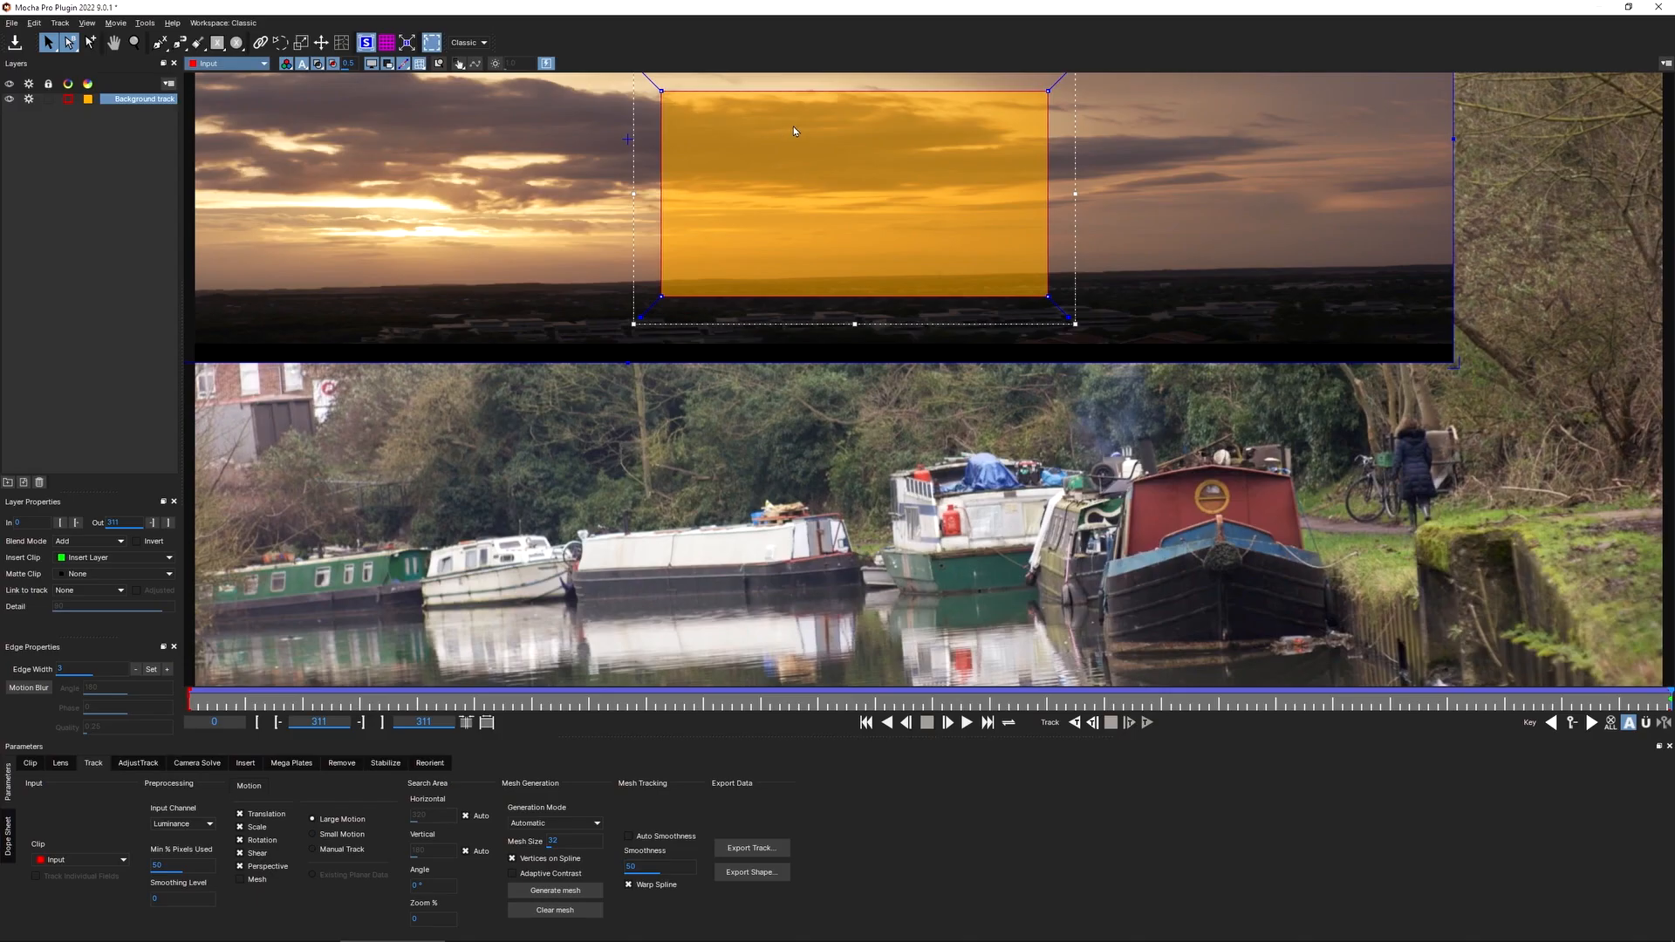
pyautogui.click(87, 22)
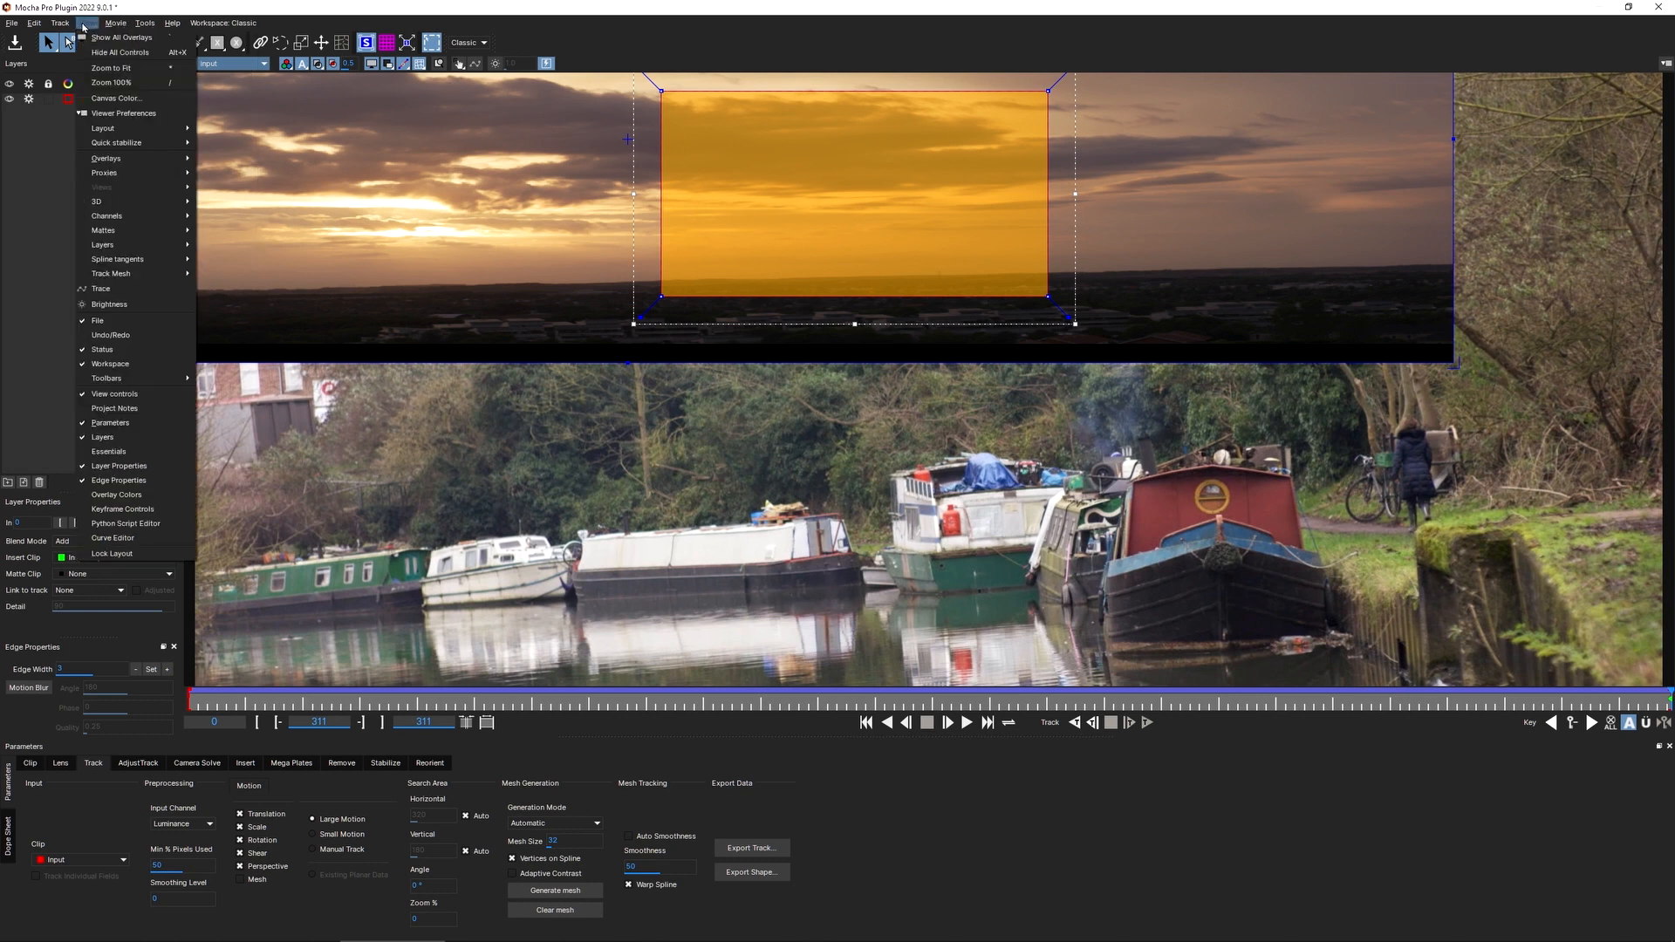
pyautogui.moveTo(103, 231)
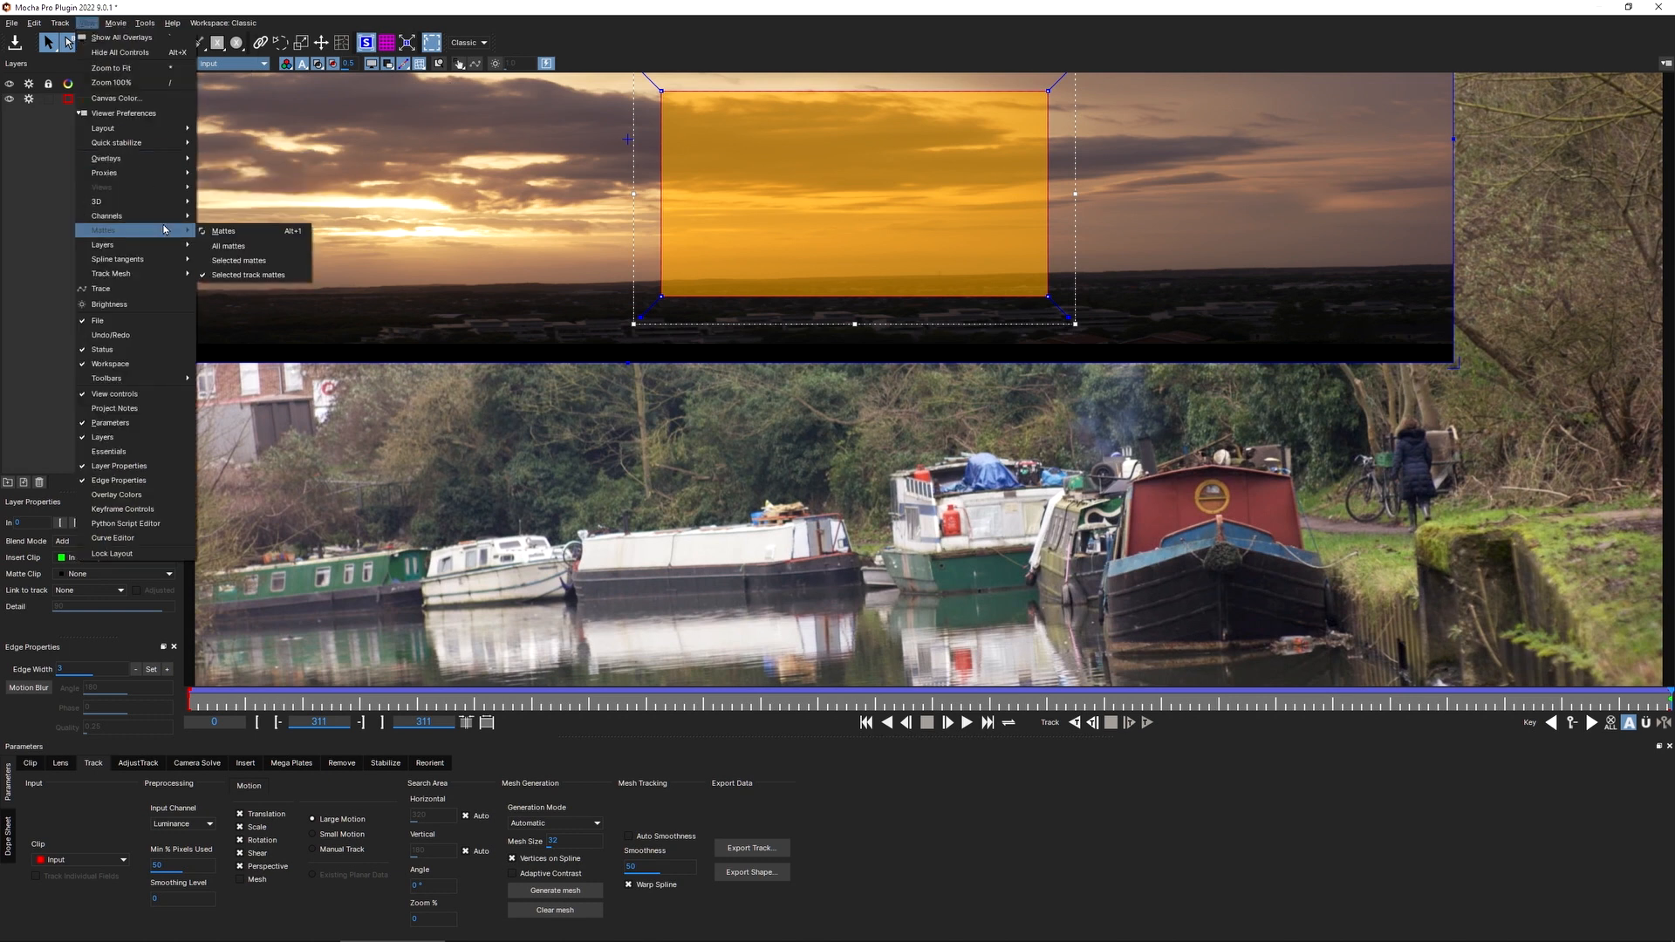
pyautogui.moveTo(257, 232)
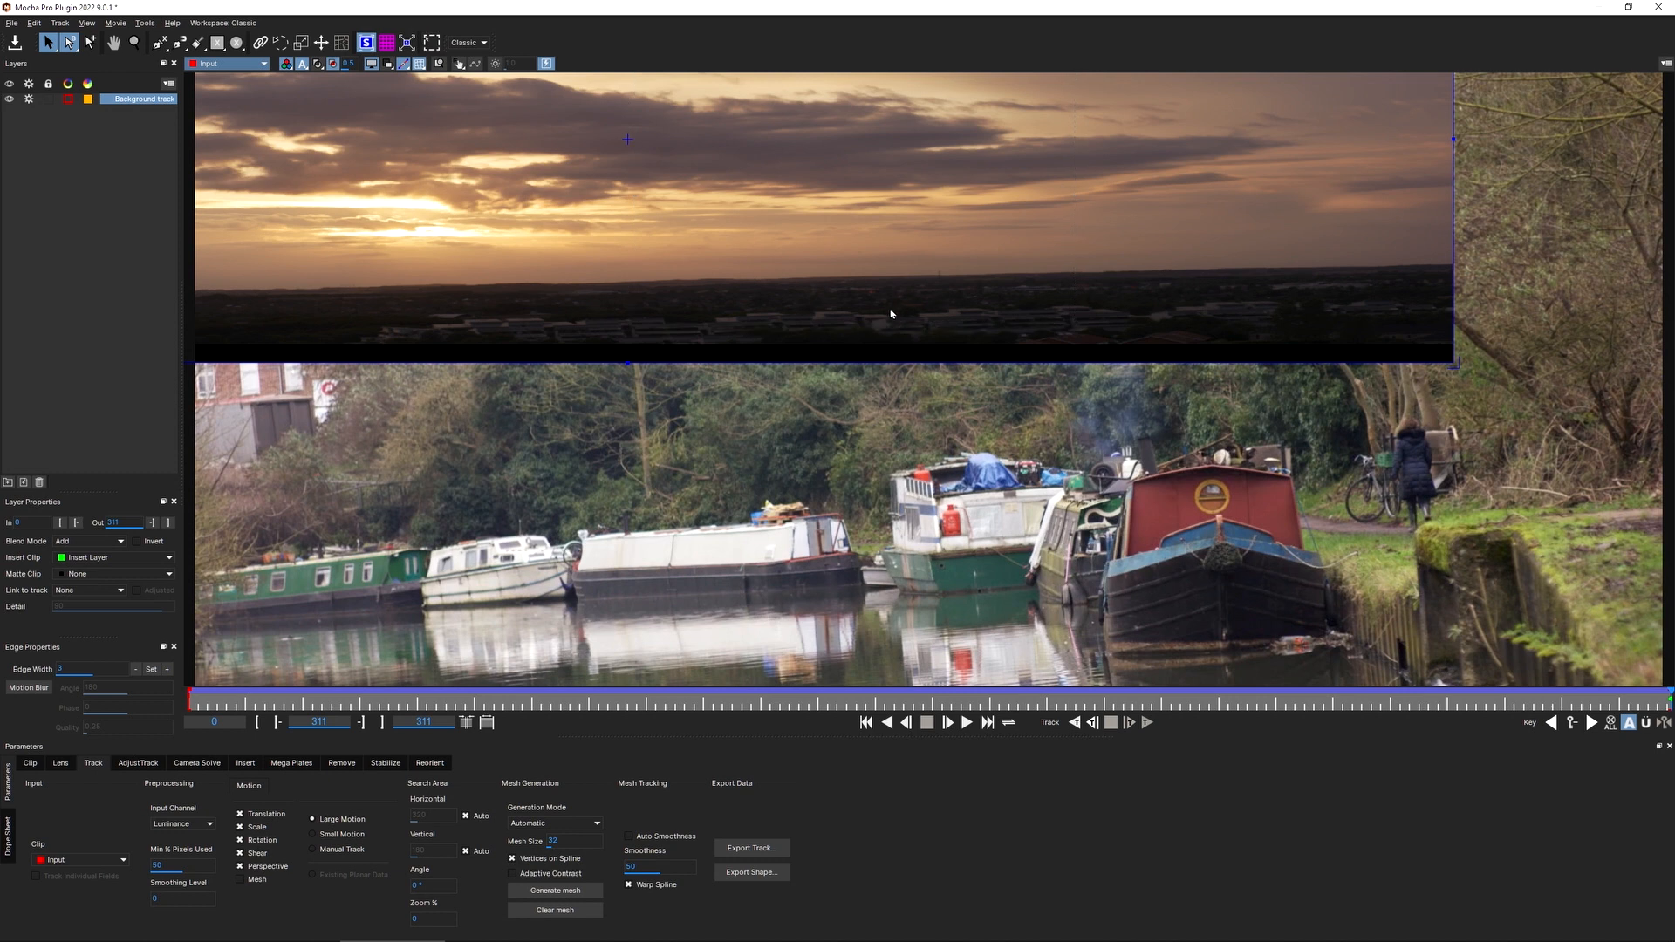
pyautogui.moveTo(818, 508)
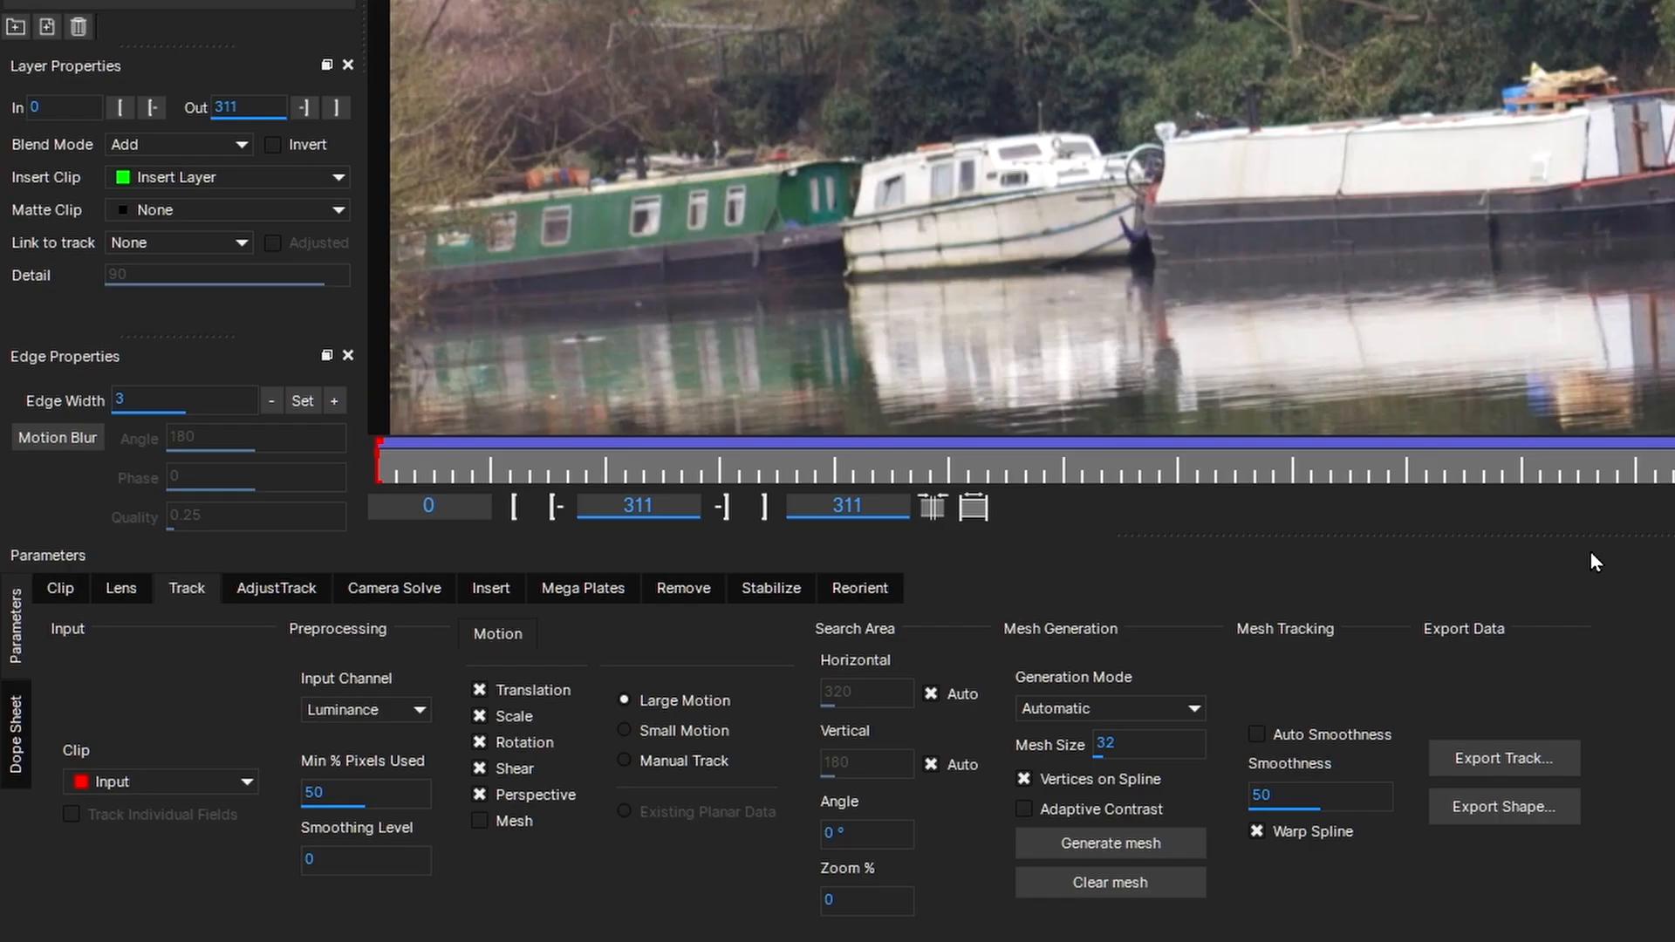
# - Set the sky insert's Comp blend mode to Multiply
pyautogui.click(491, 588)
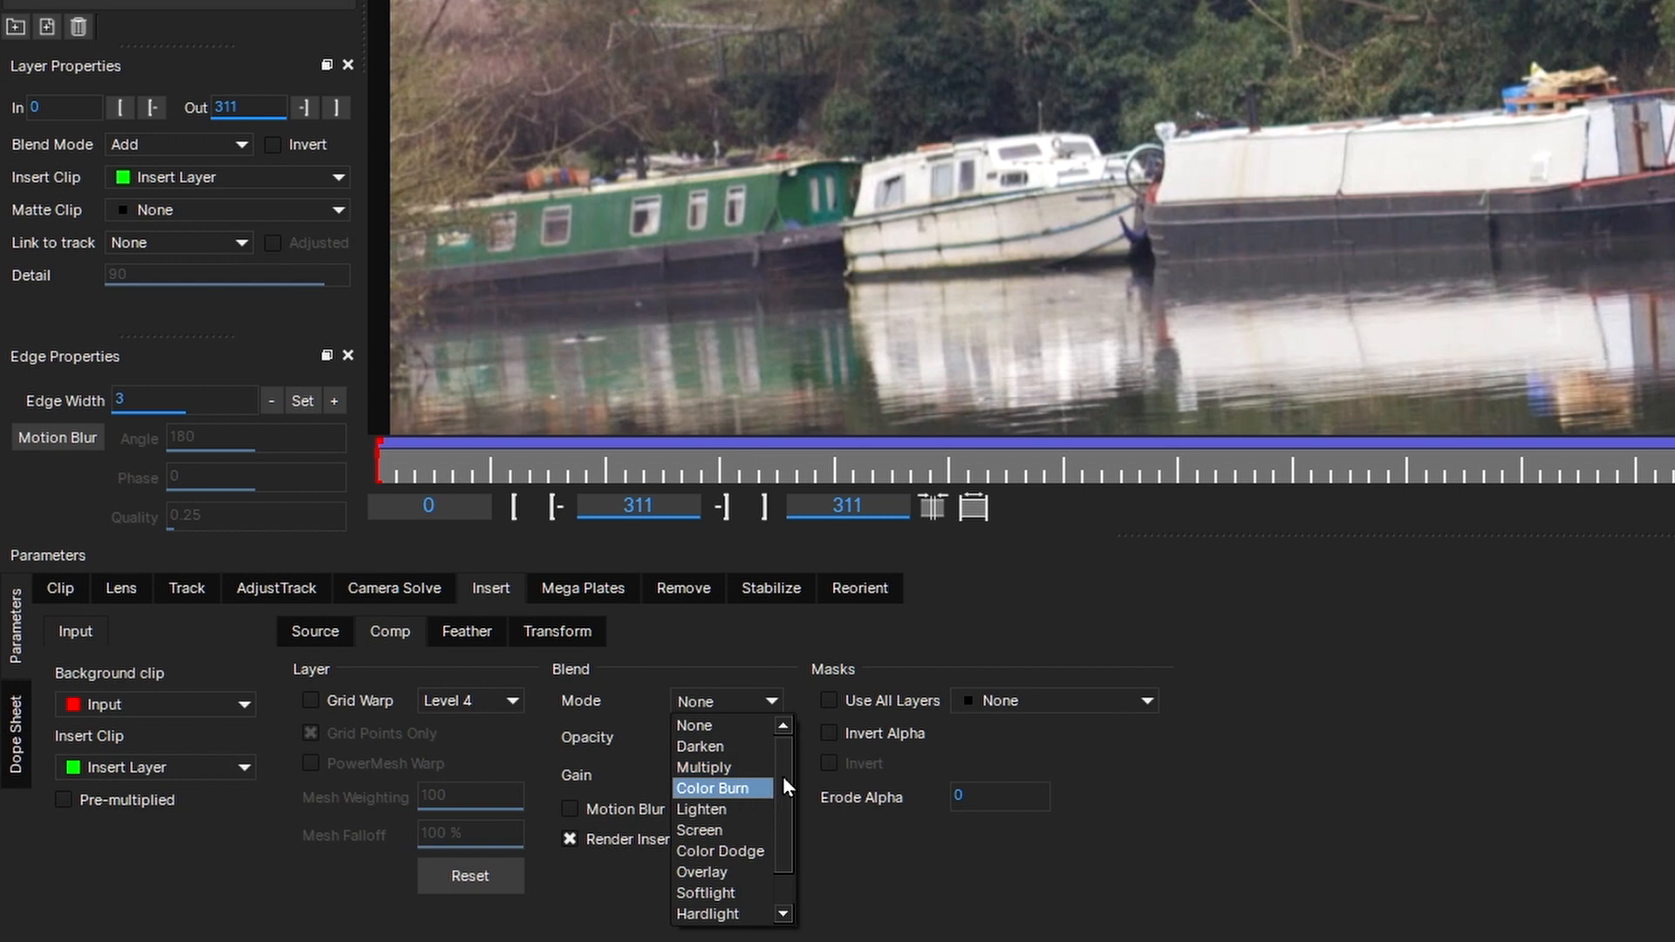
pyautogui.click(703, 768)
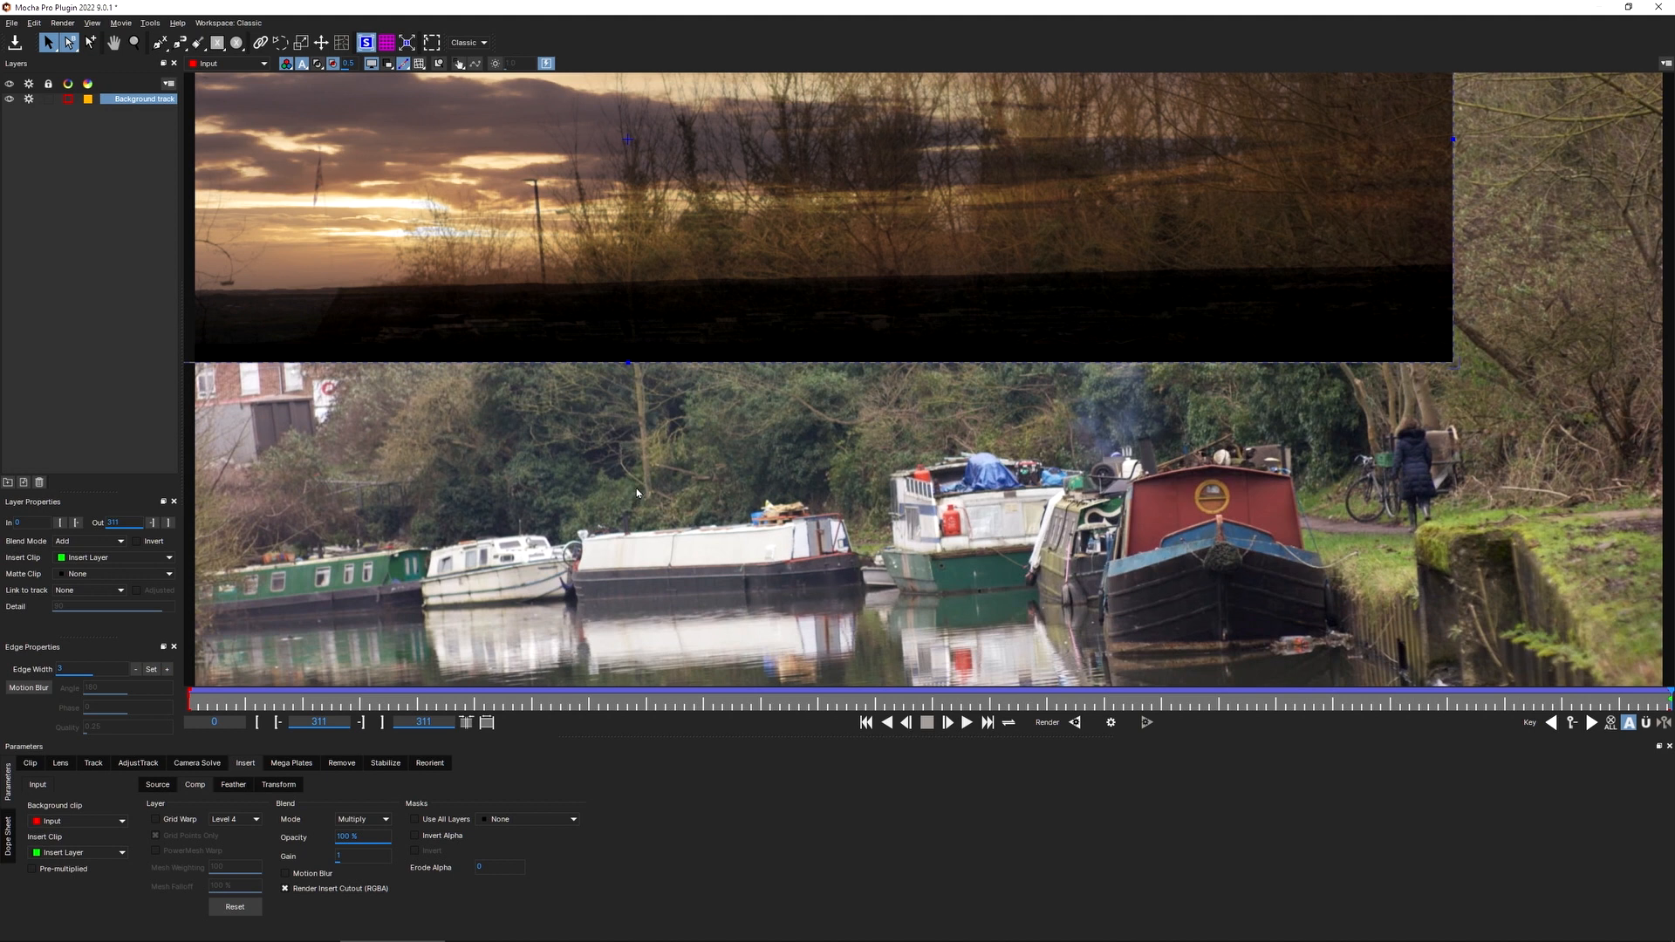
pyautogui.moveTo(511, 434)
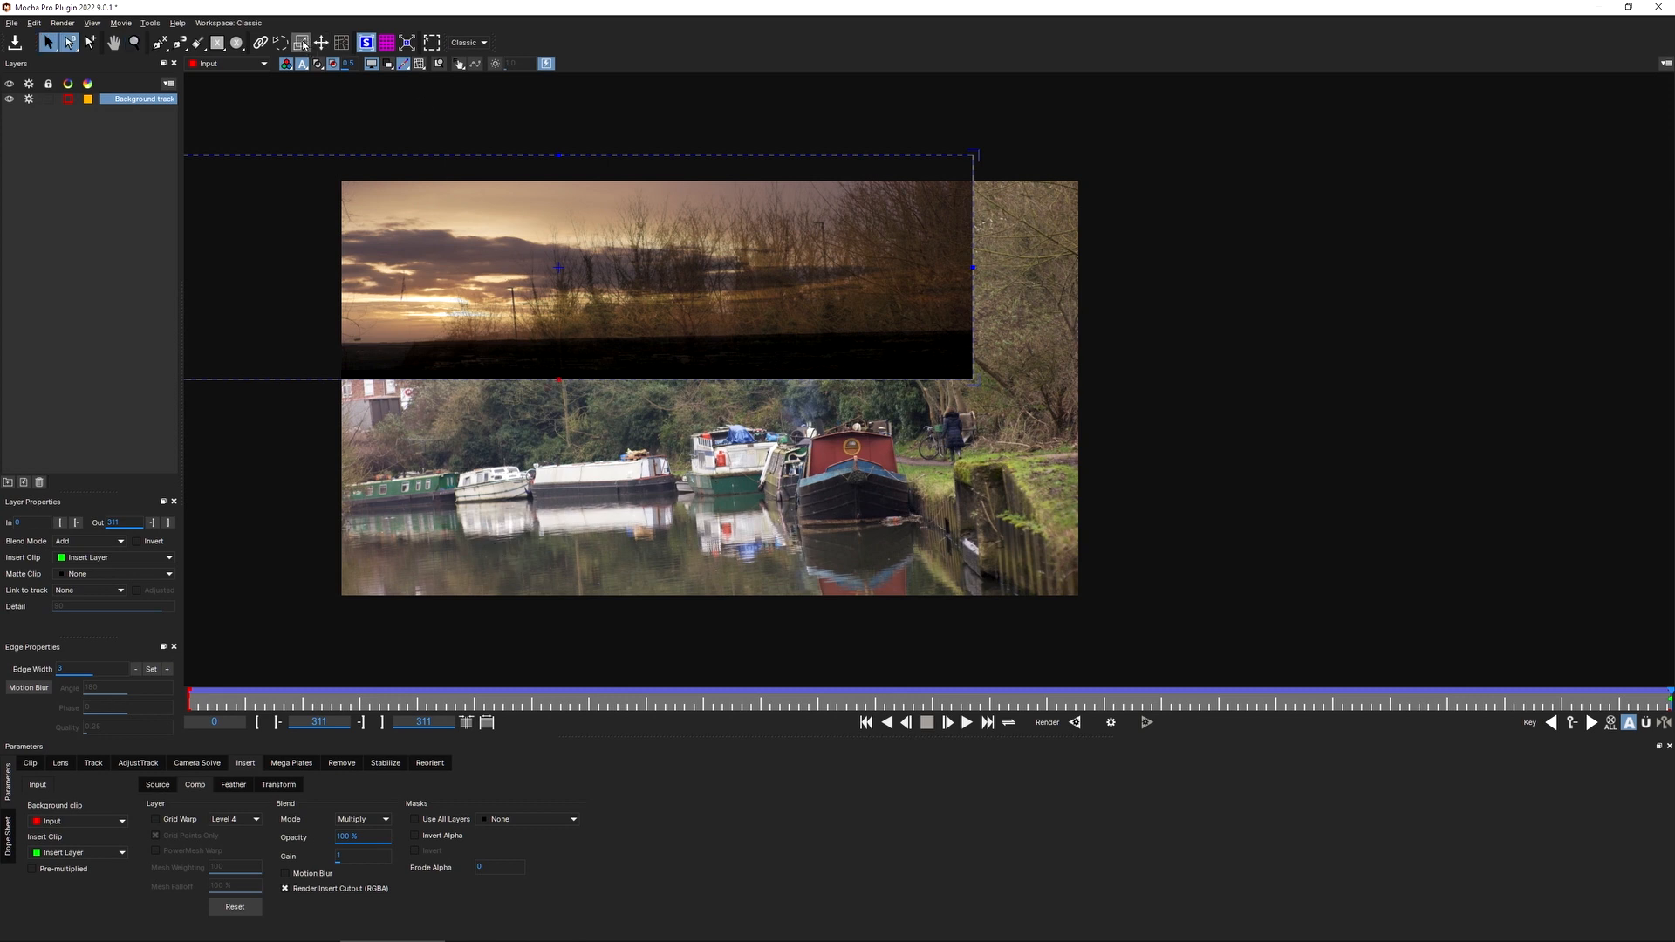
# - Drag the surface corners outward past the frame edges so the sky extends toward the boats
pyautogui.click(302, 42)
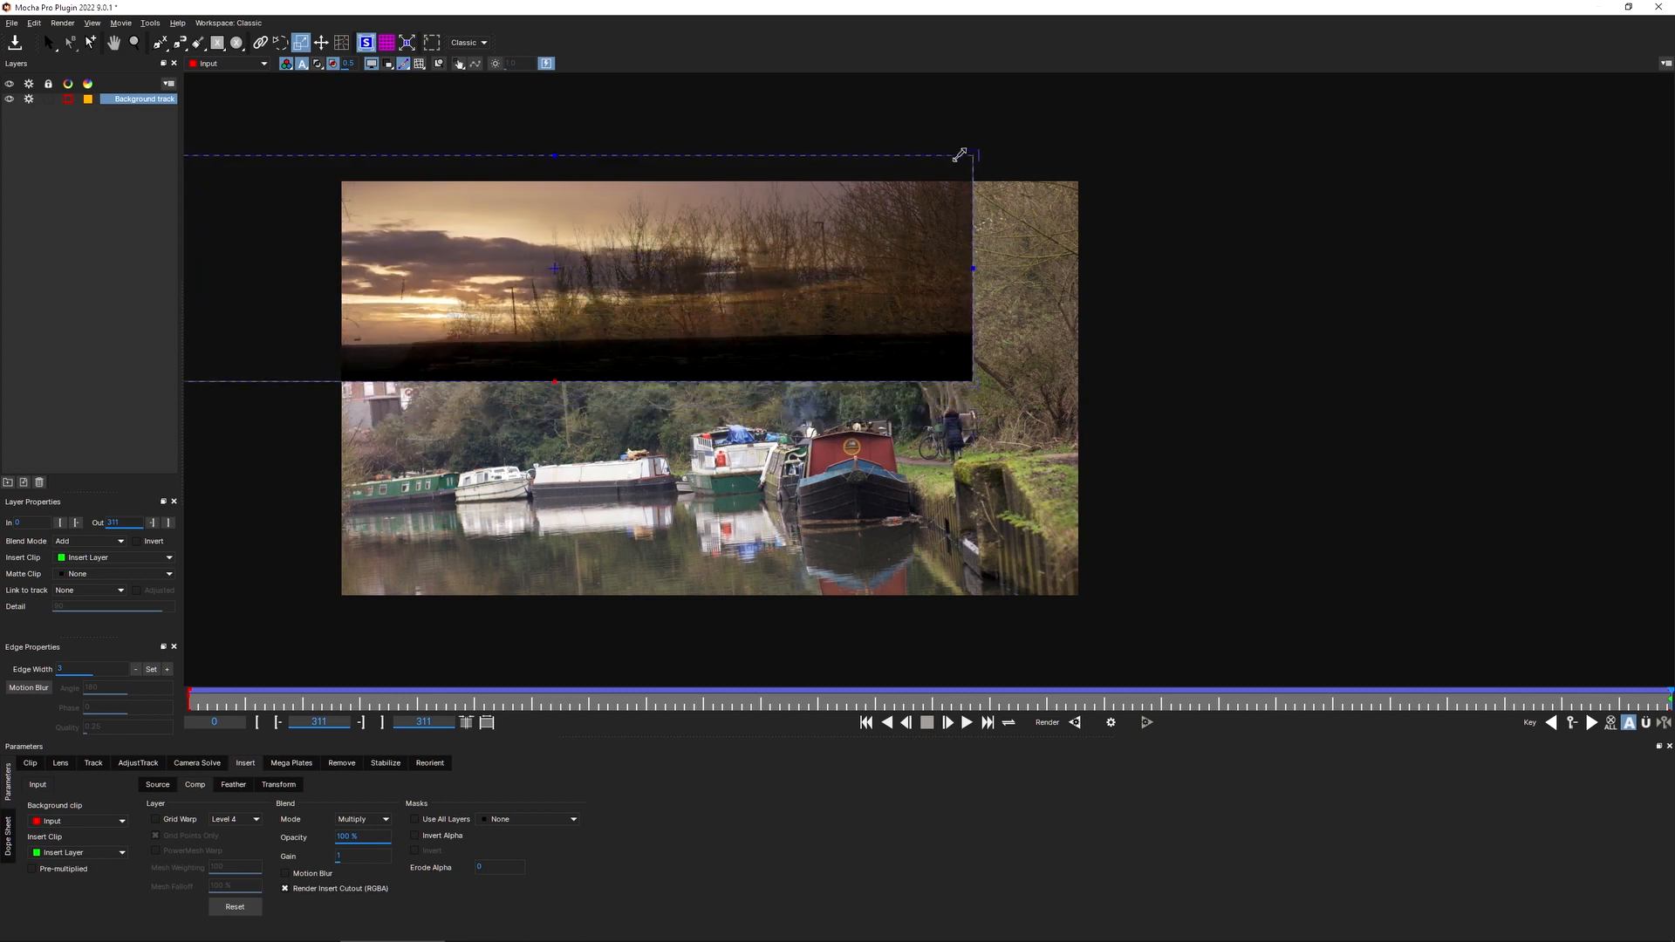
pyautogui.click(66, 42)
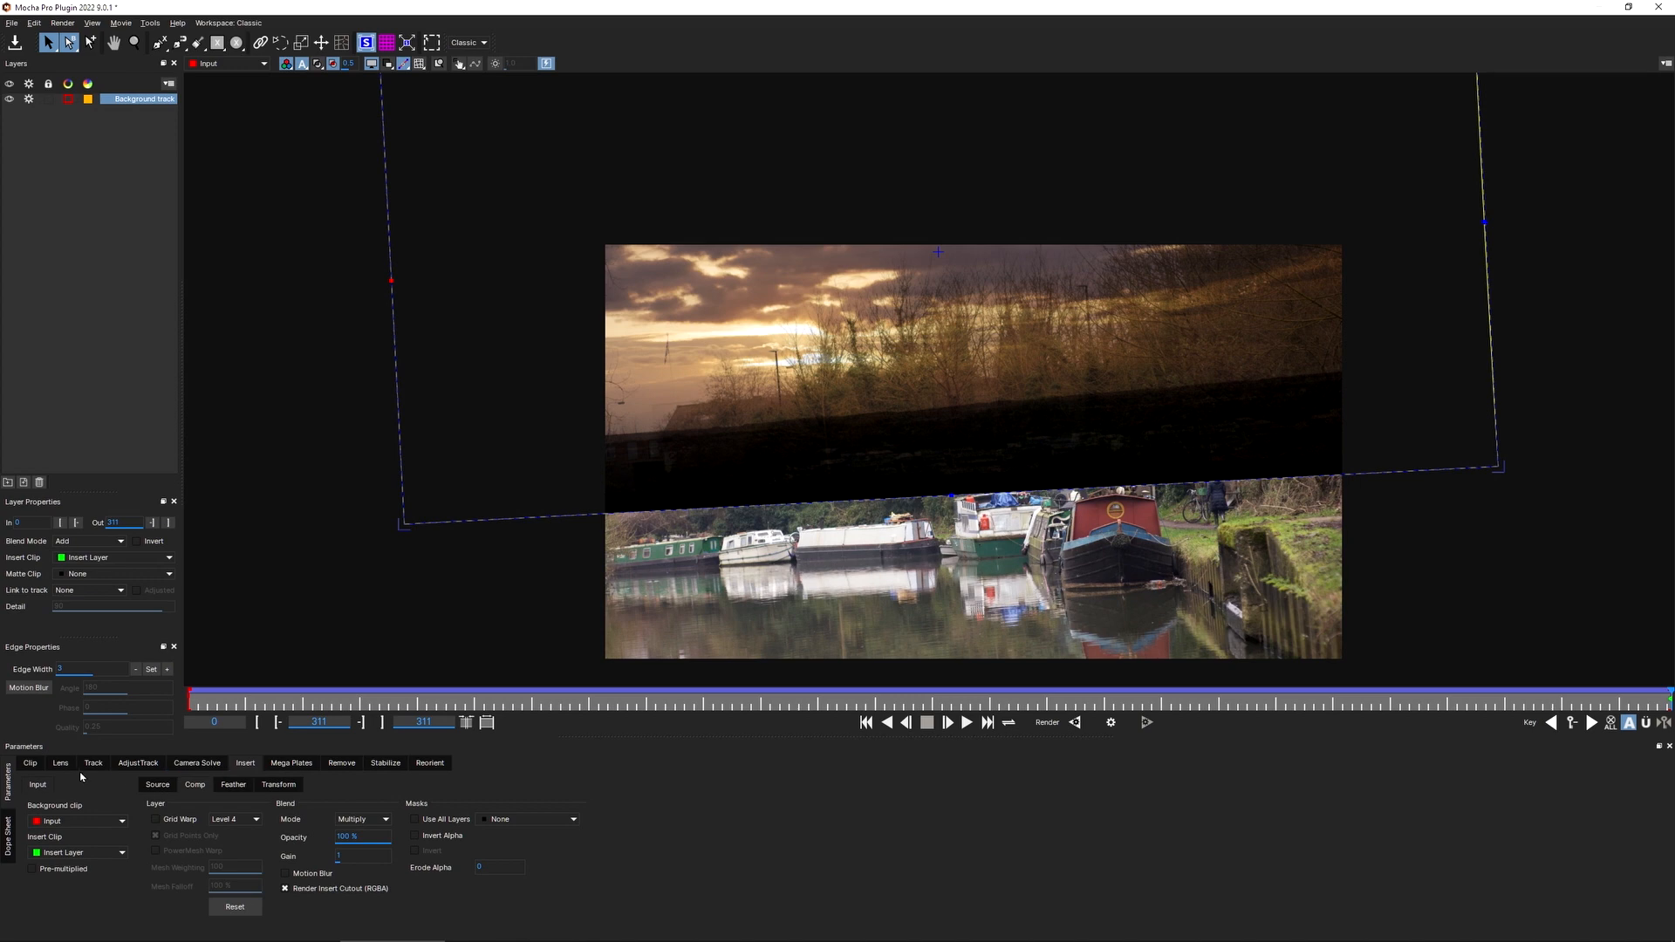
# - Export tracking data as Blackmagic Fusion COMP Data (*.comp) copied to the clipboard
pyautogui.click(92, 763)
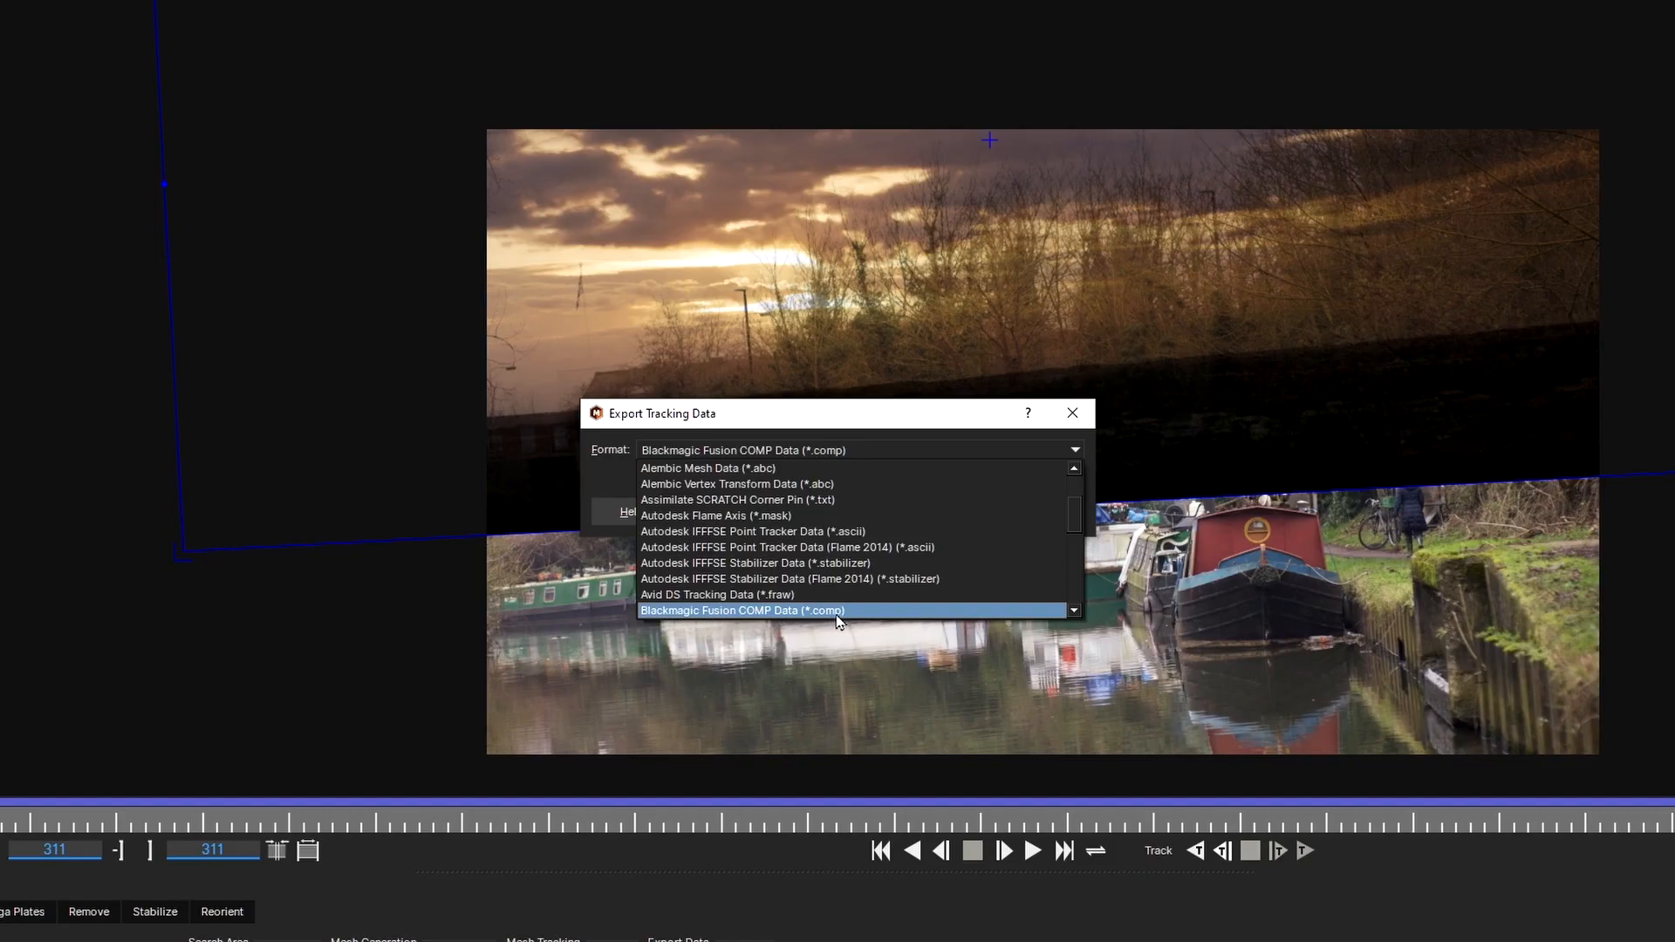
pyautogui.click(743, 611)
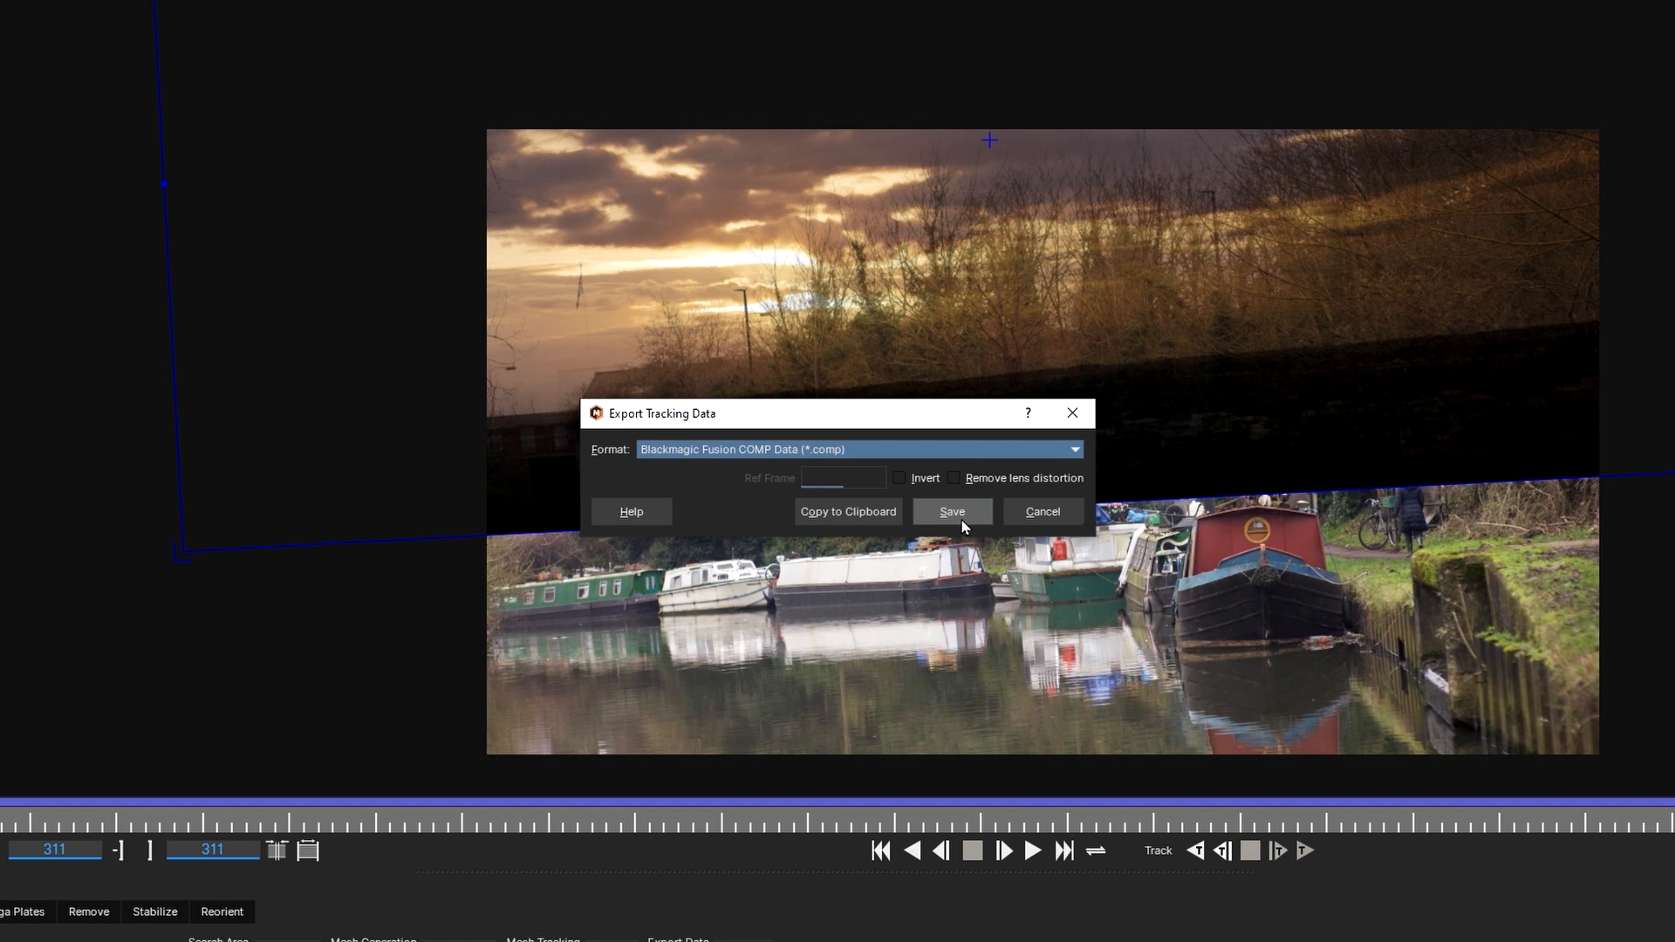
pyautogui.moveTo(848, 518)
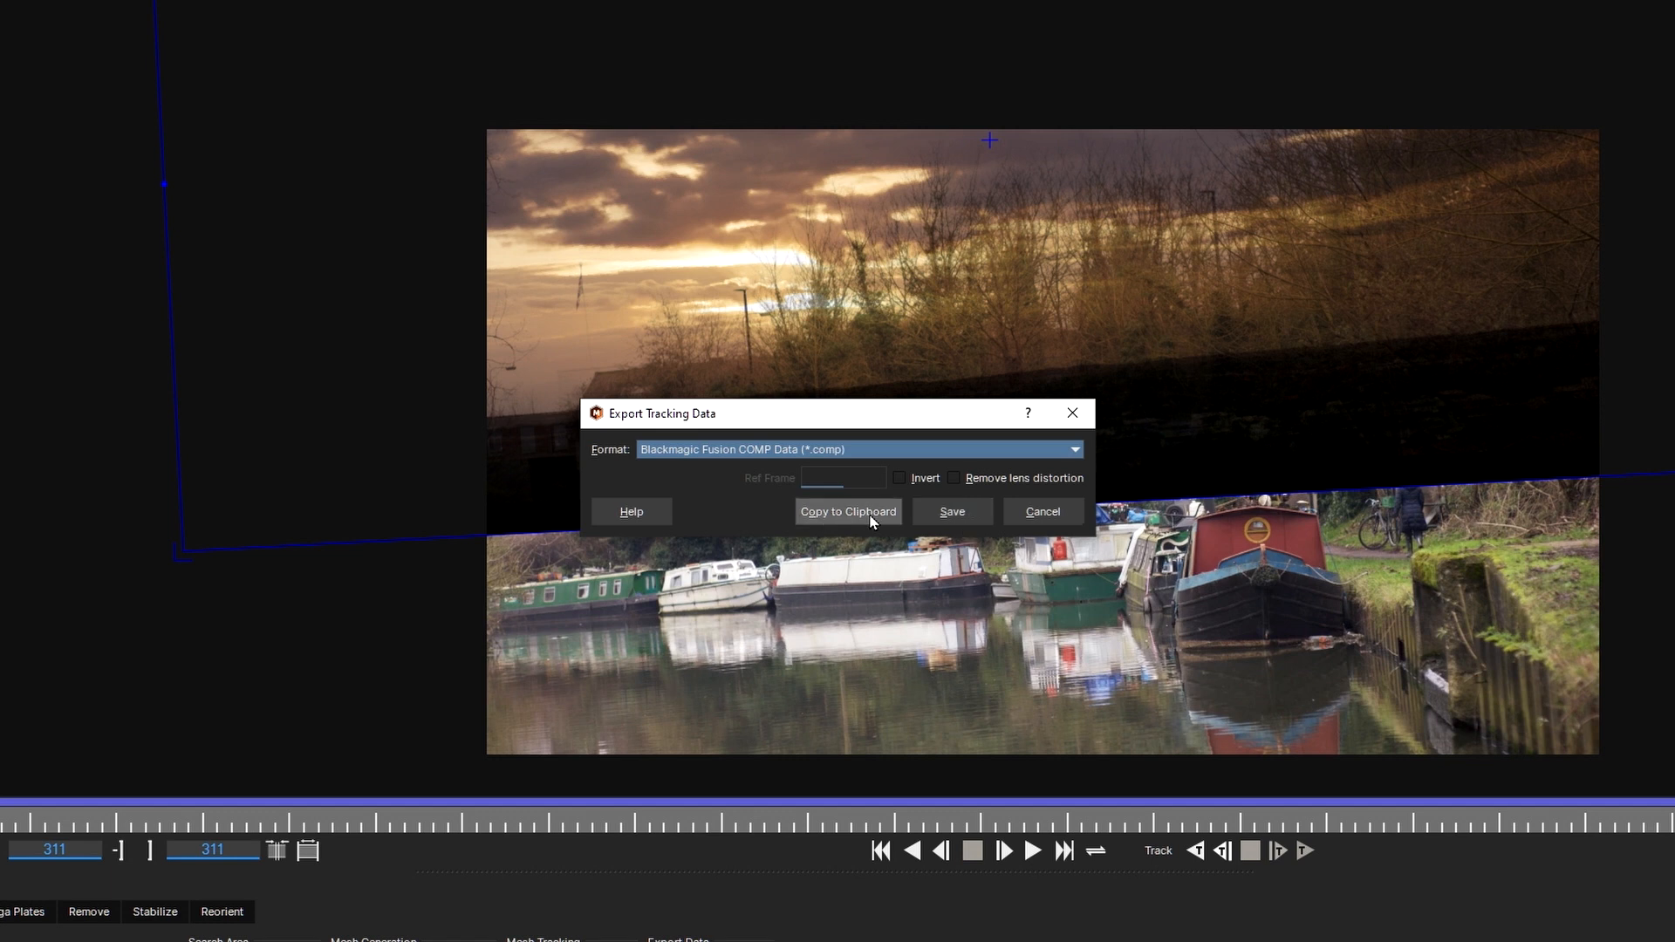
pyautogui.click(1042, 511)
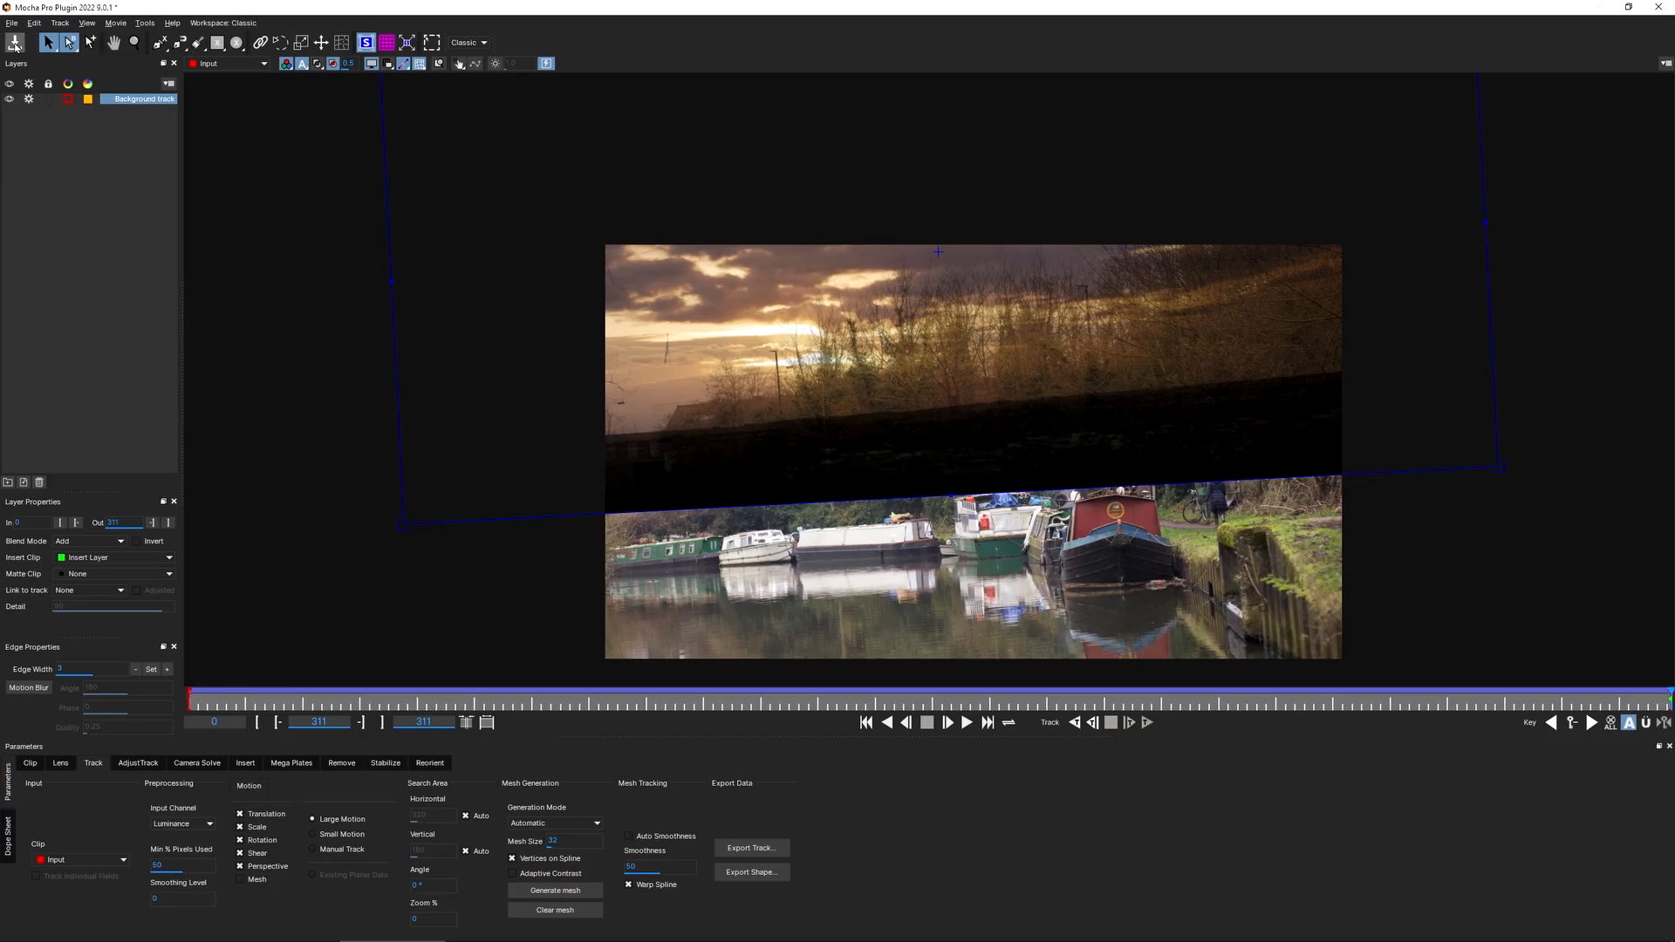
# - Paste the Mocha tracking data as Tracker1 and select the extra pasted Loader1 for removal
pyautogui.click(10, 23)
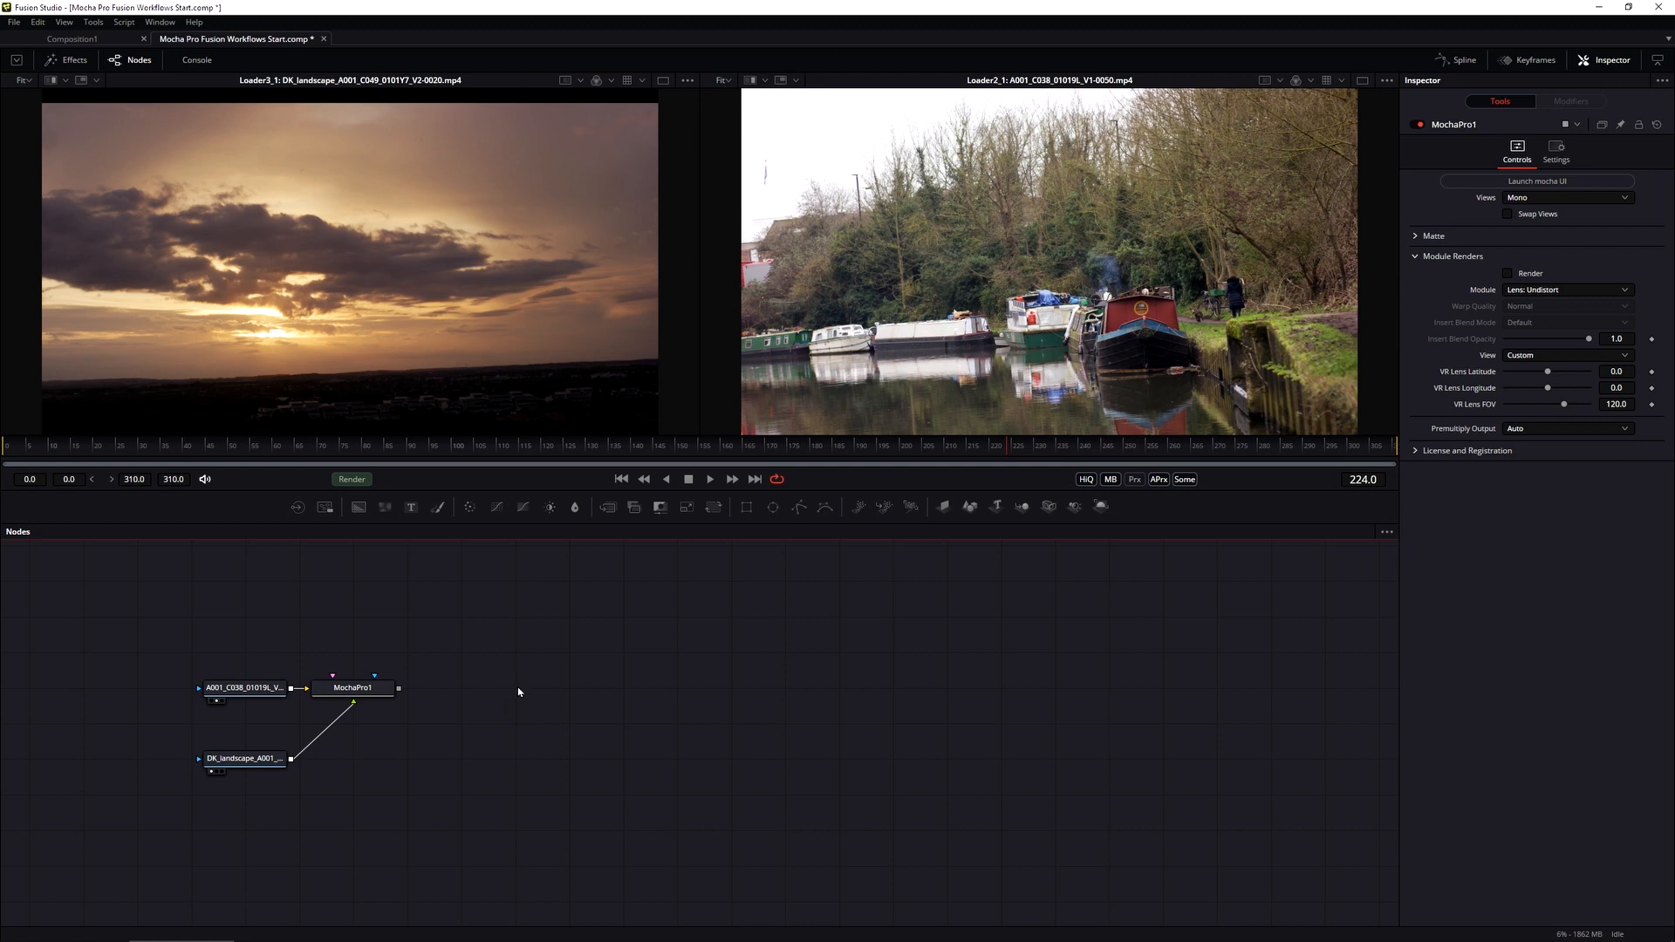
pyautogui.click(37, 21)
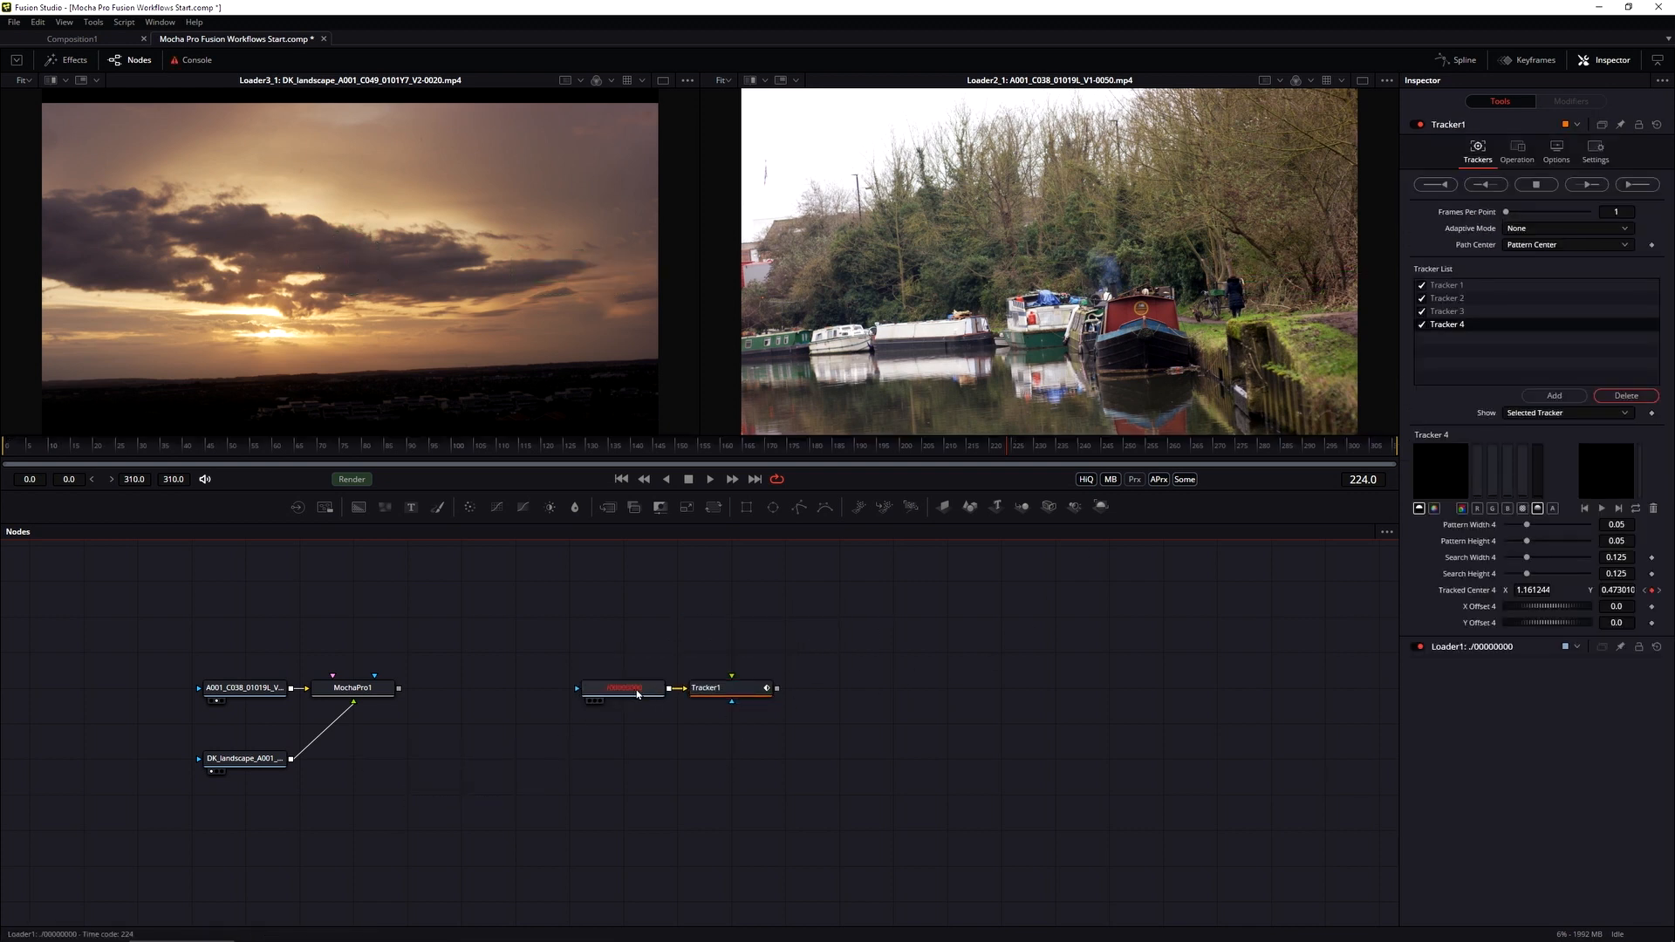
pyautogui.click(623, 687)
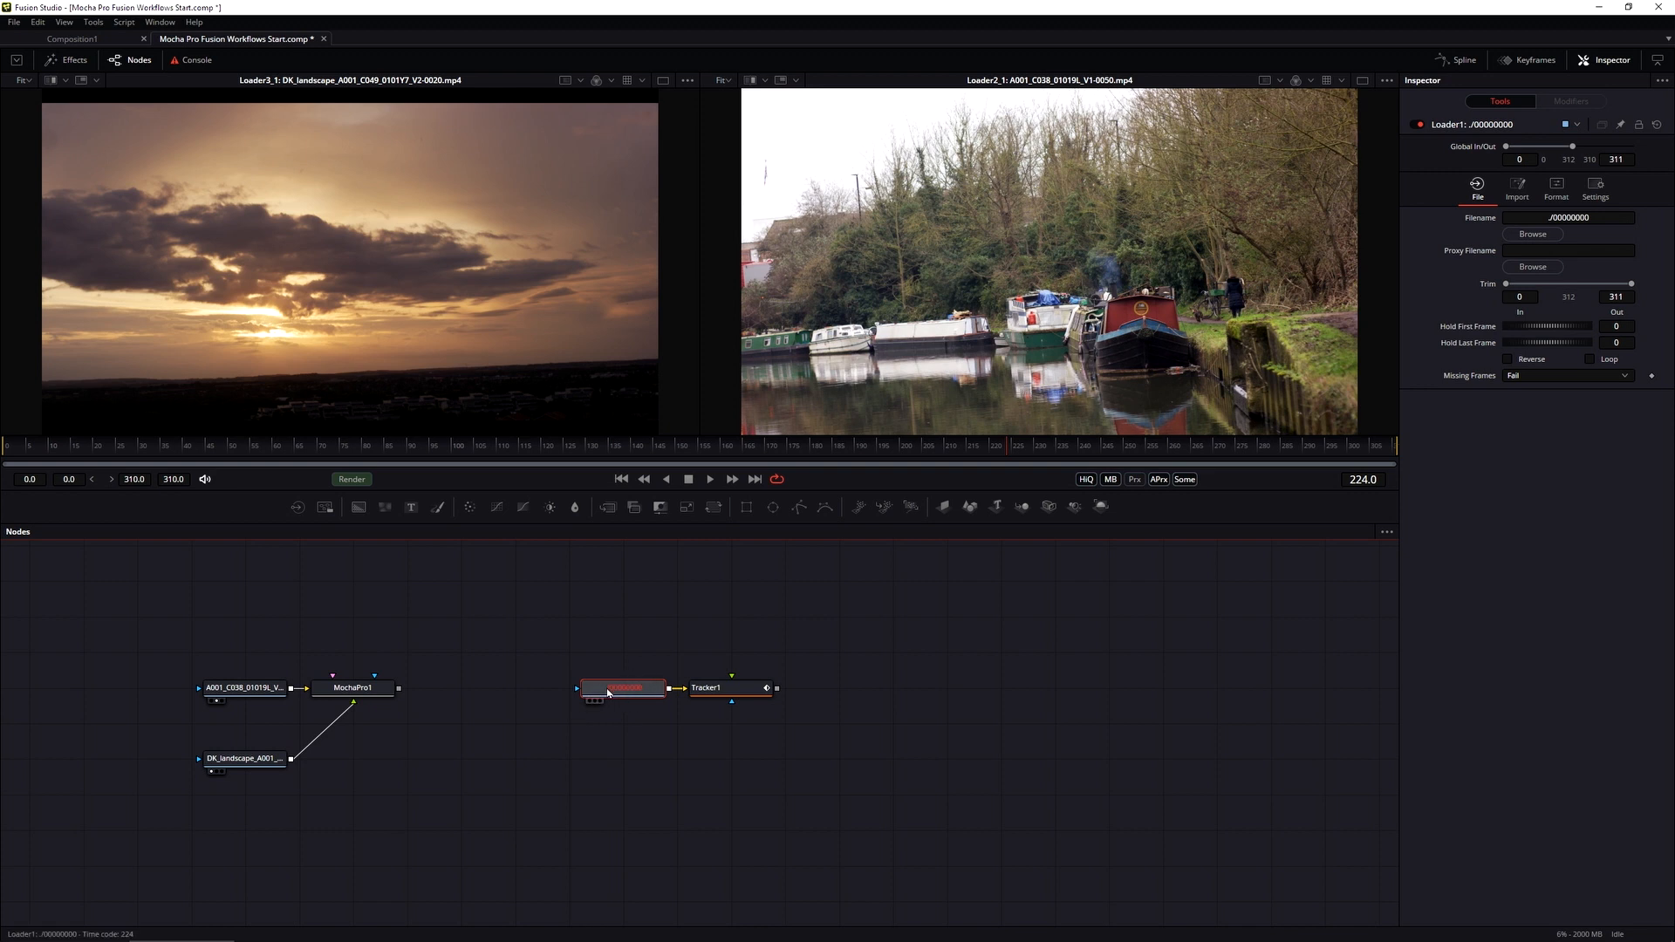
pyautogui.moveTo(609, 696)
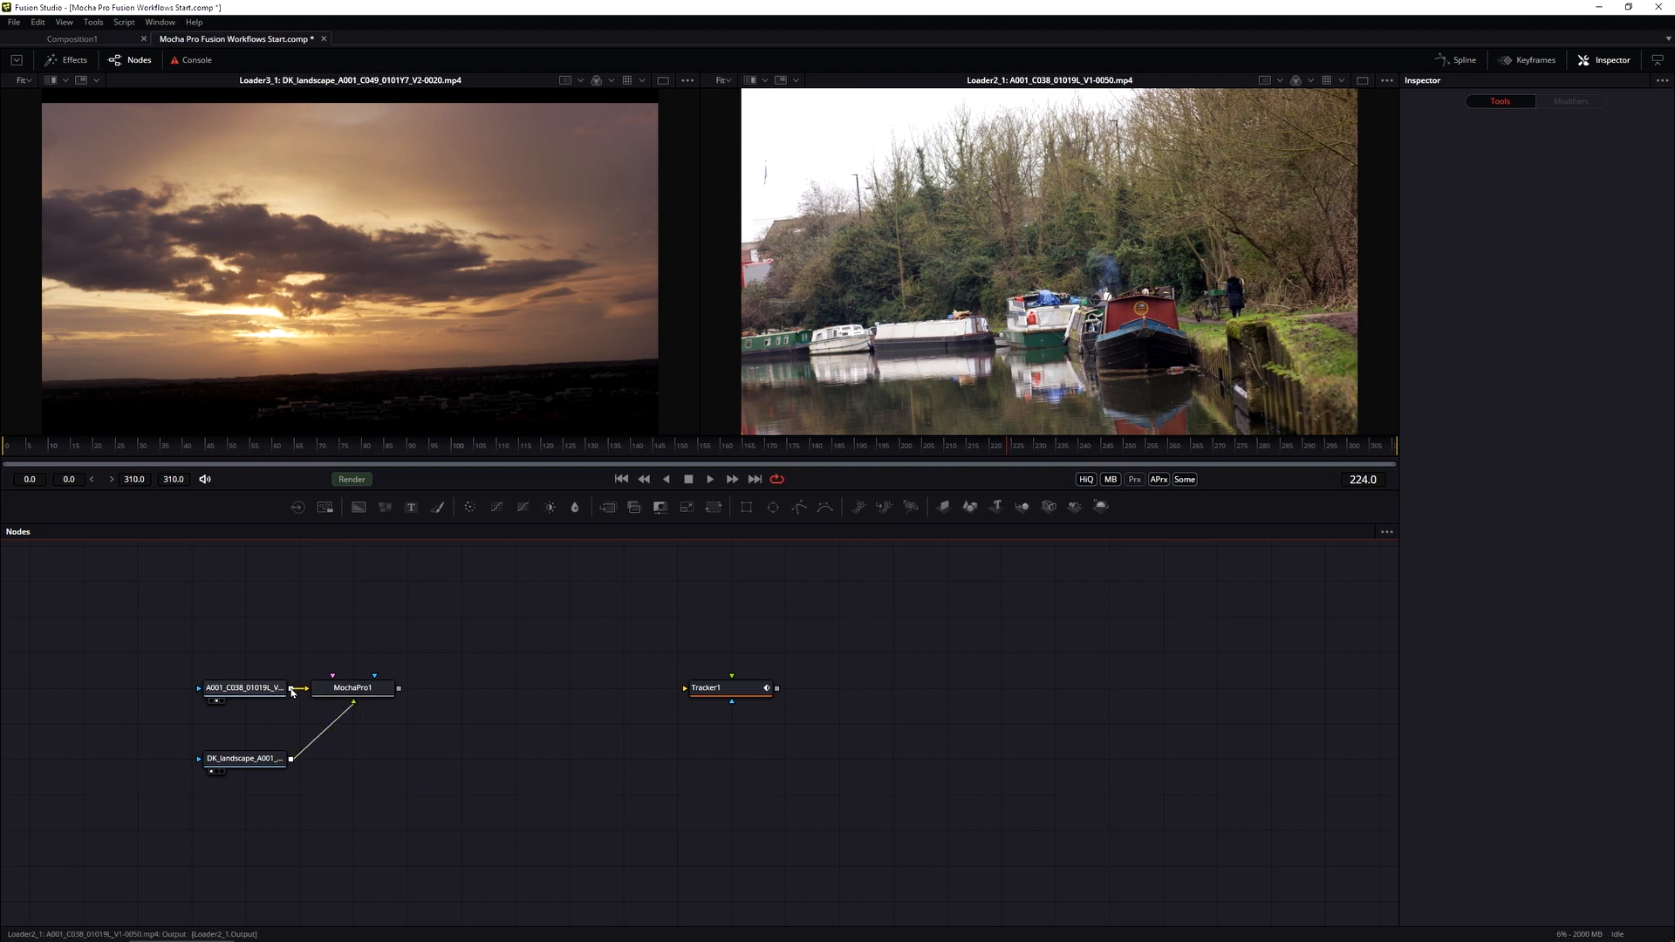
# - Feed the A001_C038 canal boats loader into Tracker1 and view its four tracked paths
pyautogui.moveTo(397, 687); pyautogui.dragTo(684, 688)
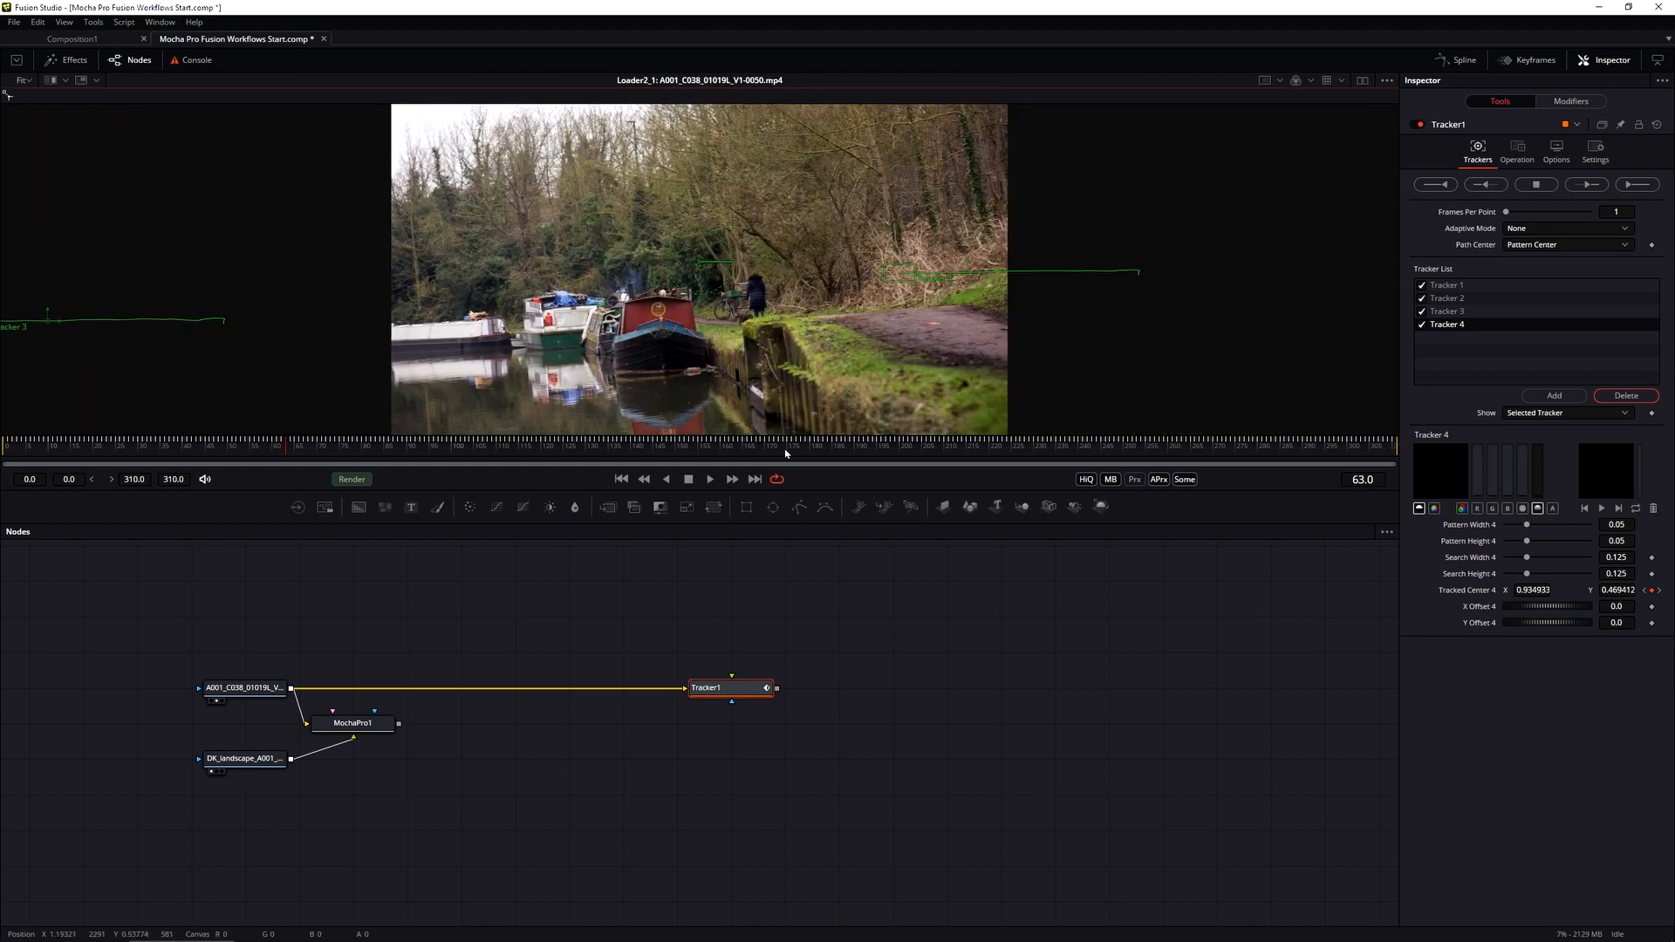
pyautogui.moveTo(1143, 276)
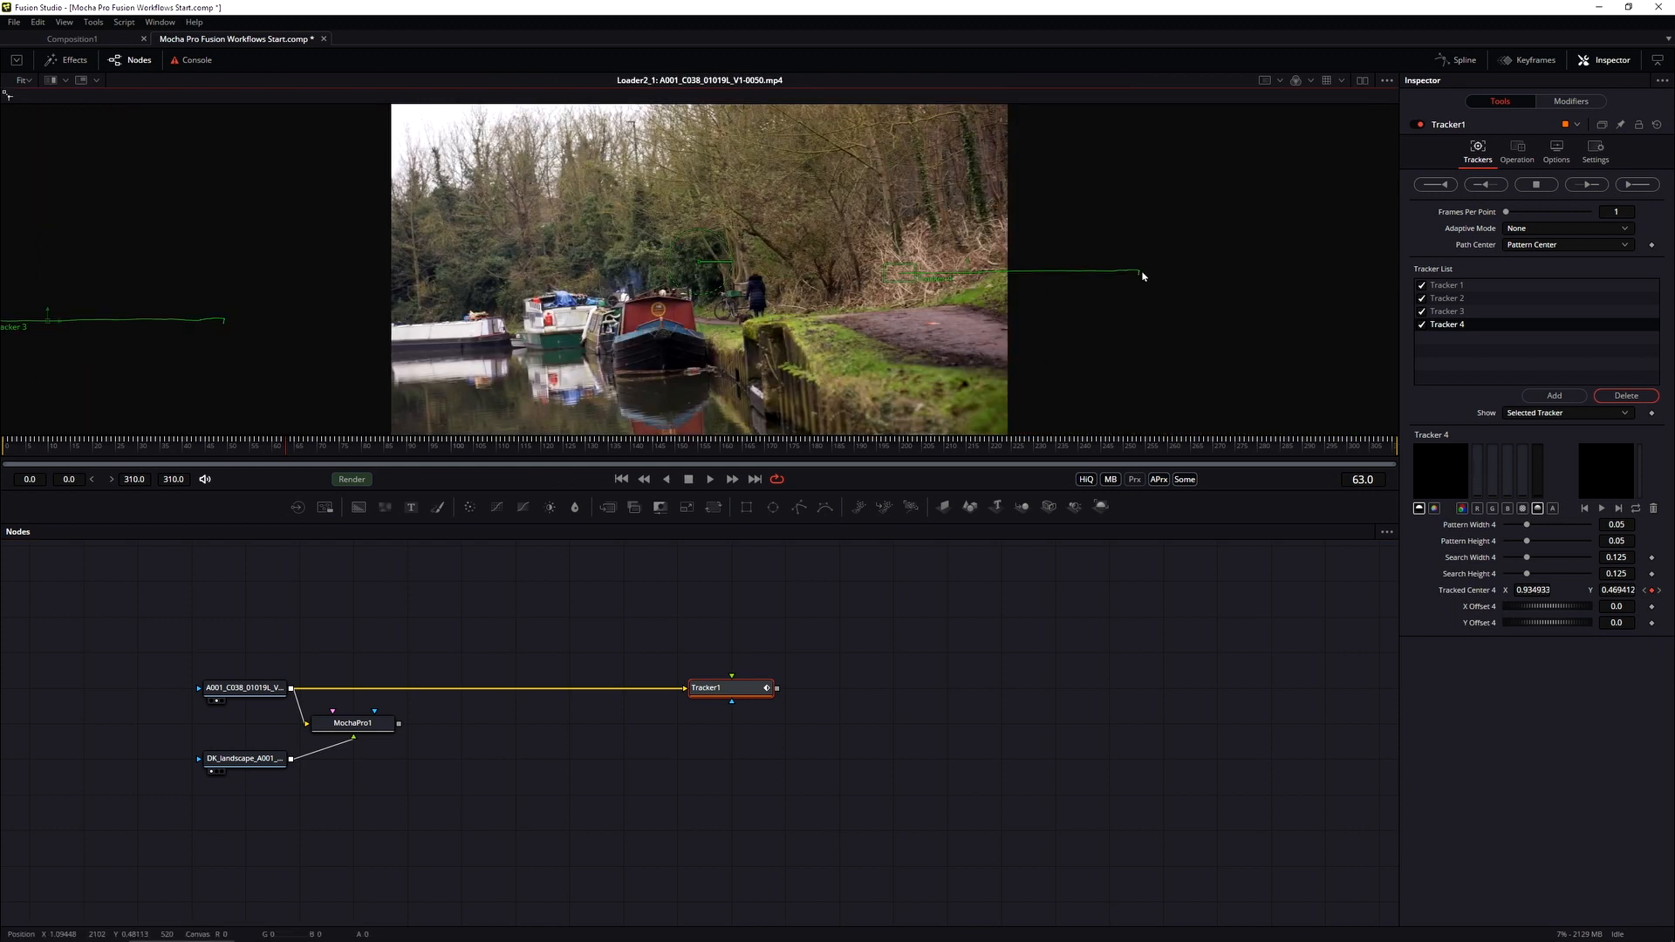
pyautogui.moveTo(644, 503)
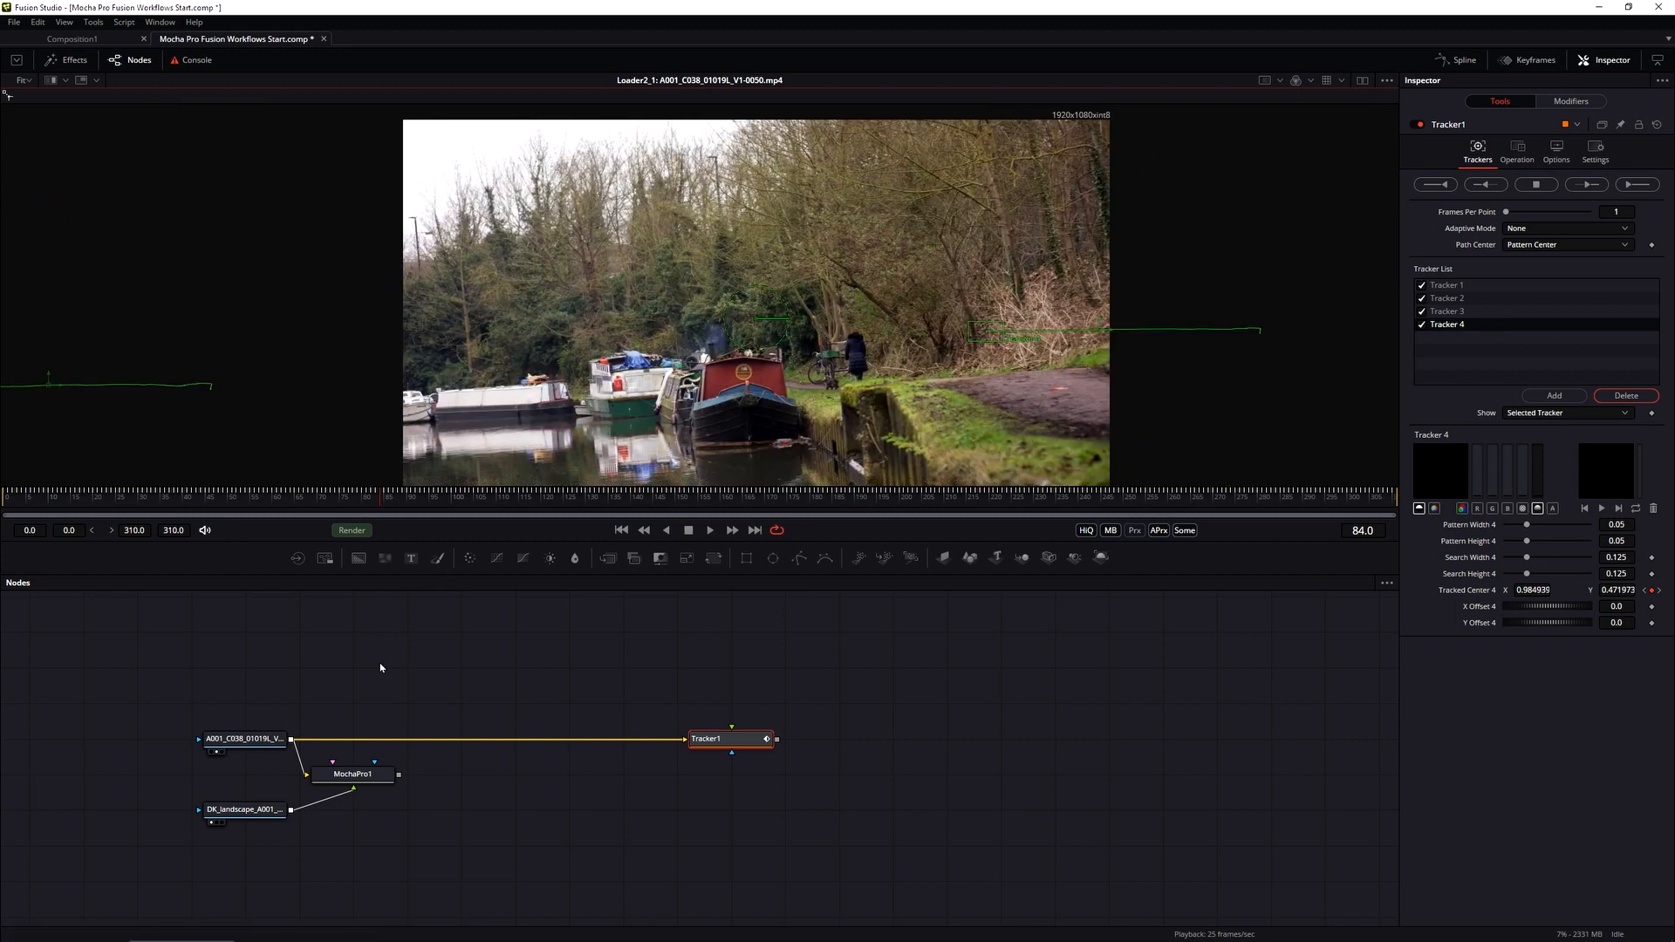
pyautogui.moveTo(1011, 393)
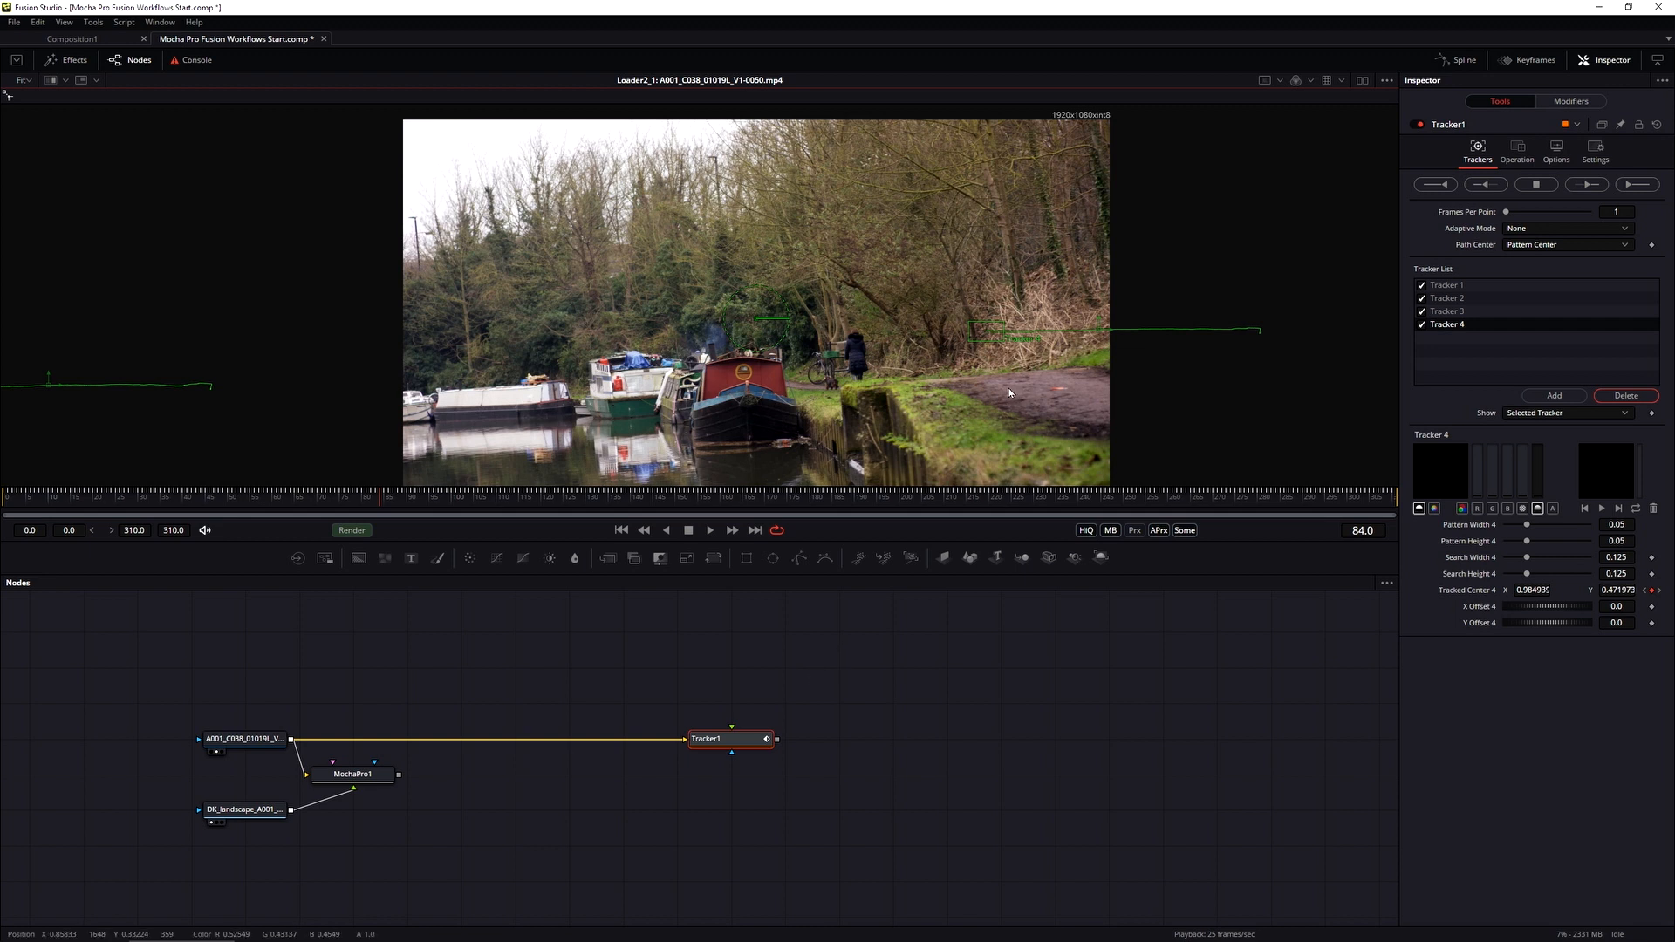
pyautogui.moveTo(1007, 396)
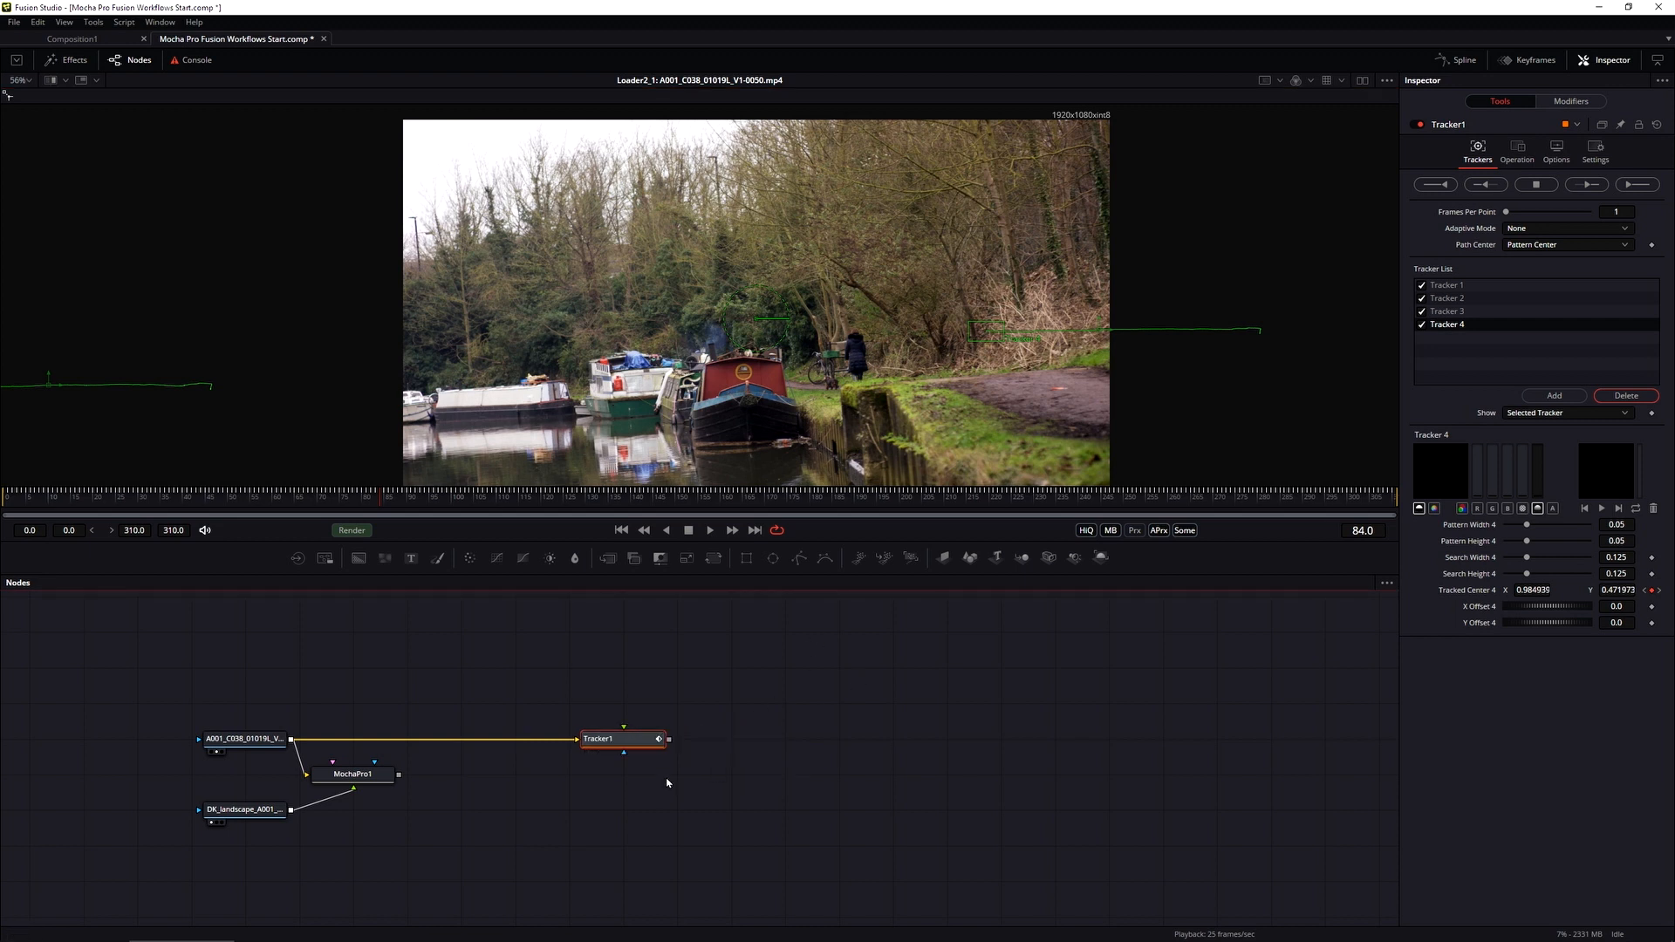
pyautogui.click(625, 738)
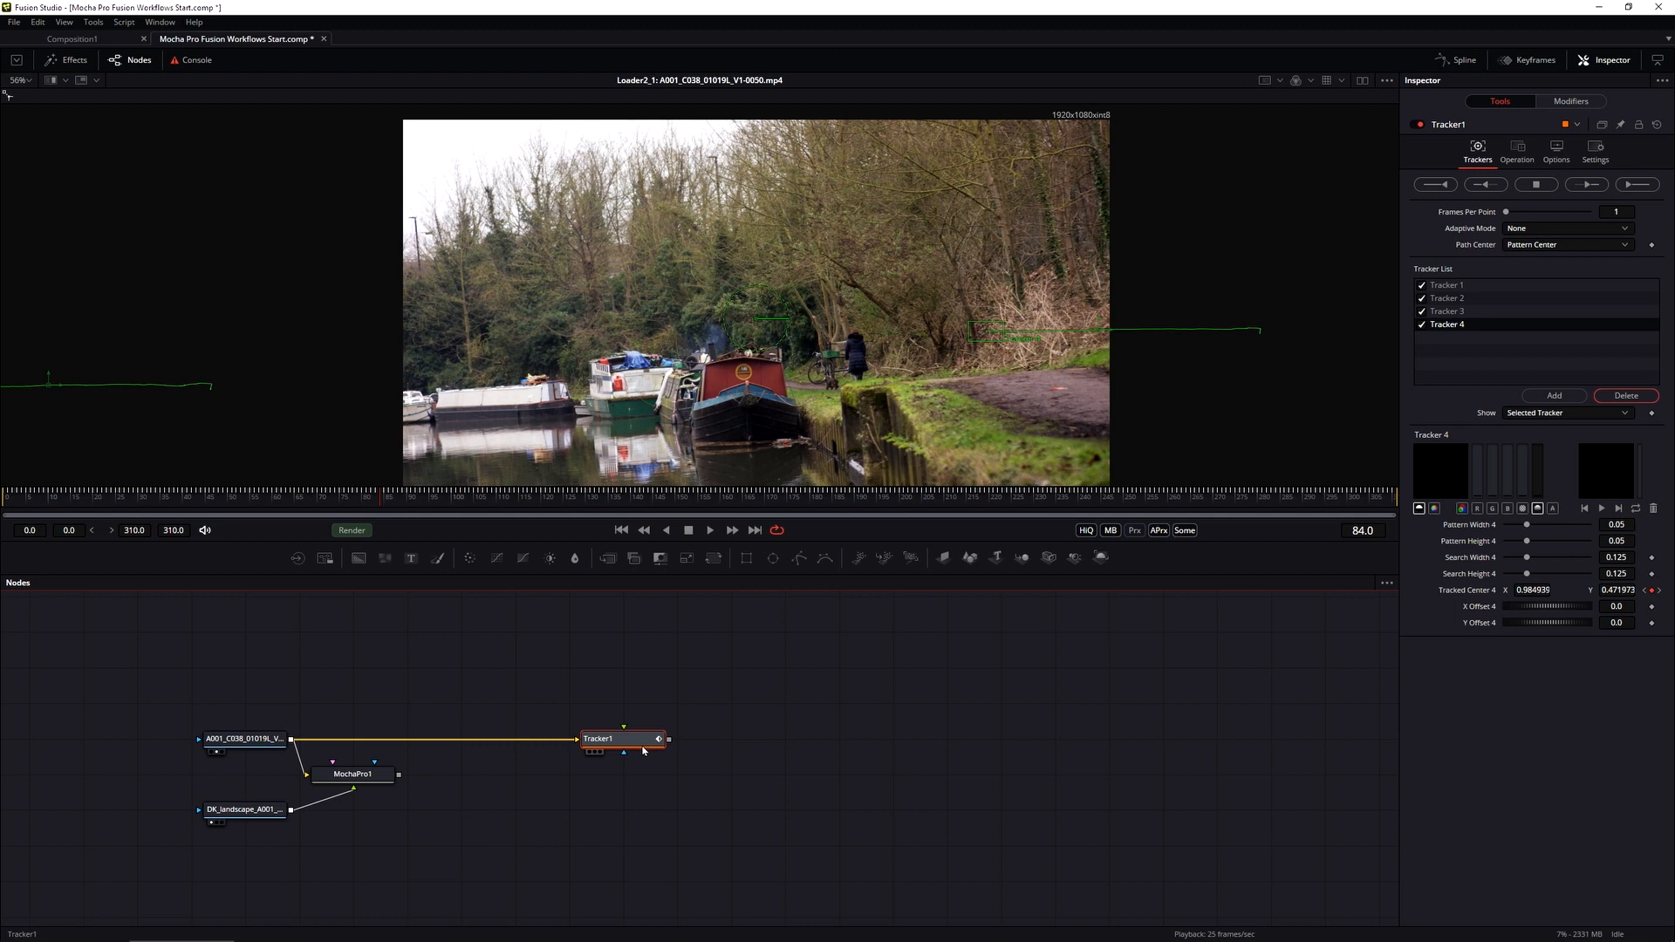
pyautogui.moveTo(628, 751)
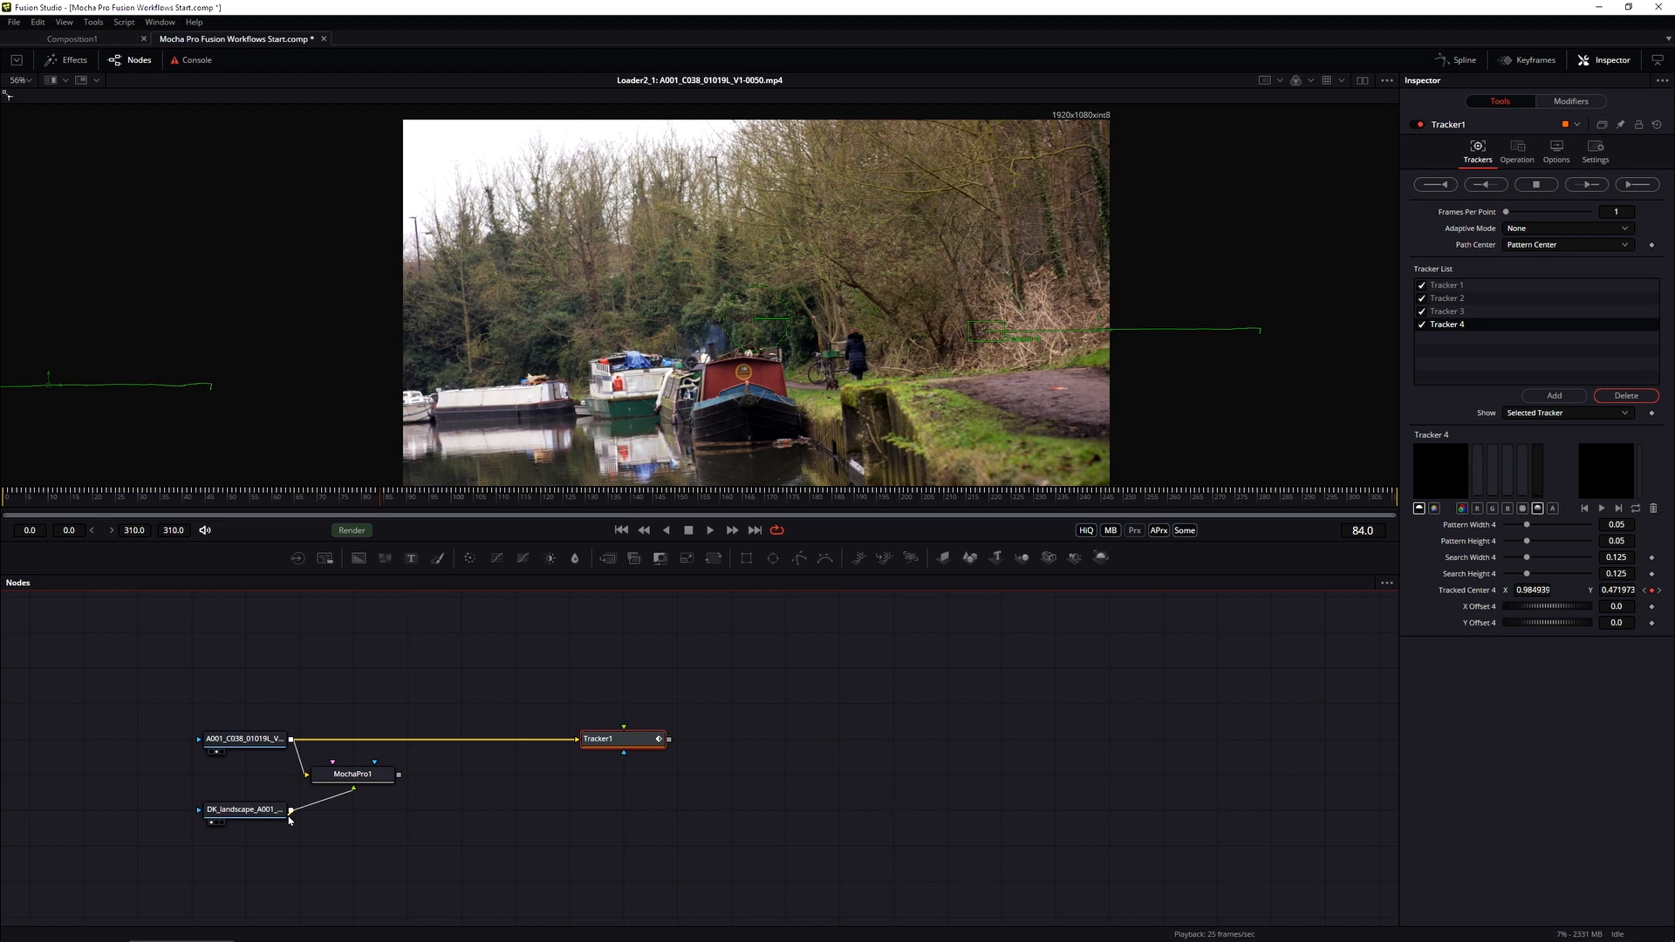
# - Feed DK_landscape sunset into Tracker1's foreground and set its Operation to Corner Positioning
pyautogui.moveTo(292, 819); pyautogui.dragTo(625, 738)
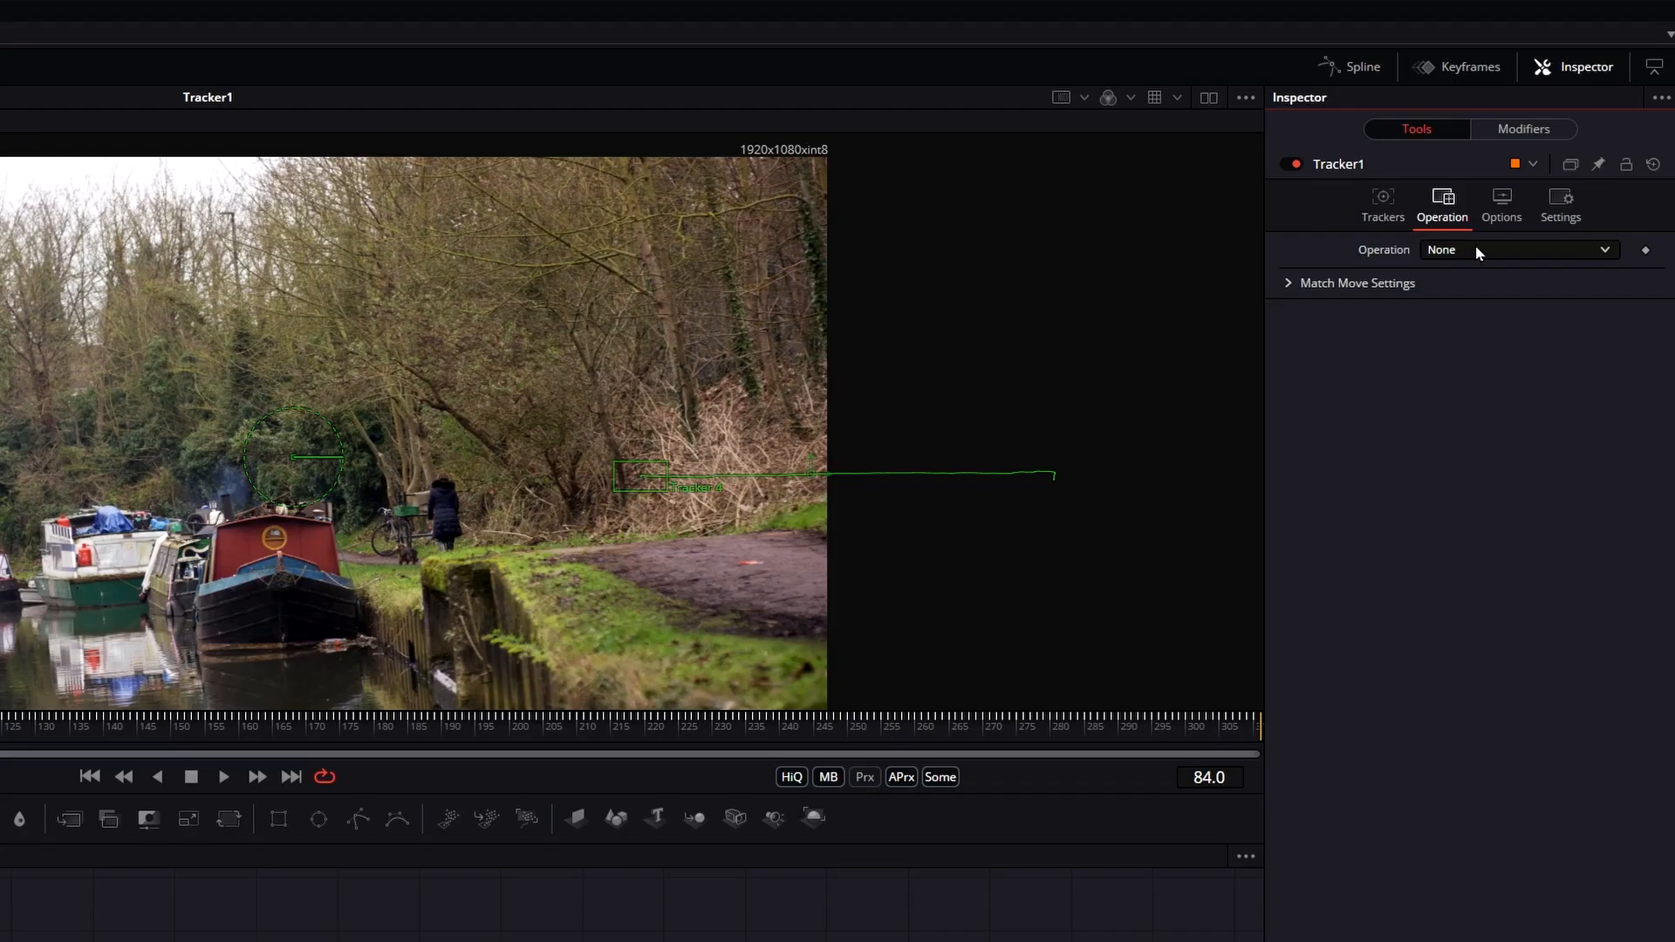
pyautogui.click(1517, 250)
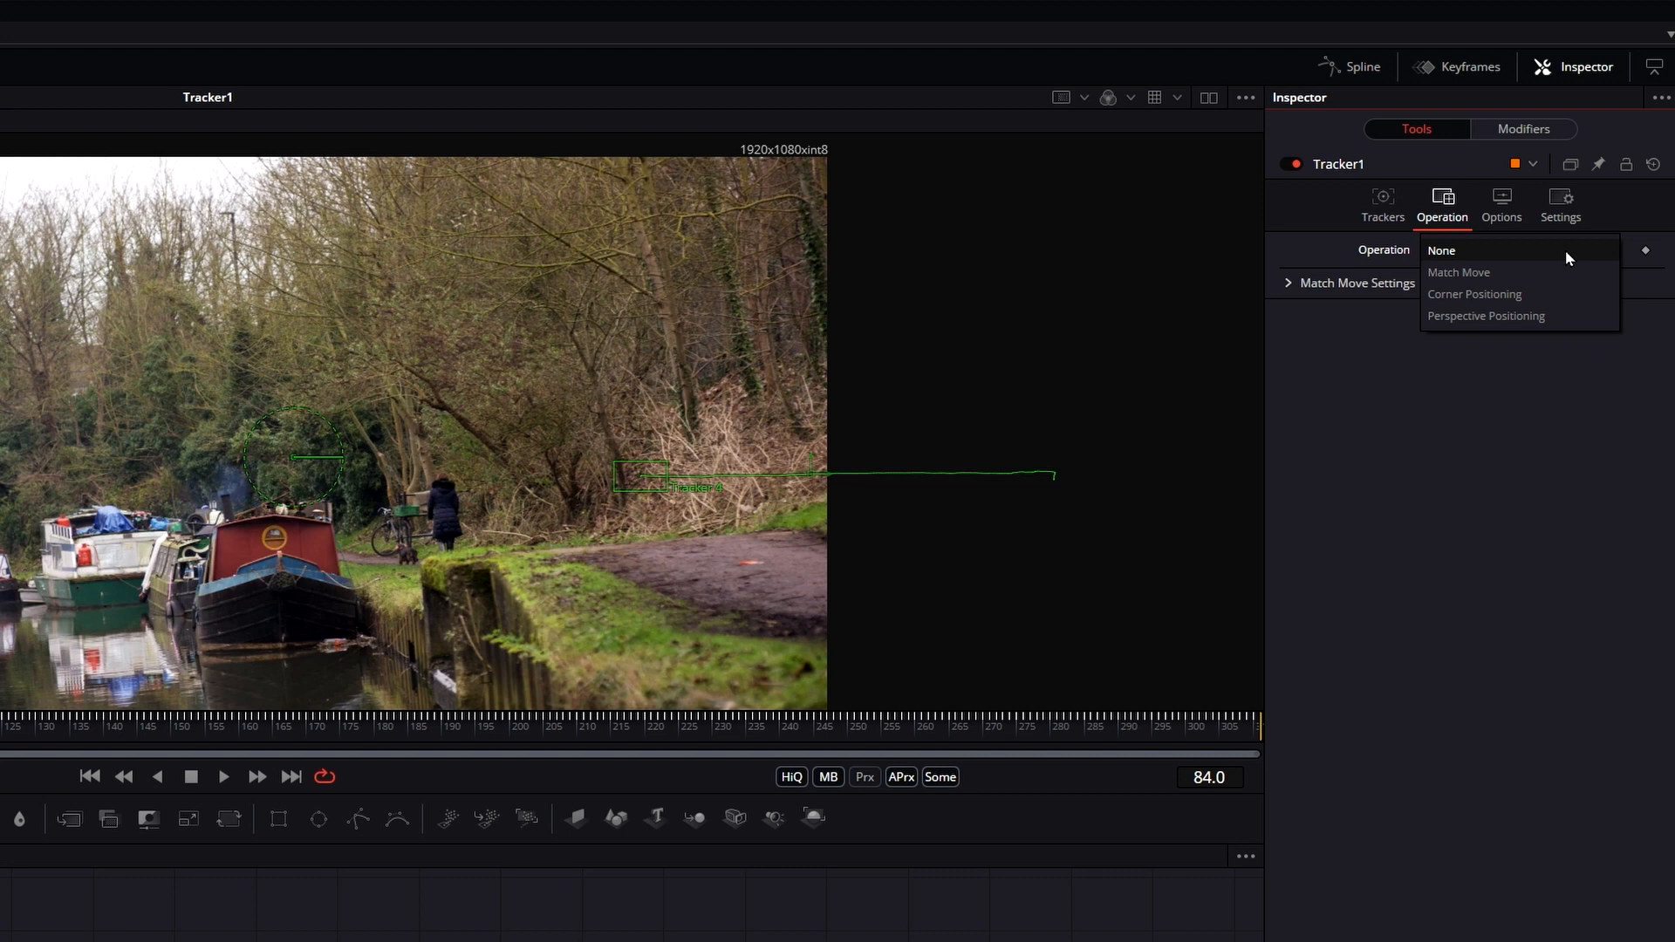
pyautogui.moveTo(1480, 295)
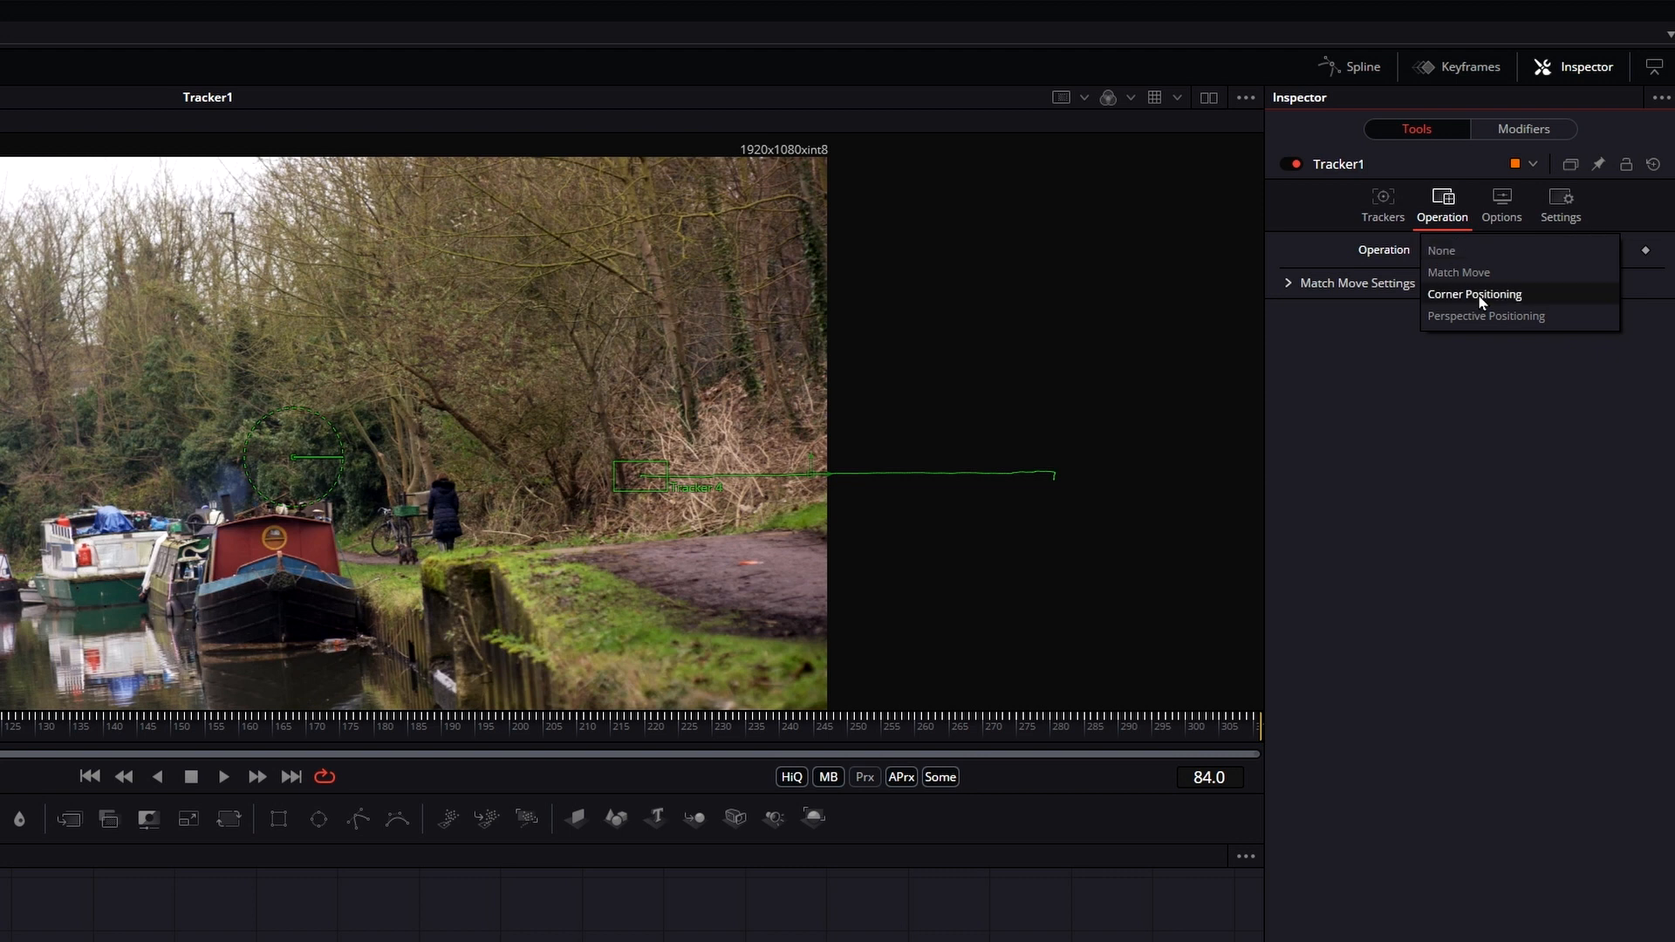
pyautogui.click(1459, 272)
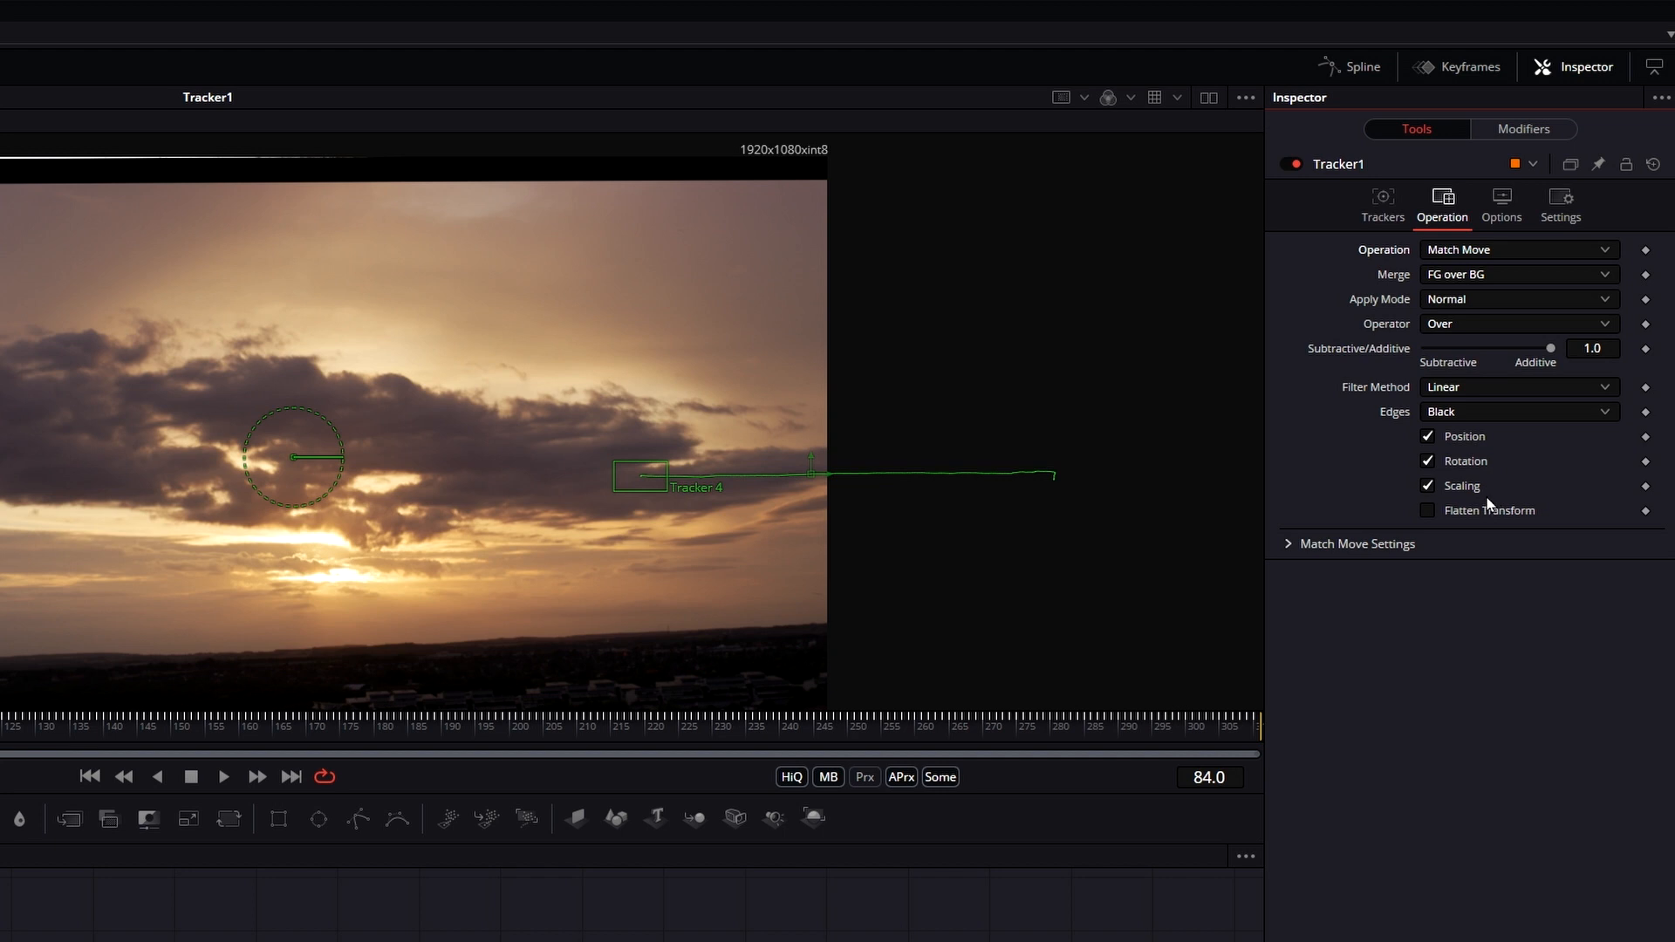
pyautogui.moveTo(1489, 505)
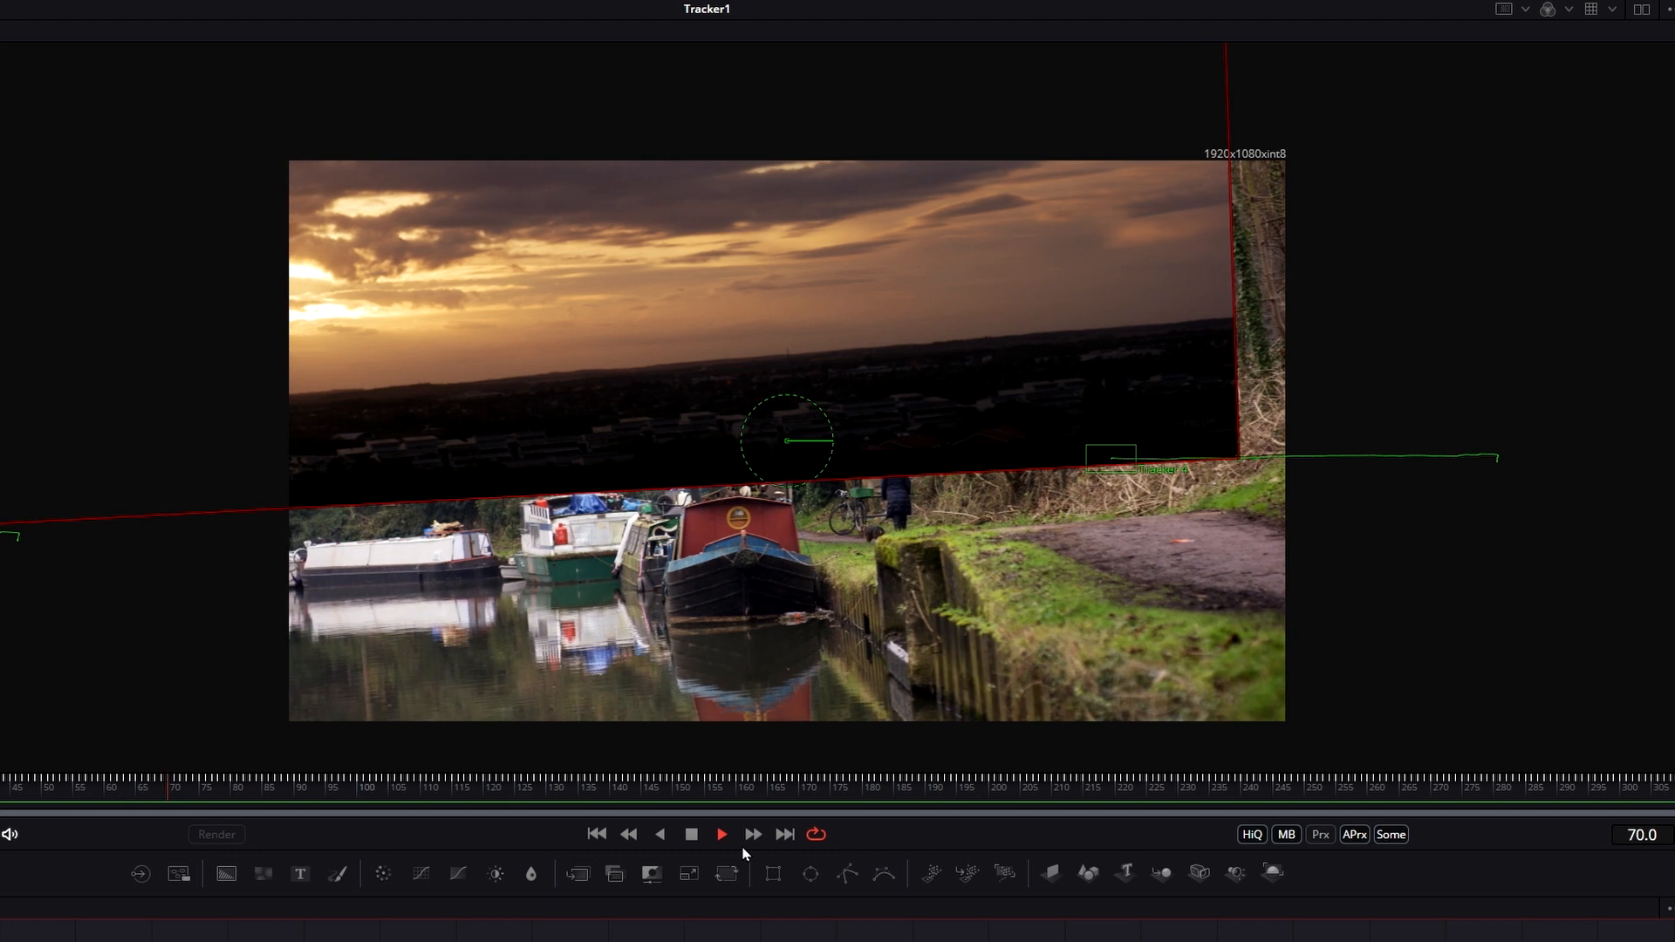
pyautogui.click(691, 834)
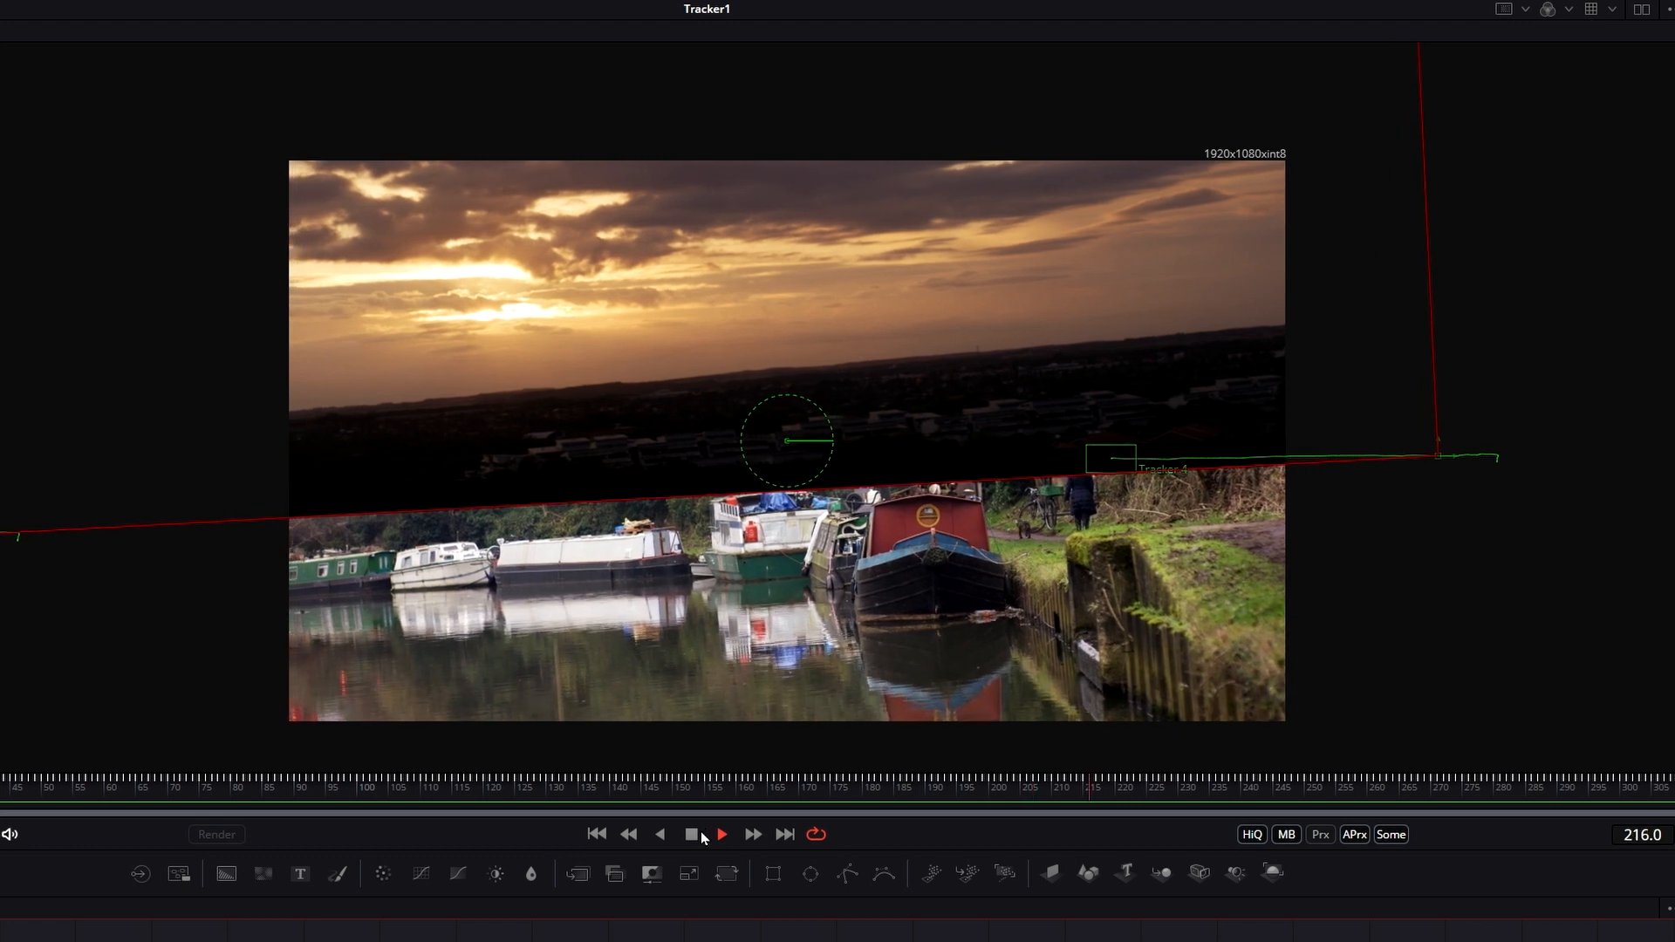
pyautogui.click(720, 834)
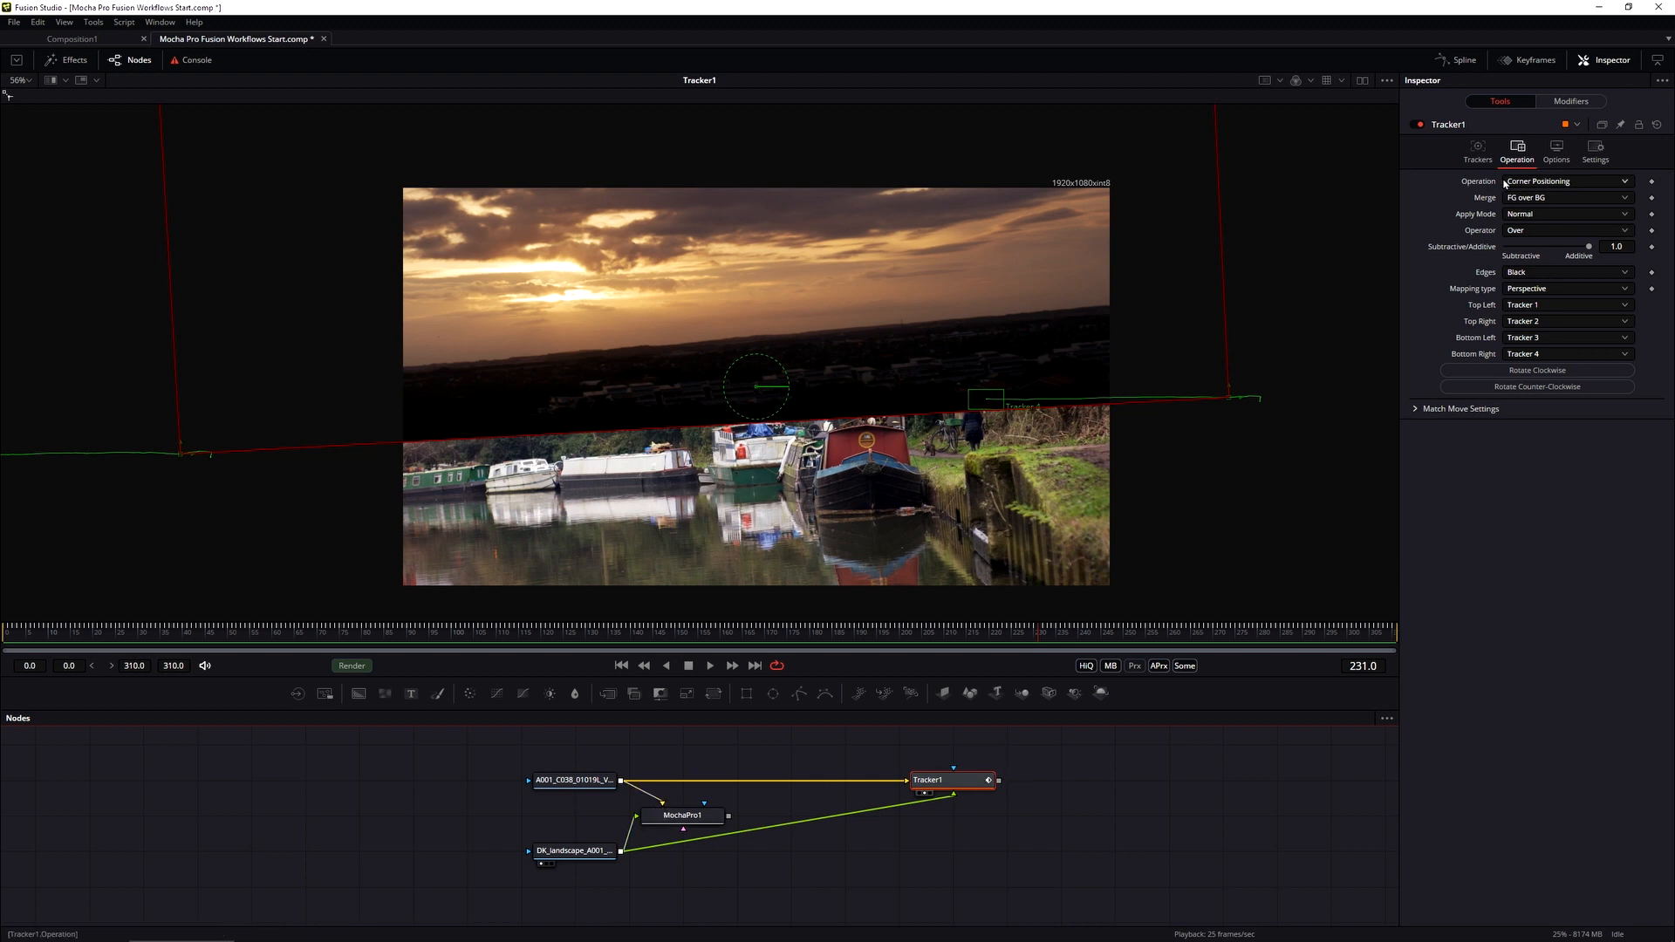
# - Set Tracker1's Apply Mode to Multiply so the sunset blends into the treetops
pyautogui.click(1567, 180)
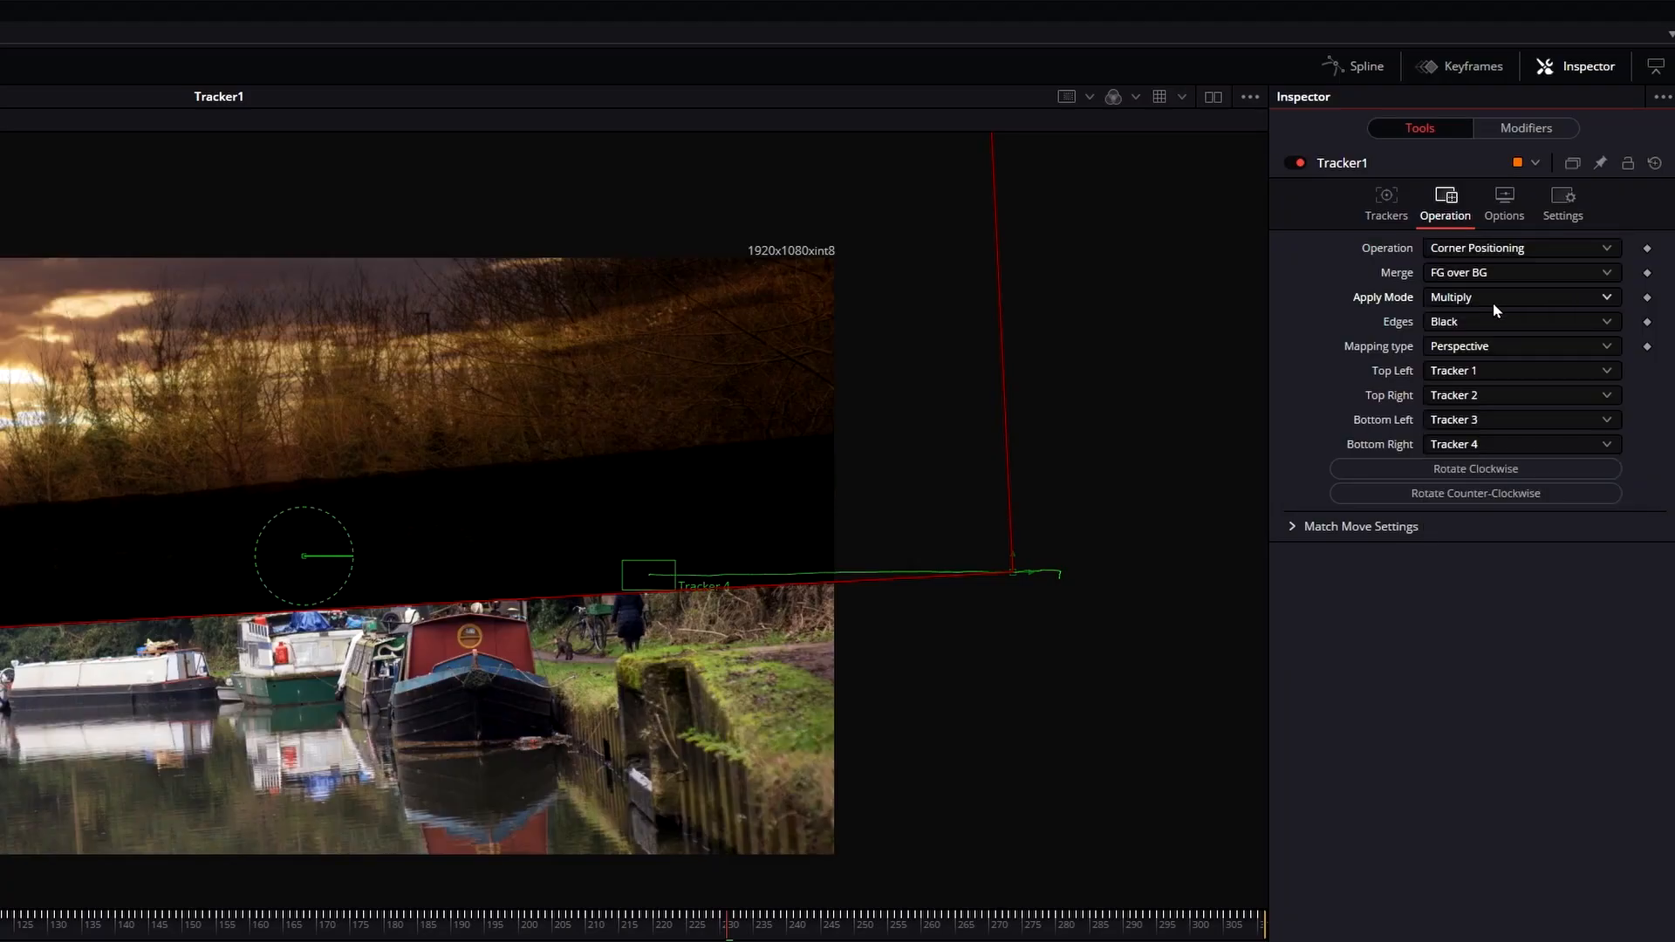
pyautogui.click(1517, 296)
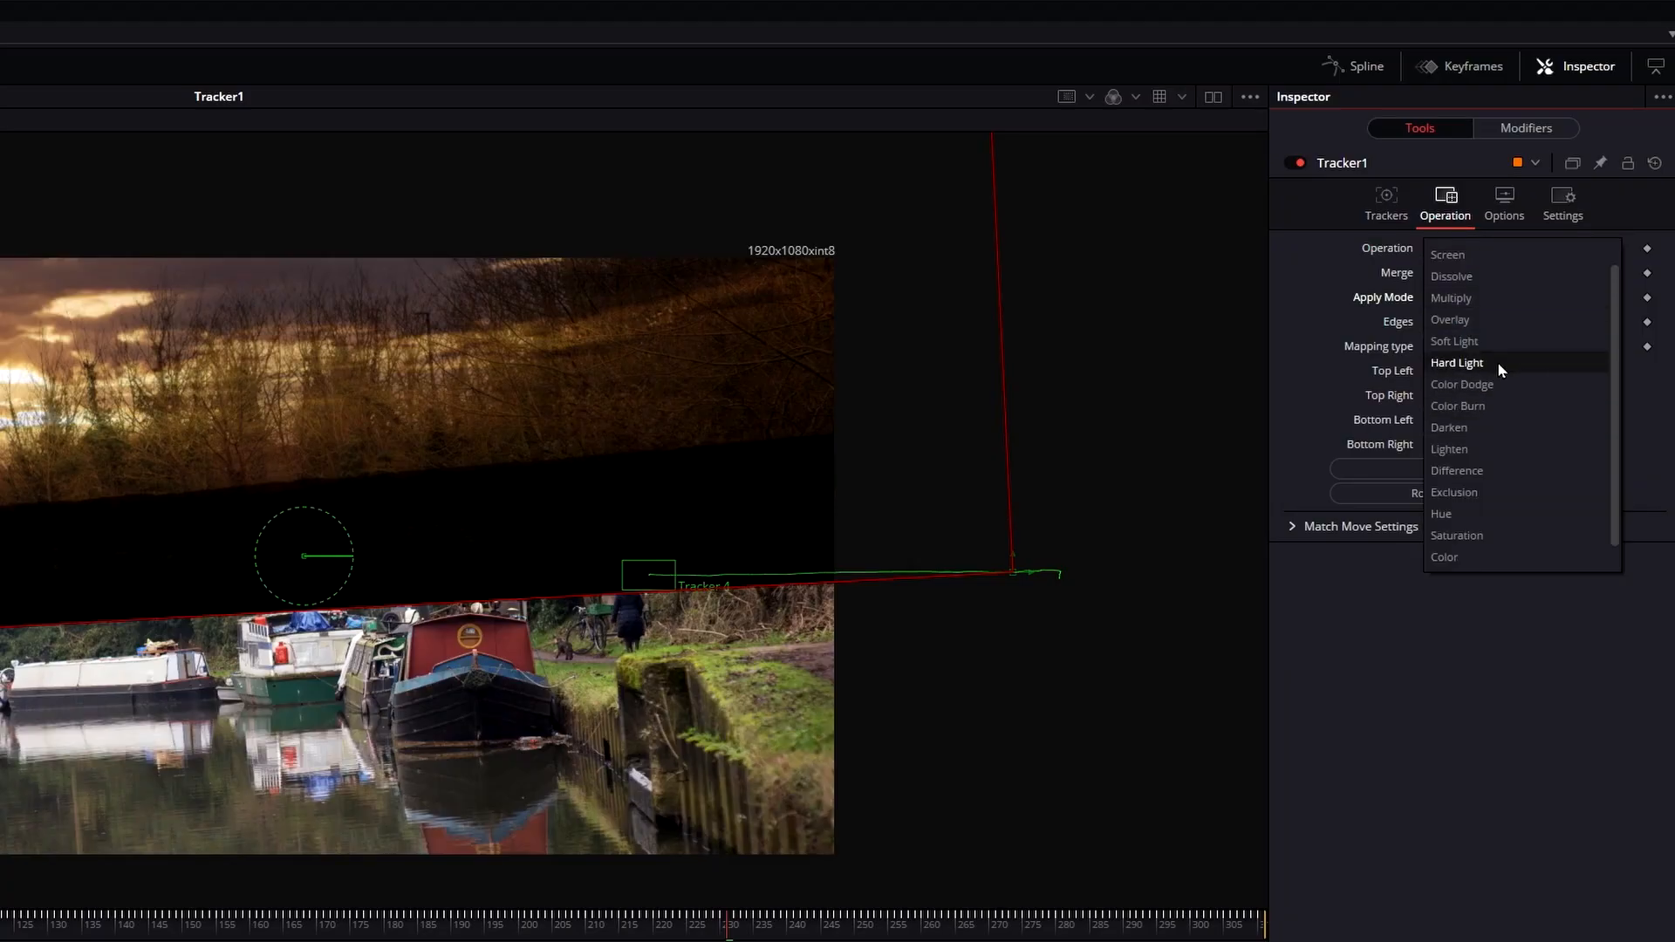